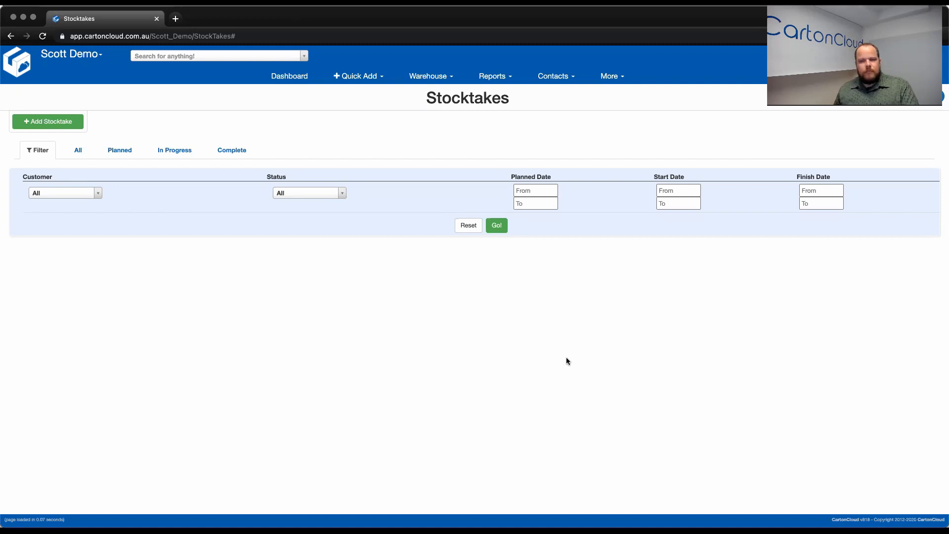
mouse_move(576, 352)
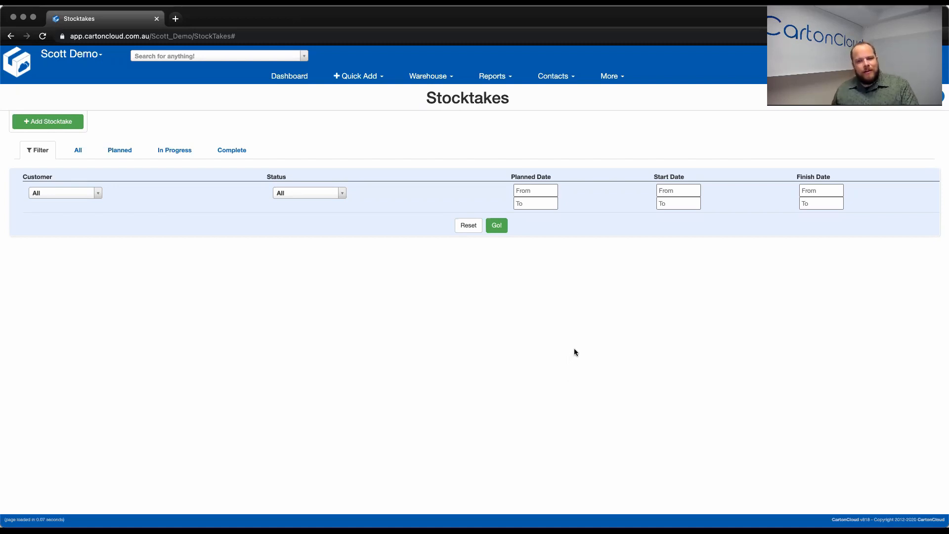
mouse_move(598, 196)
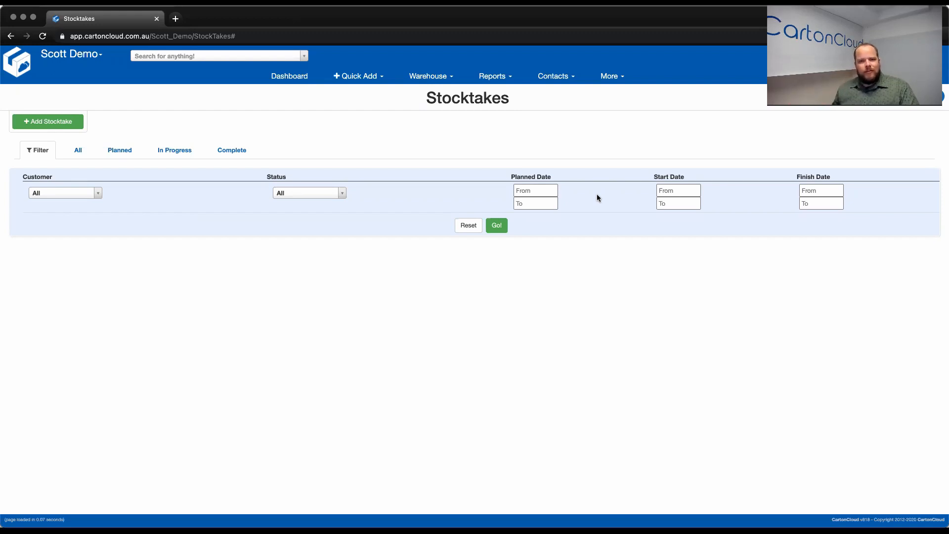
mouse_move(489, 115)
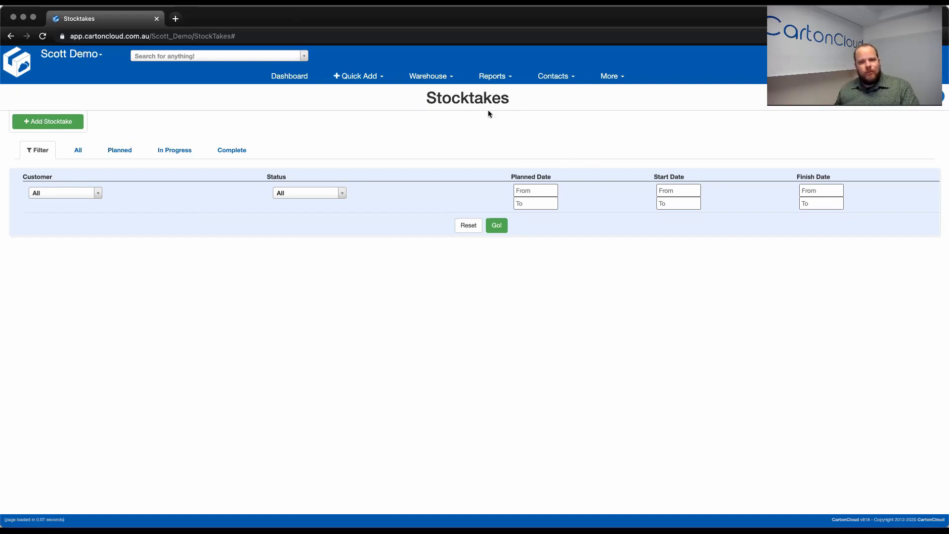
mouse_move(442, 90)
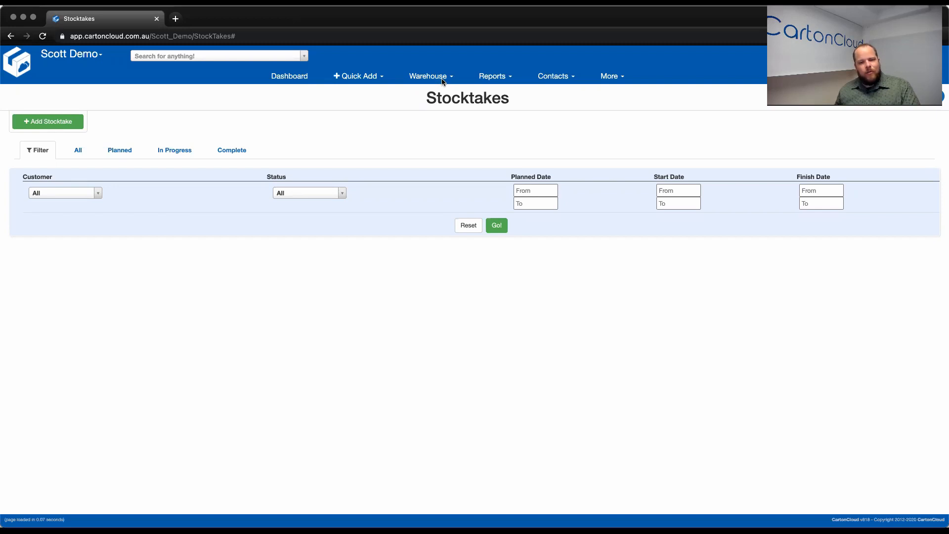
mouse_move(185, 122)
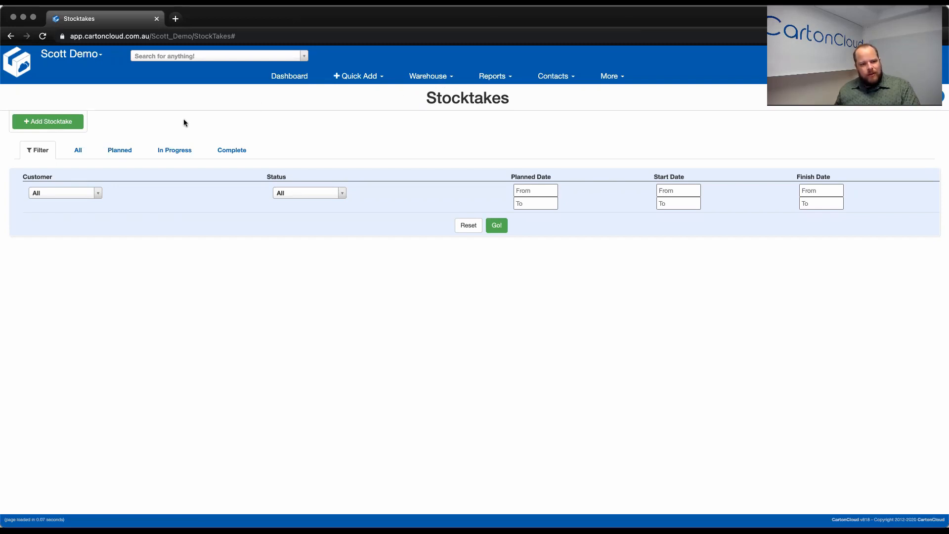
mouse_move(231, 157)
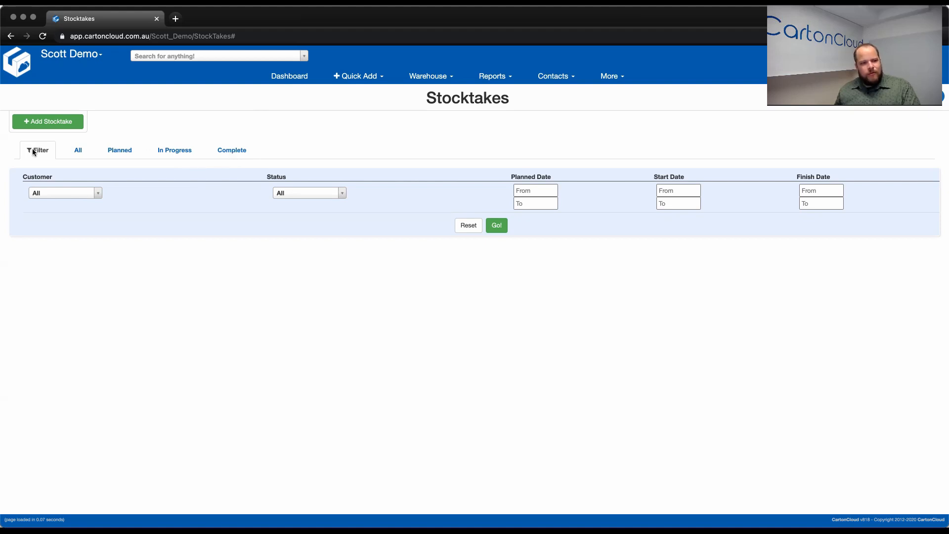
mouse_move(83, 188)
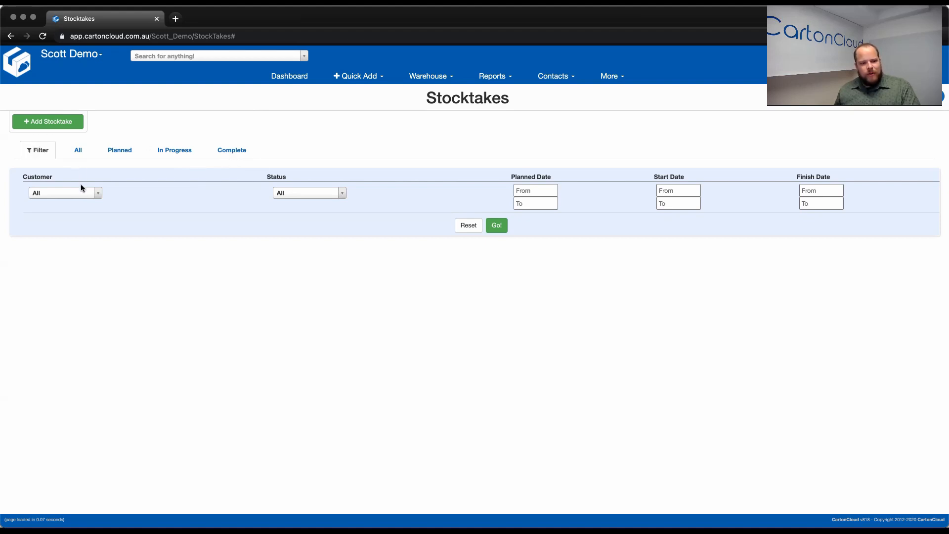
mouse_move(617, 180)
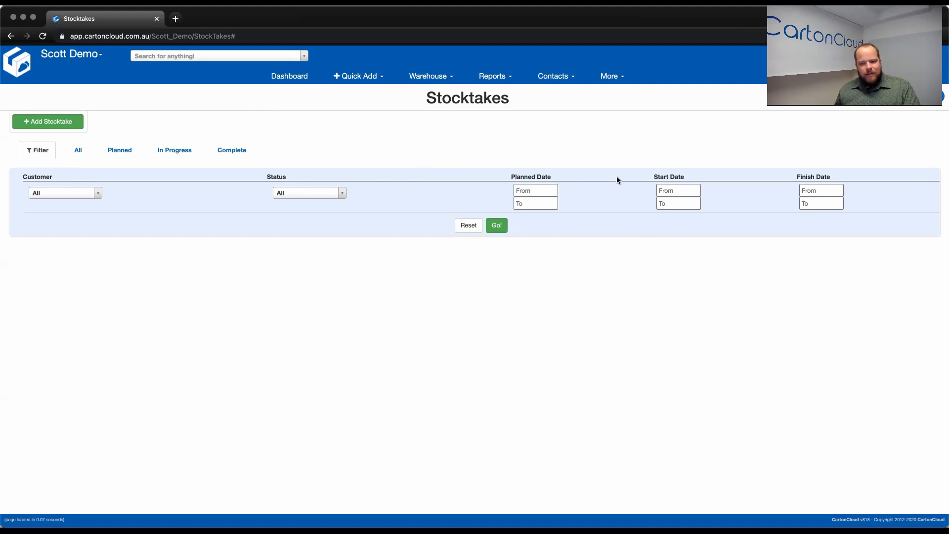
mouse_move(758, 171)
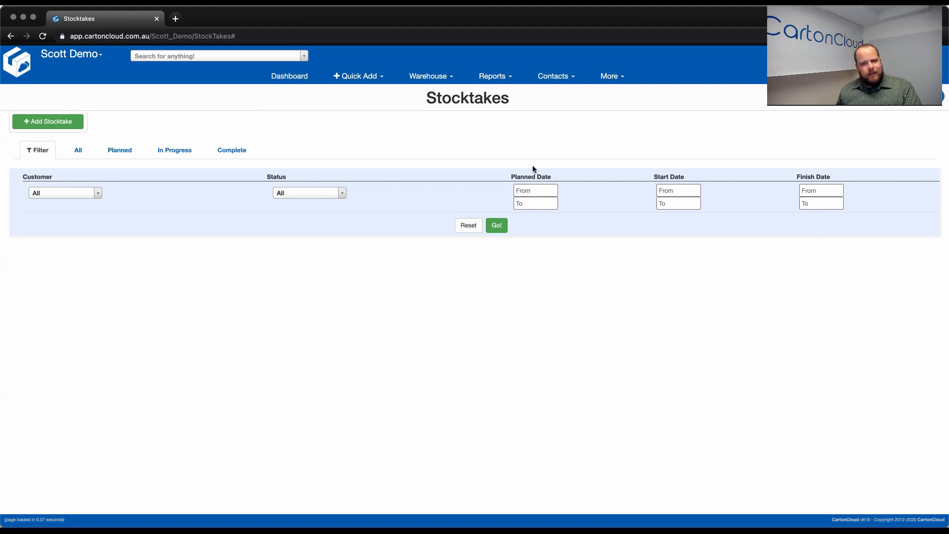
mouse_move(63, 124)
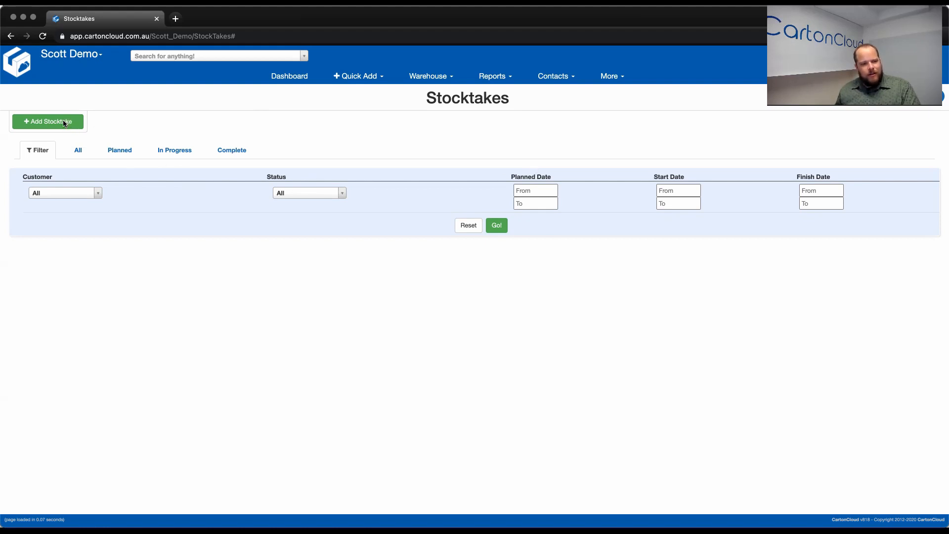
- Create a new stocktake for customer CartonCloud Coffee named DEC 2020
left_click(47, 122)
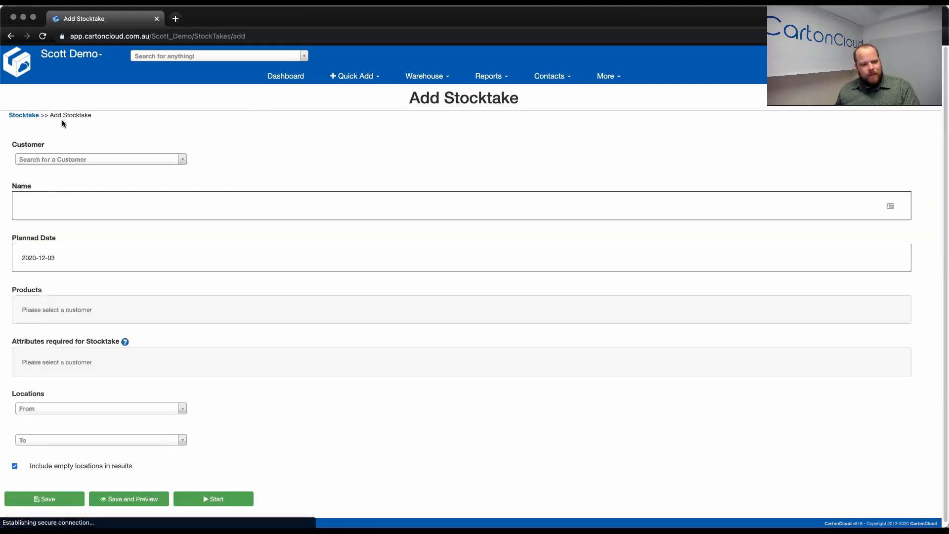
left_click(99, 160)
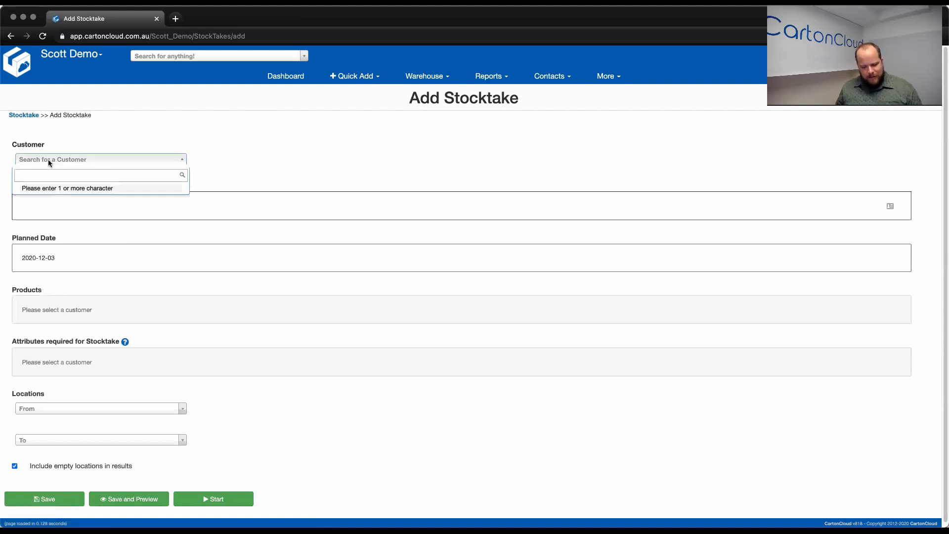
type("CARTO")
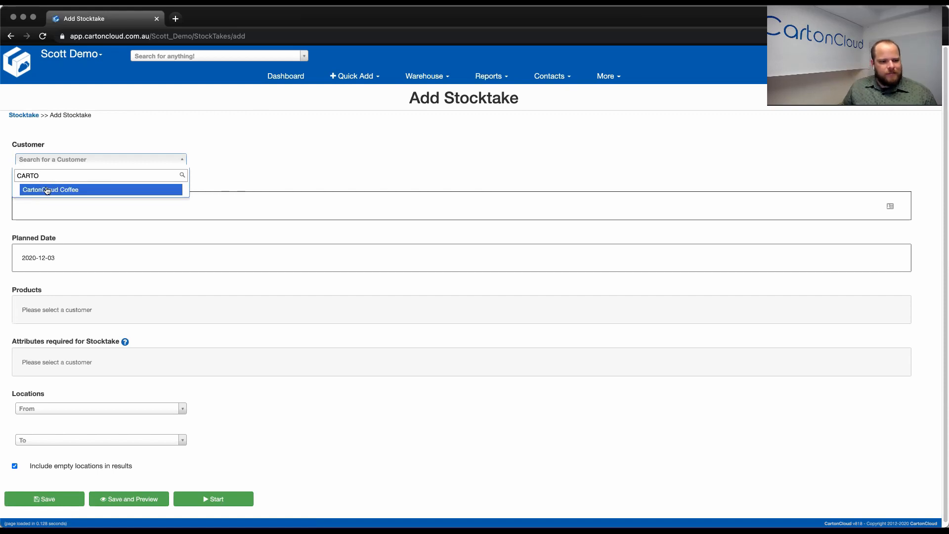
left_click(51, 189)
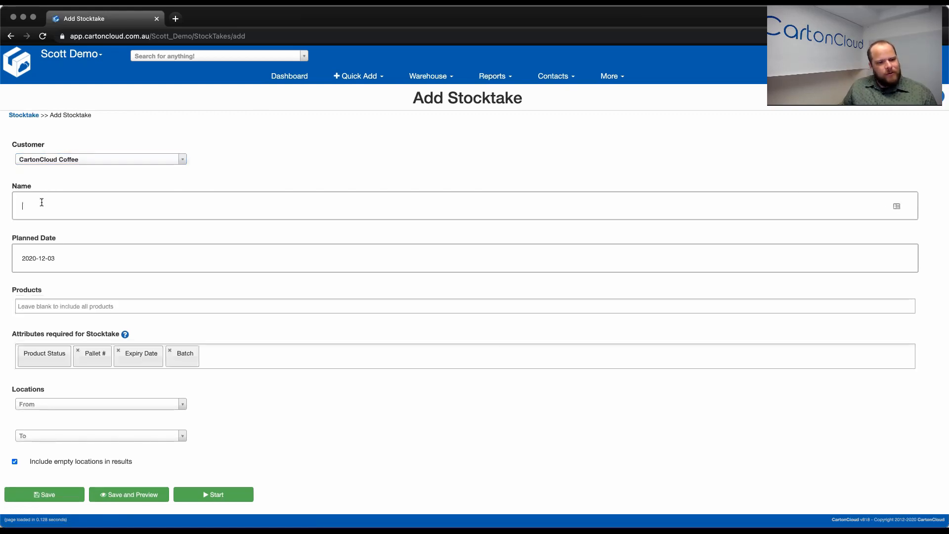
mouse_move(216, 159)
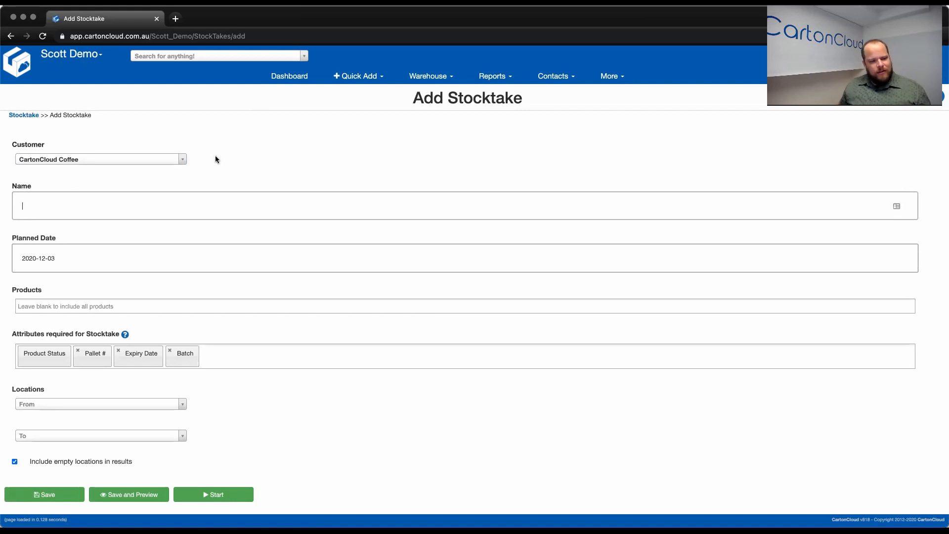
type("DEC 2020")
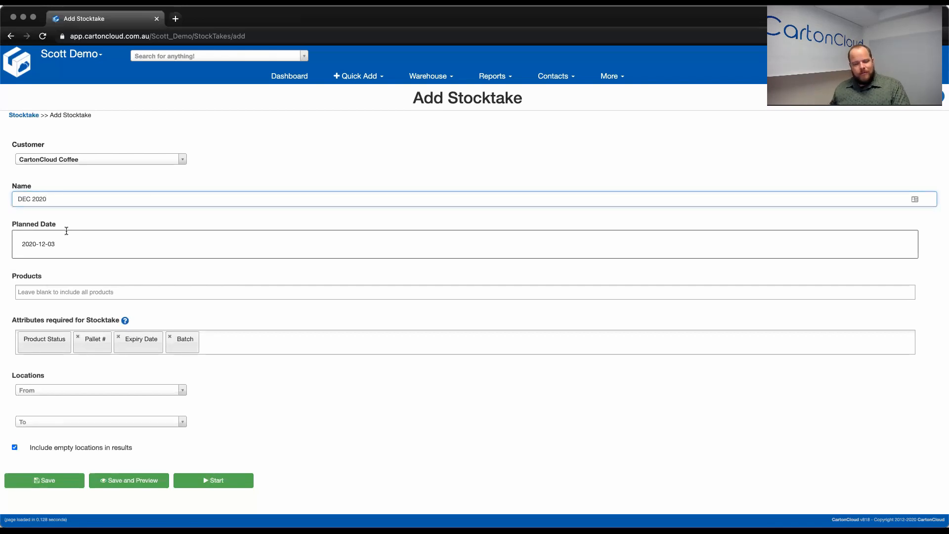
mouse_move(70, 297)
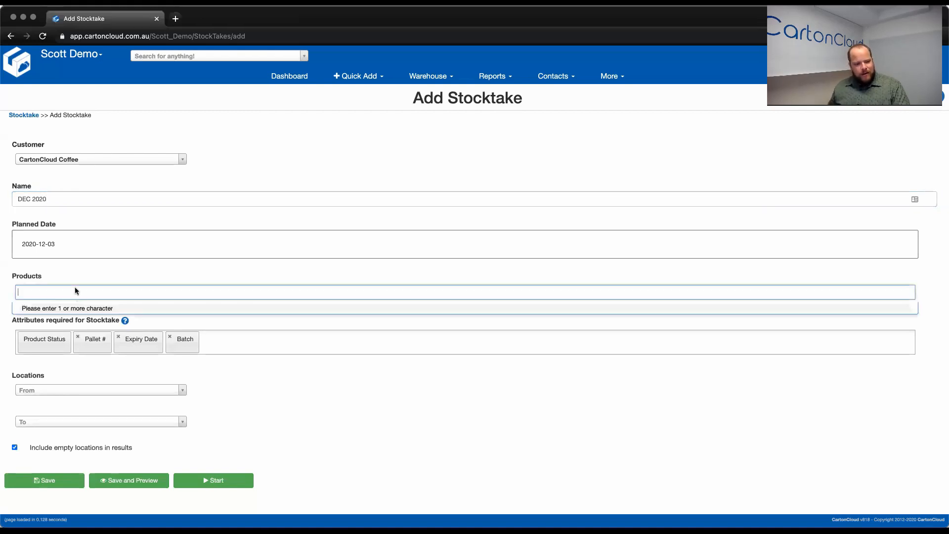
type("BAG")
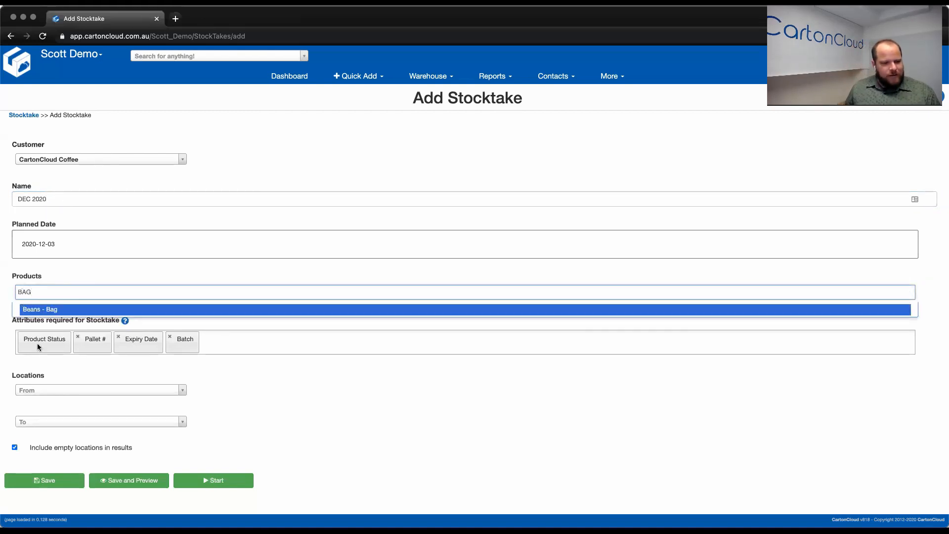
left_click(40, 309)
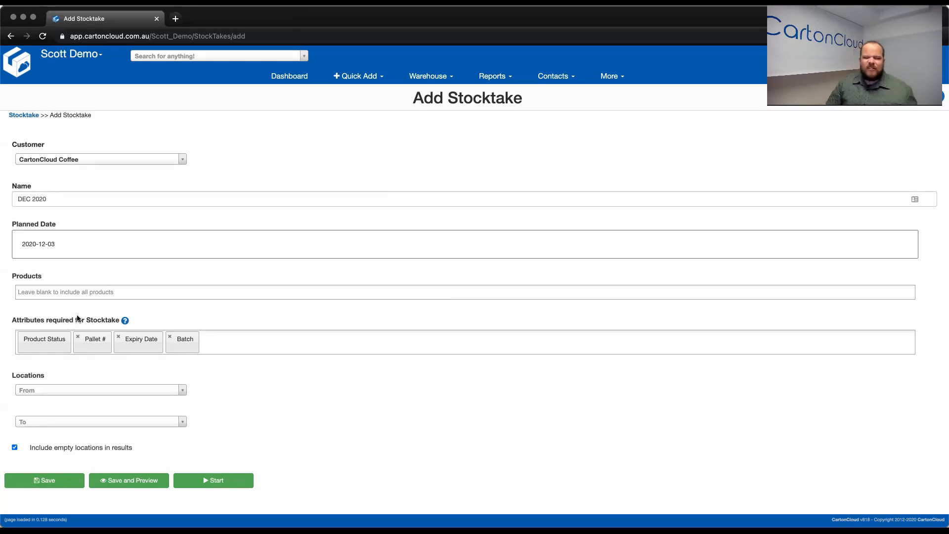
mouse_move(74, 310)
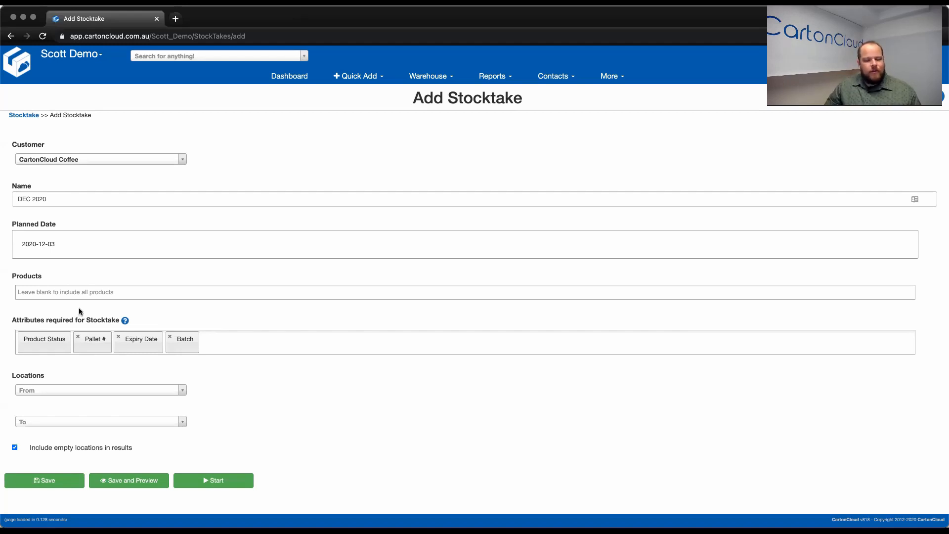
mouse_move(77, 315)
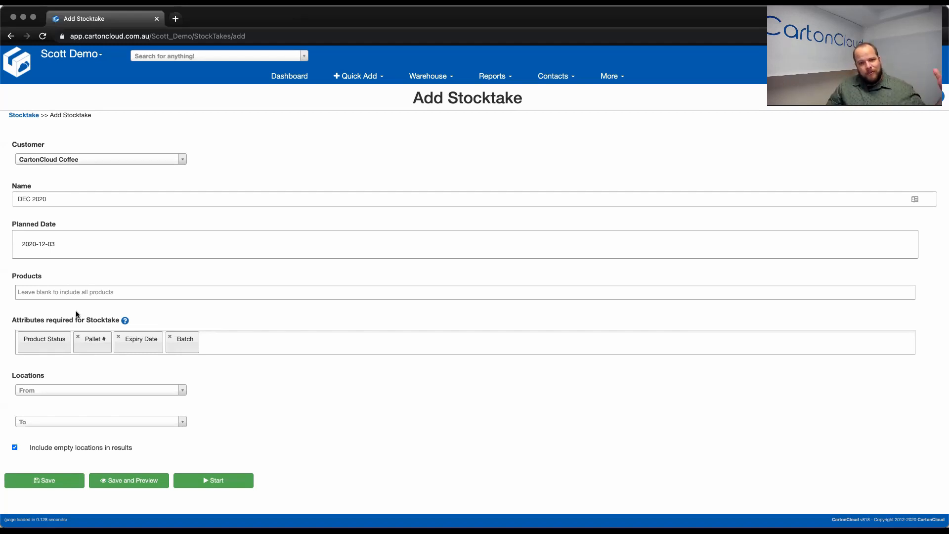
mouse_move(150, 350)
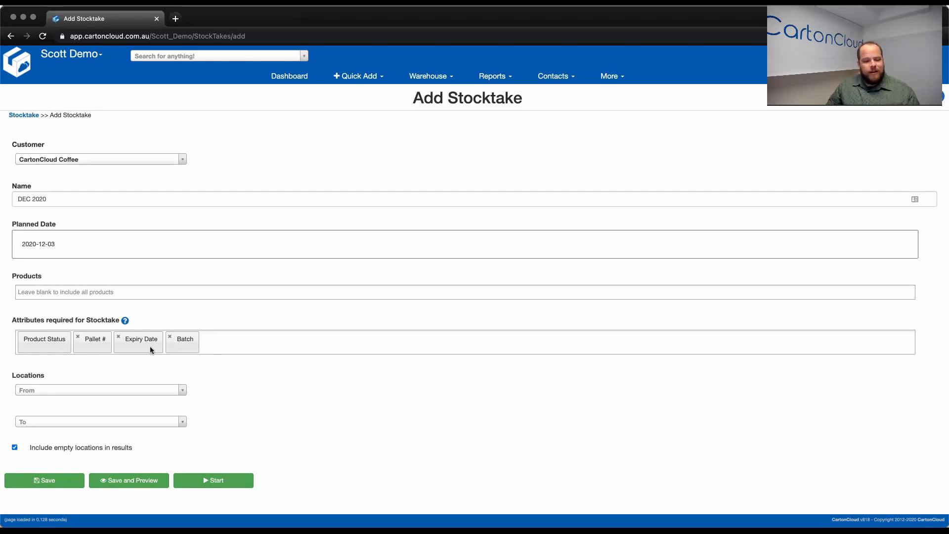
mouse_move(176, 350)
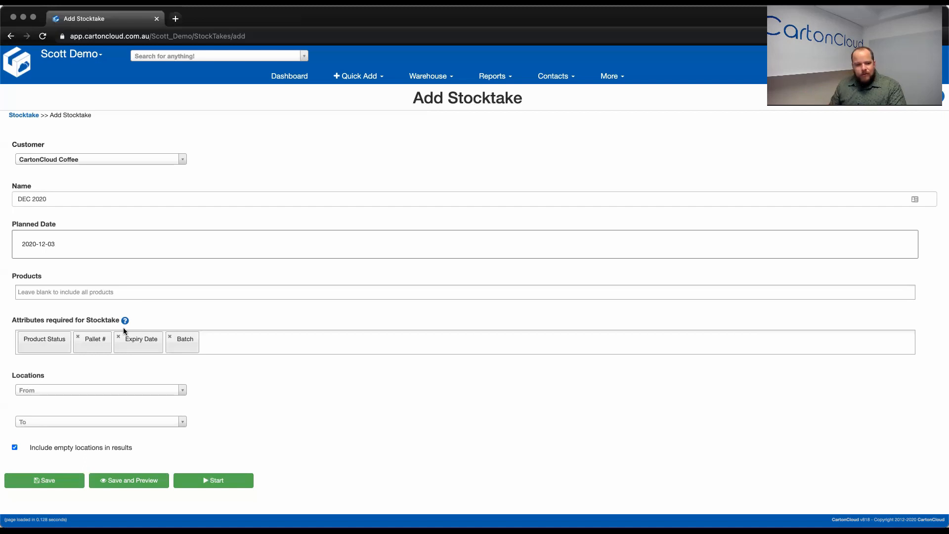
mouse_move(230, 336)
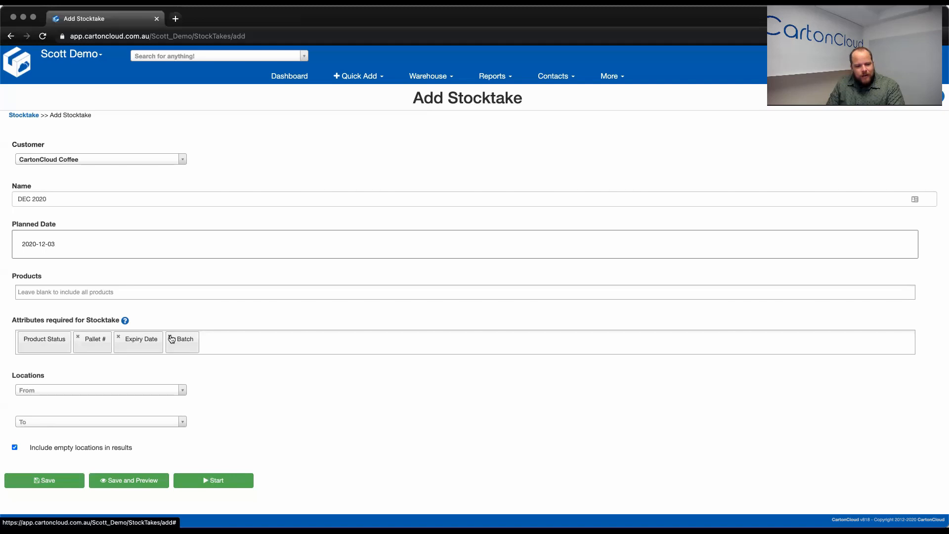
left_click(172, 339)
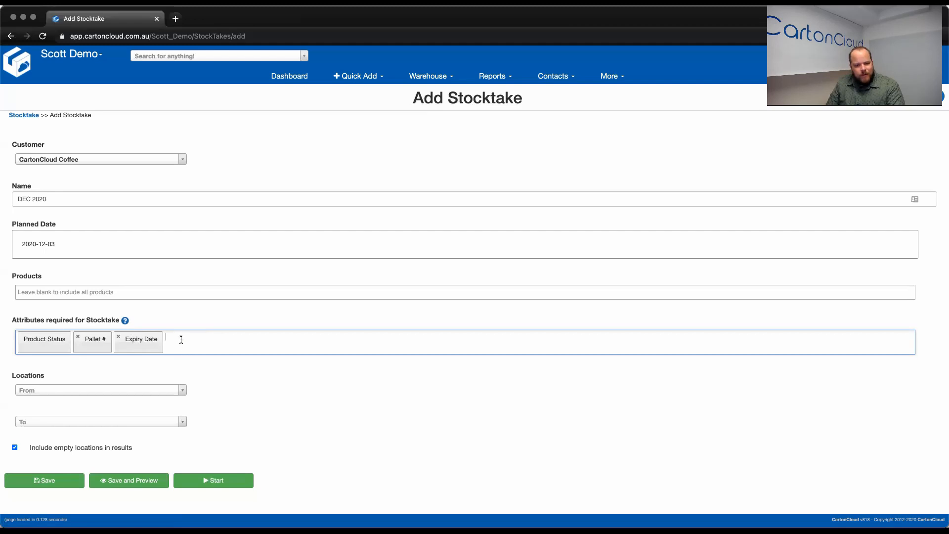
left_click(181, 340)
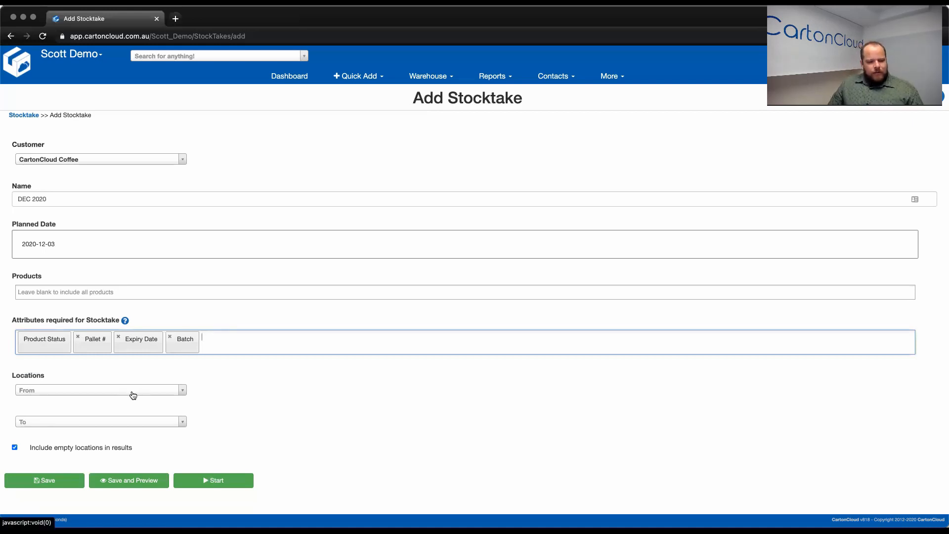
mouse_move(156, 422)
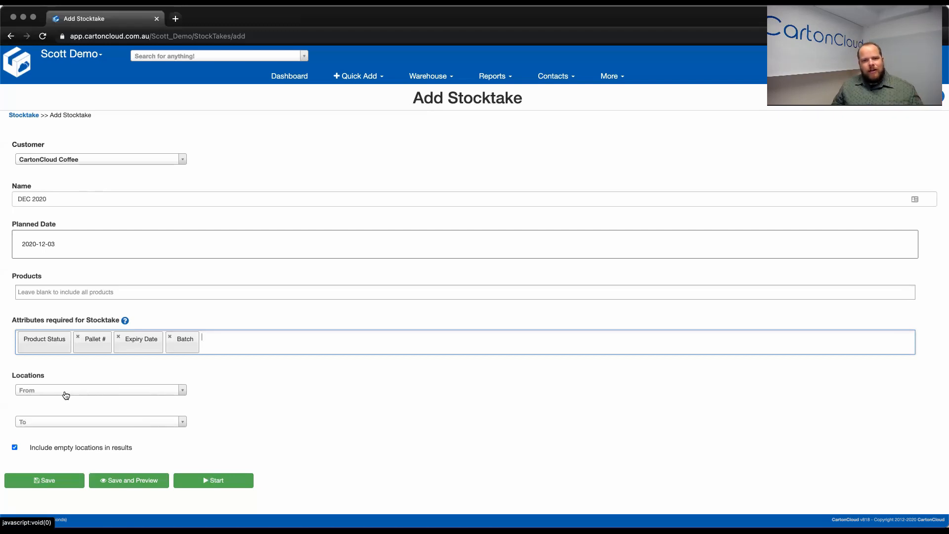
mouse_move(69, 394)
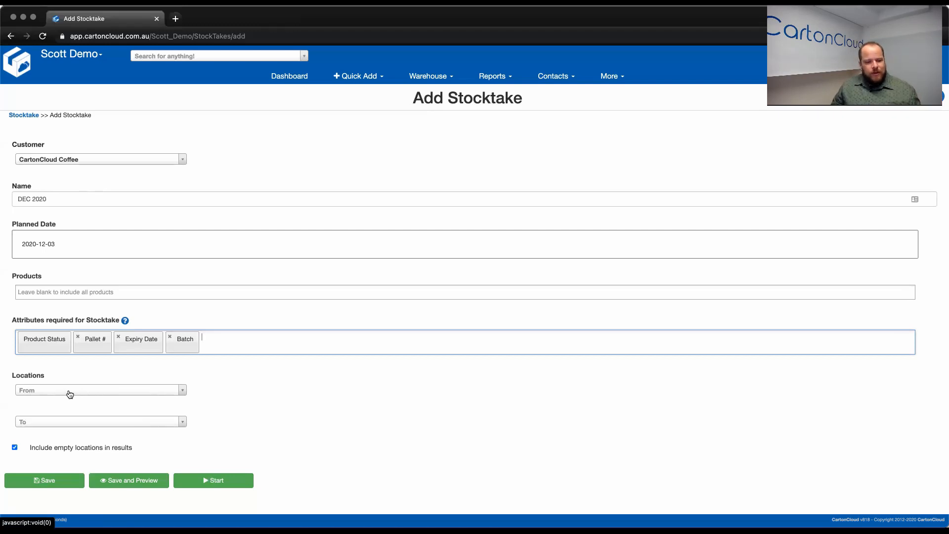
mouse_move(192, 410)
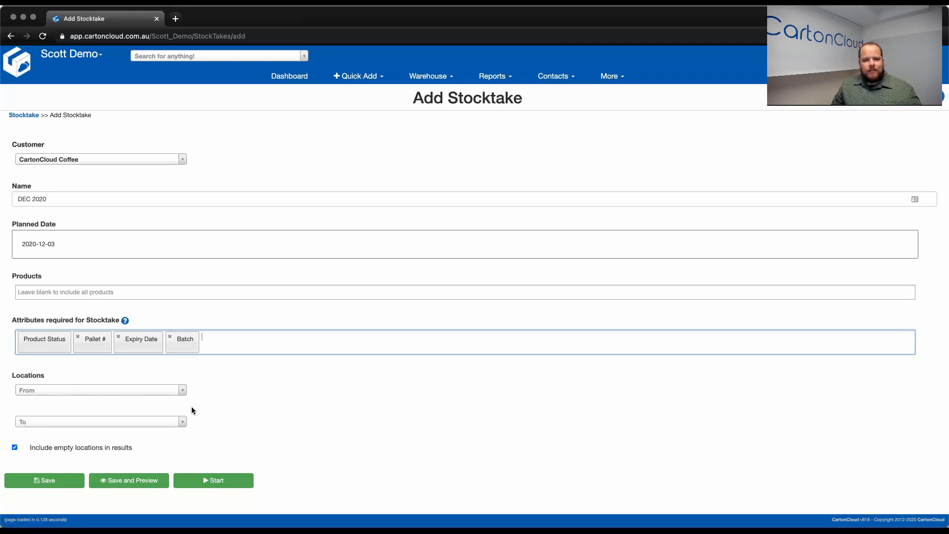
mouse_move(101, 178)
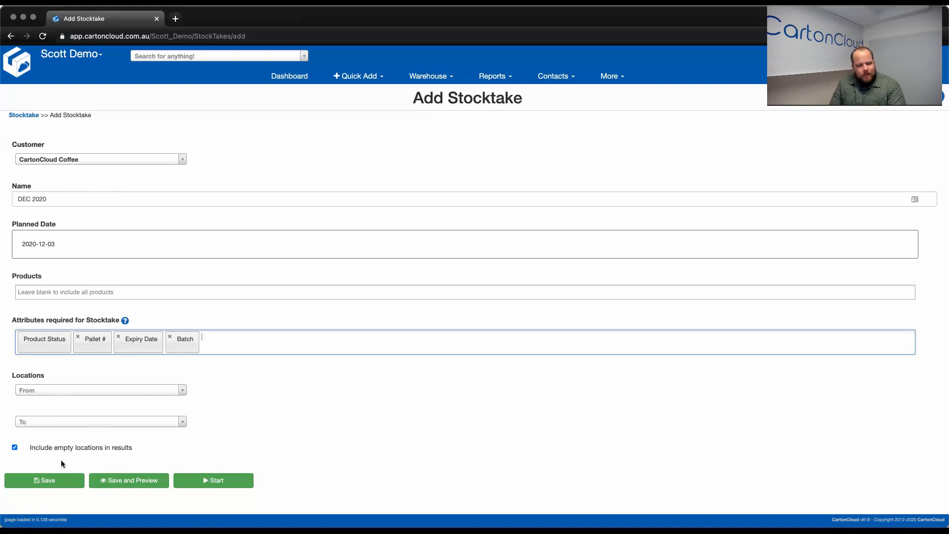
mouse_move(97, 453)
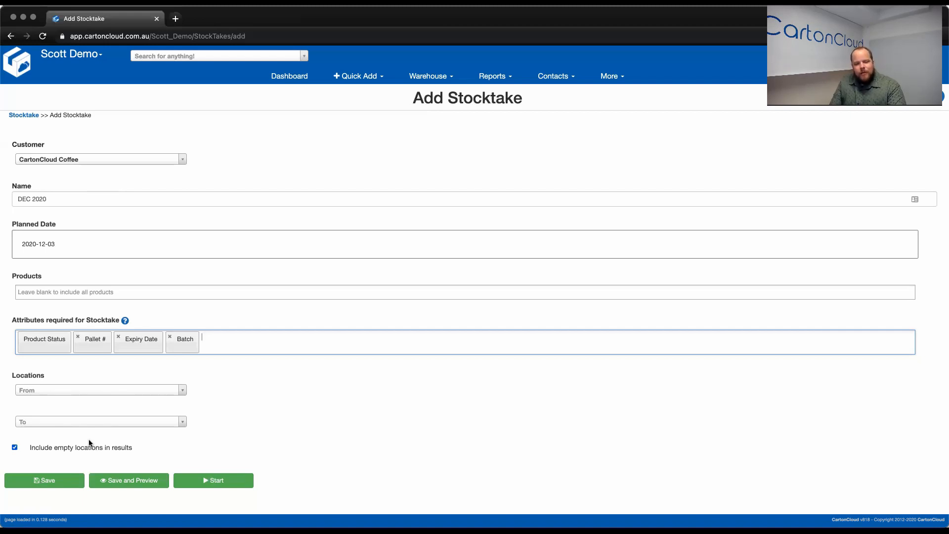
mouse_move(87, 435)
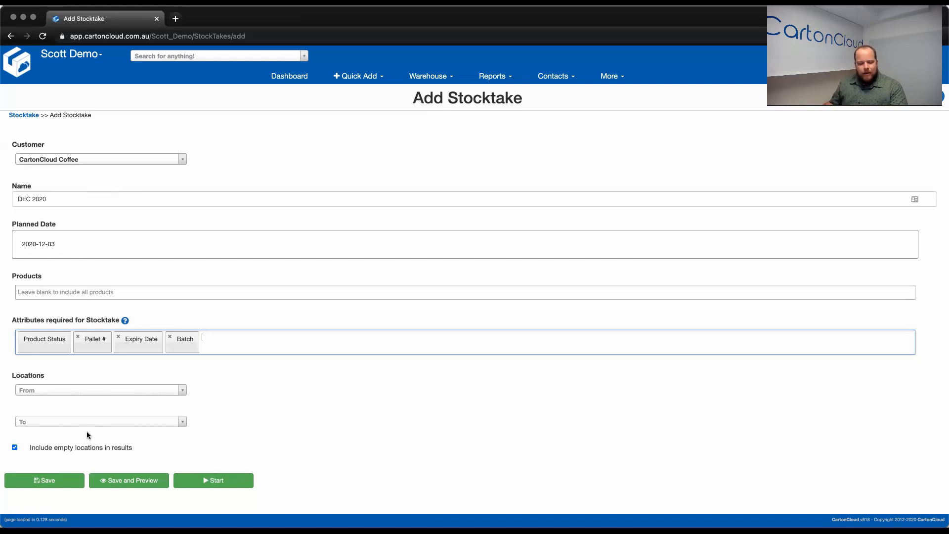
mouse_move(60, 173)
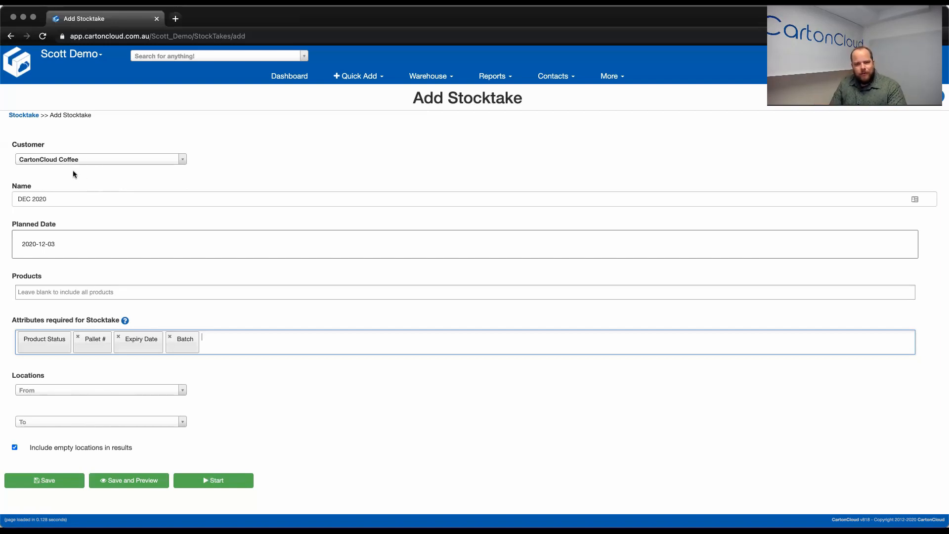
mouse_move(83, 442)
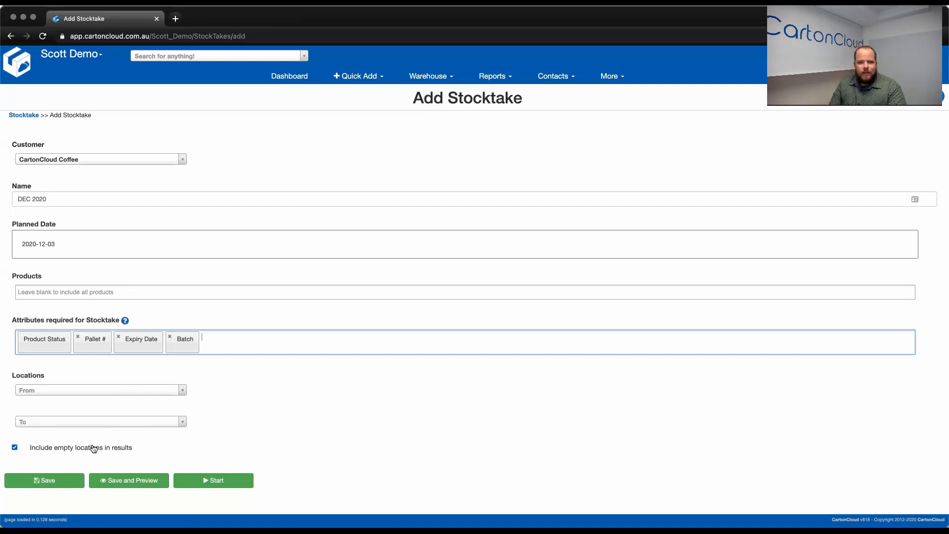
mouse_move(102, 407)
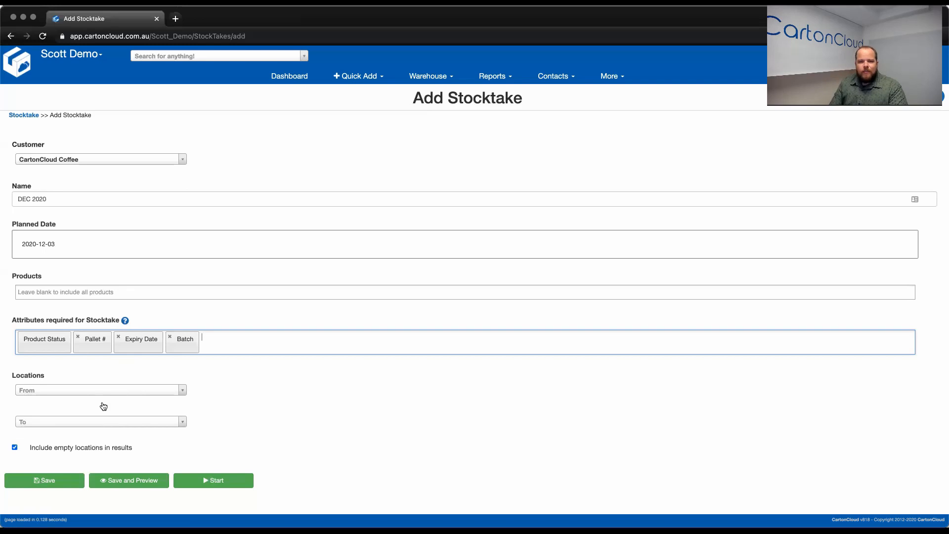
mouse_move(97, 377)
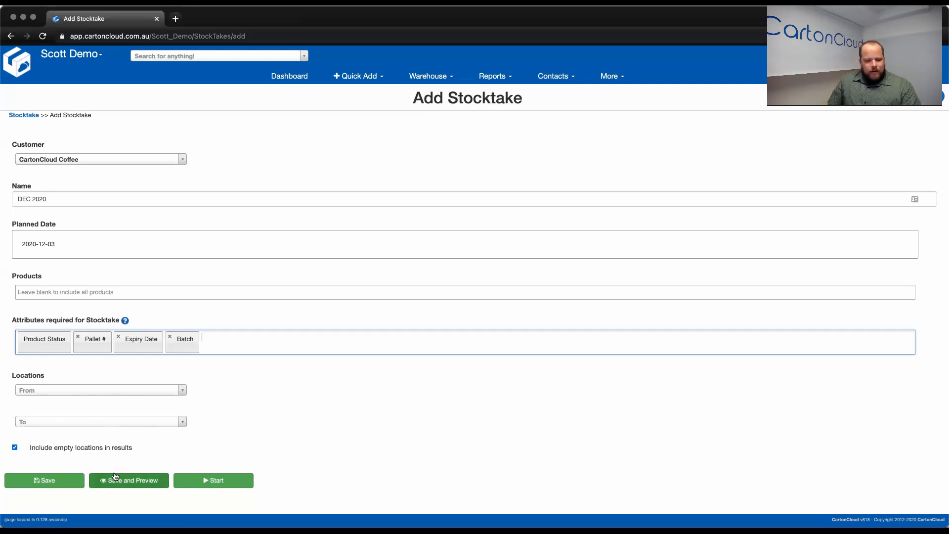
mouse_move(130, 481)
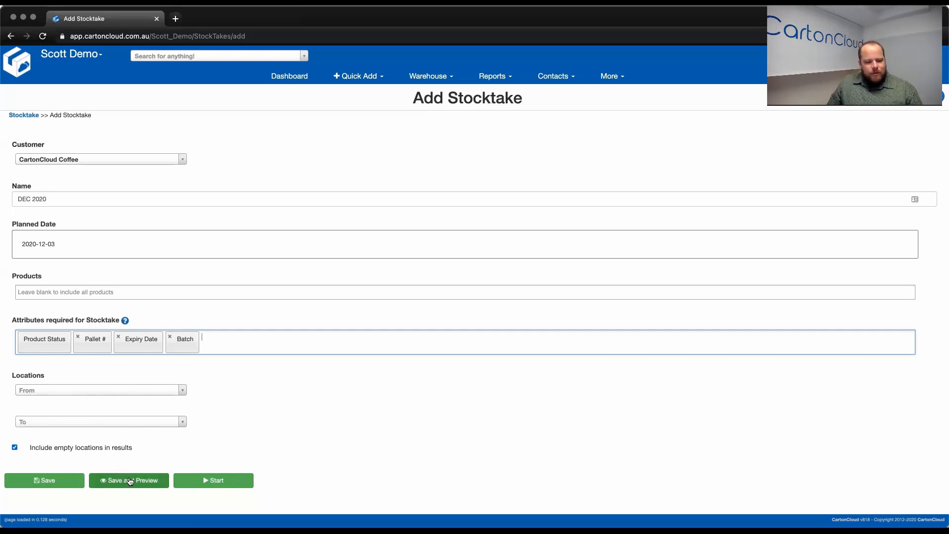
mouse_move(208, 485)
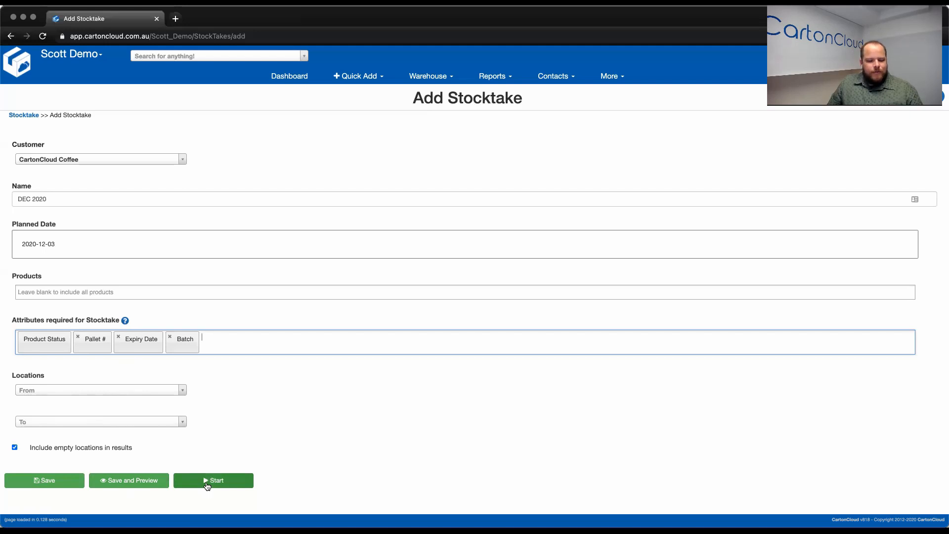
mouse_move(129, 489)
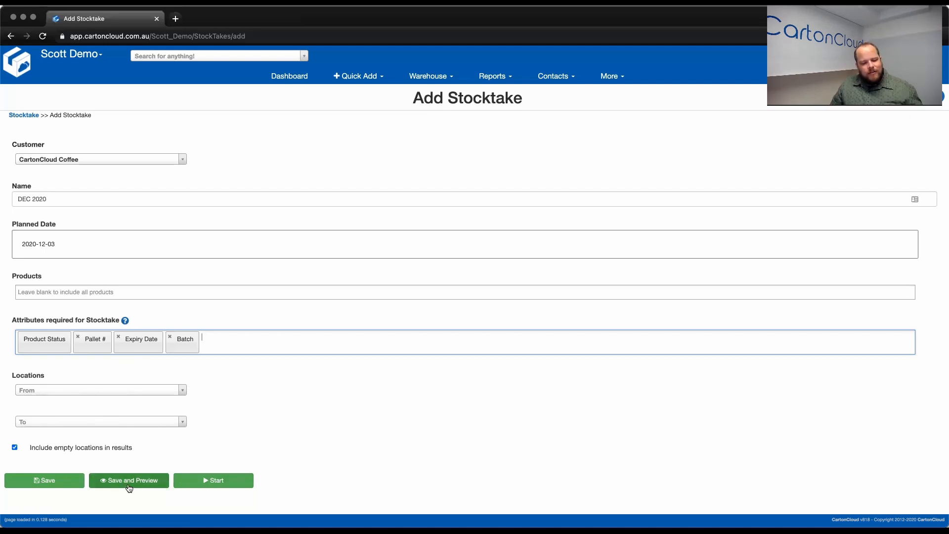
mouse_move(212, 348)
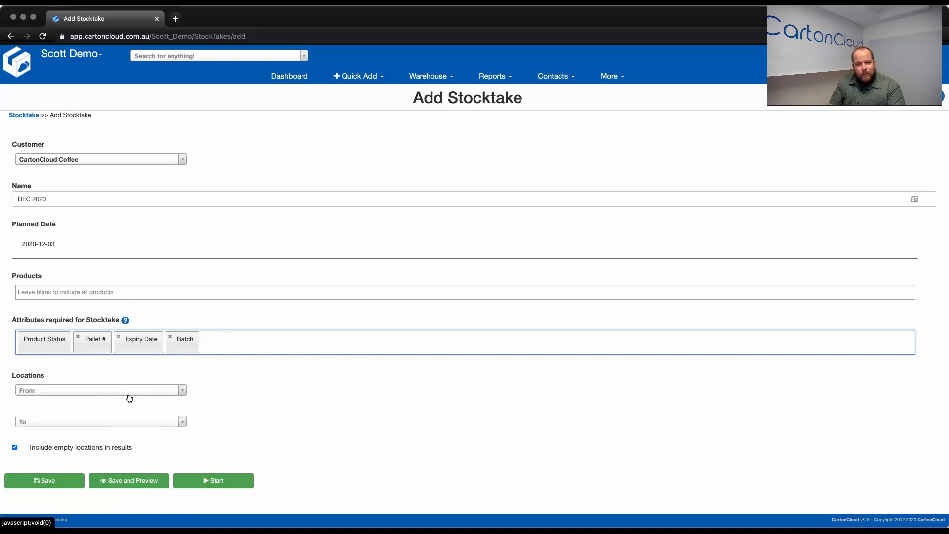
mouse_move(126, 393)
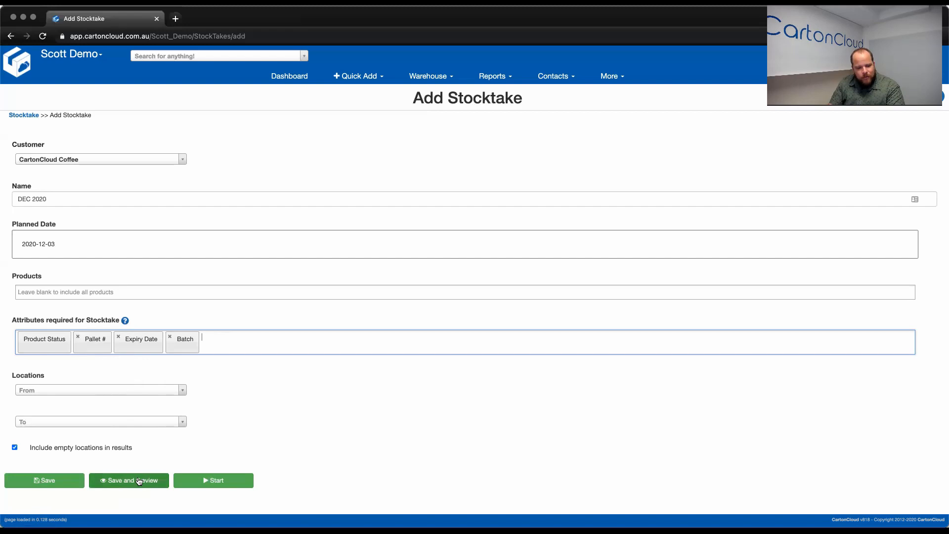
- Save the DEC 2020 stocktake and preview its locations to count
left_click(128, 480)
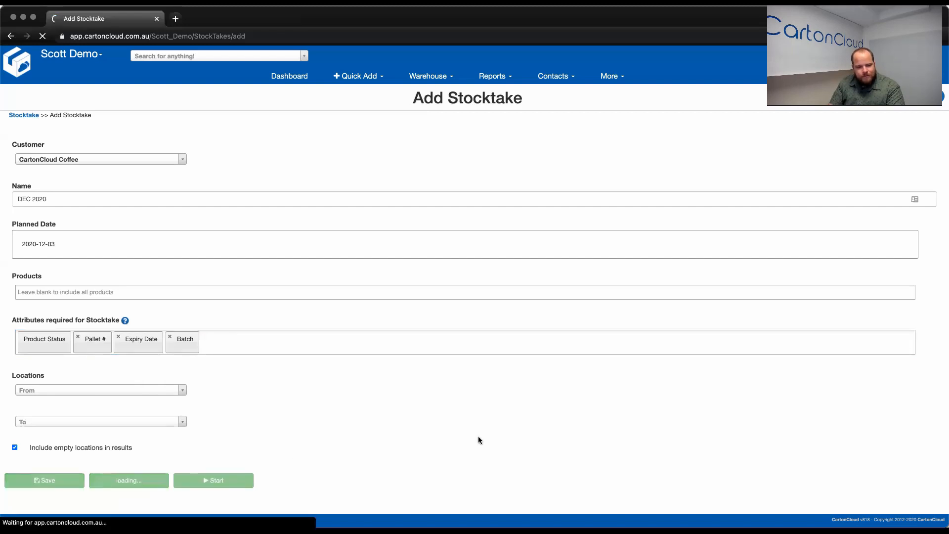
left_click(45, 480)
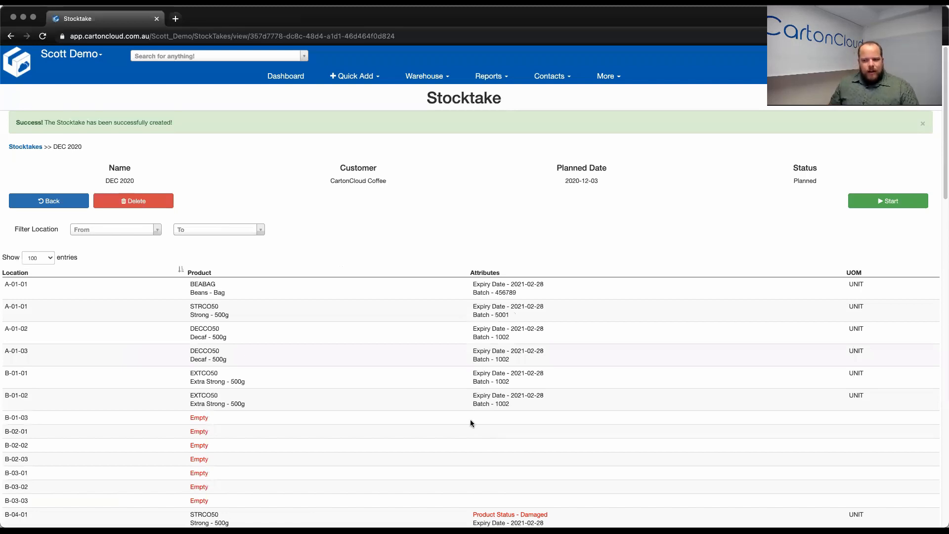
mouse_move(329, 338)
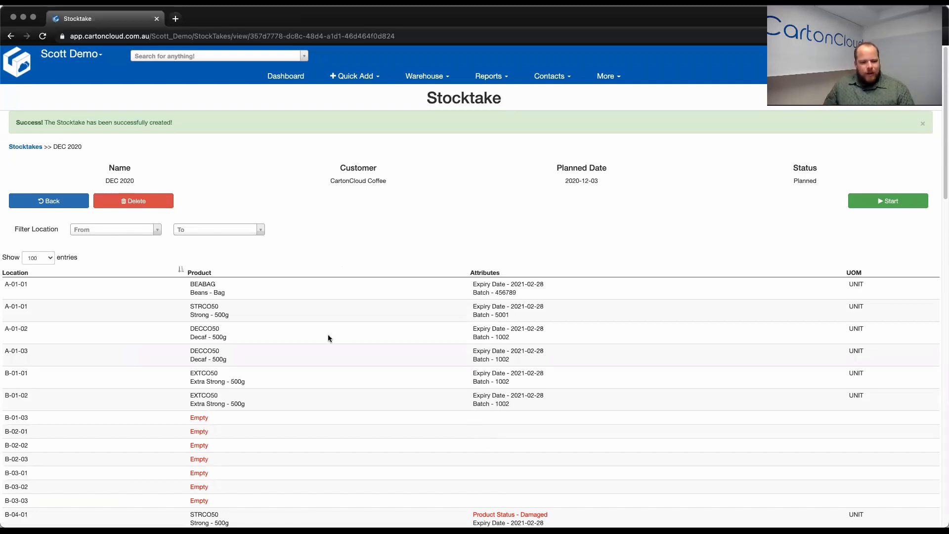
scroll("down", 3)
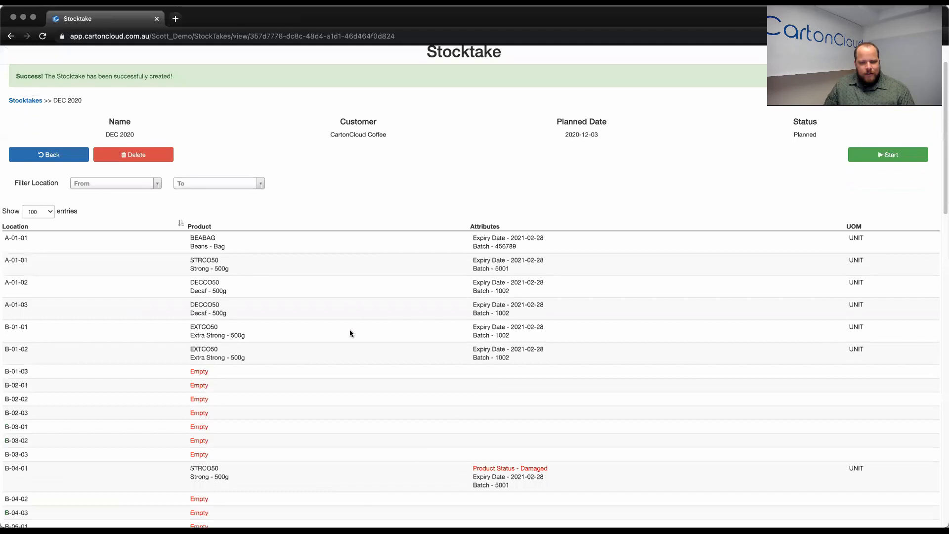
scroll("down", 3)
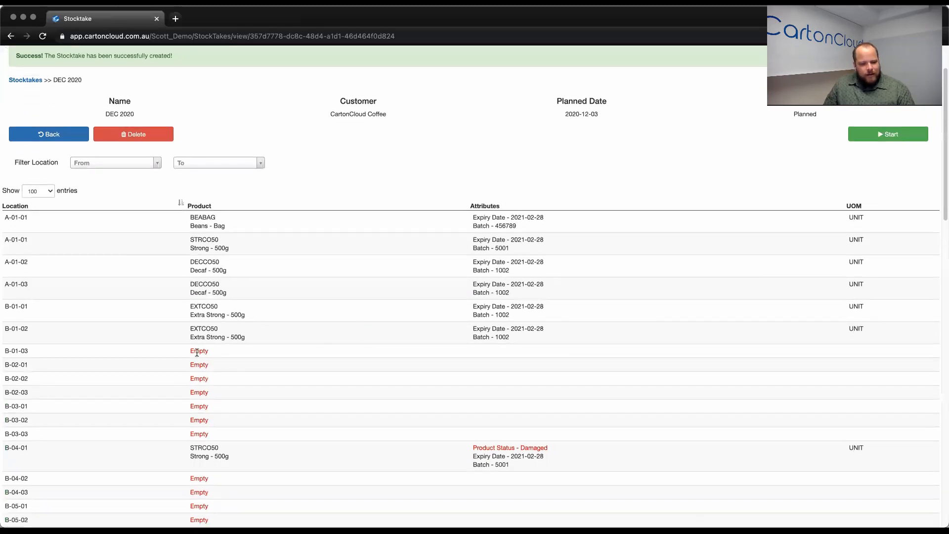
mouse_move(214, 355)
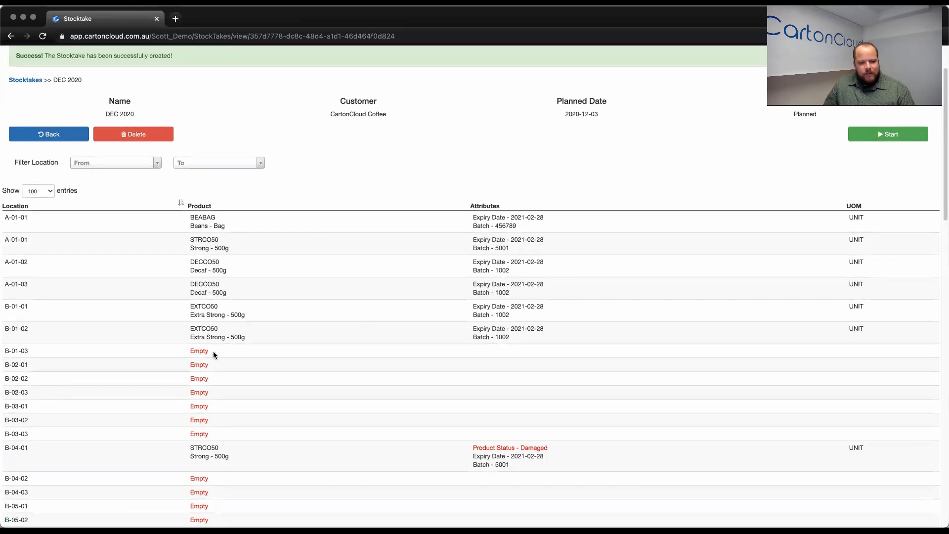
mouse_move(238, 435)
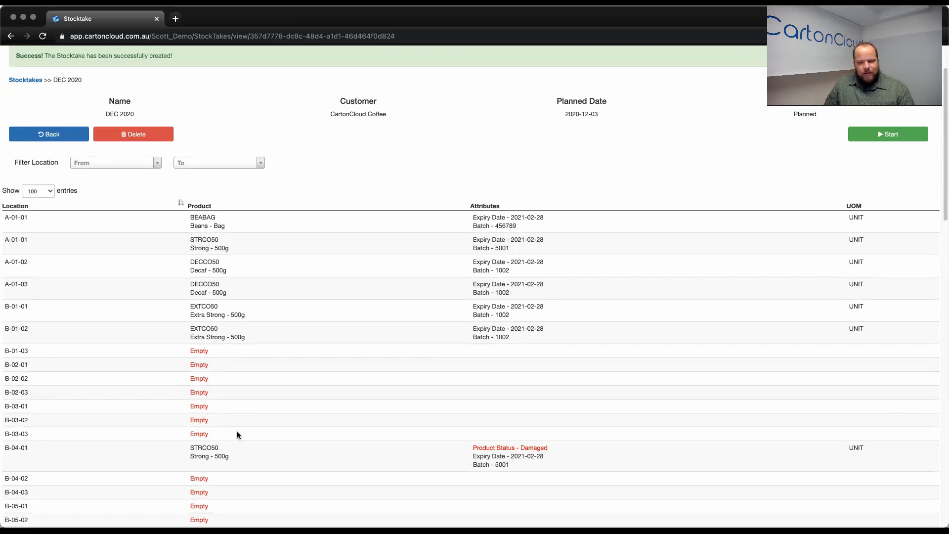
scroll("down", 3)
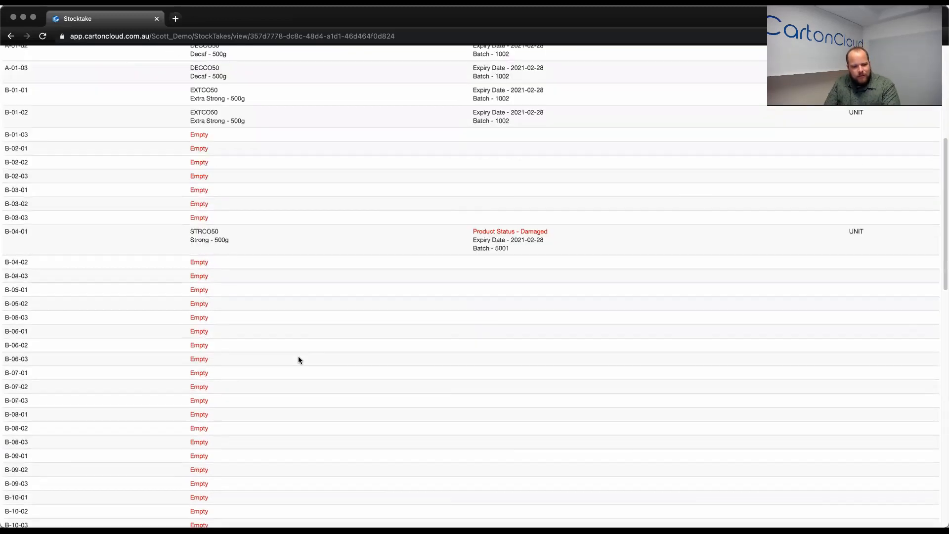
scroll("down", 3)
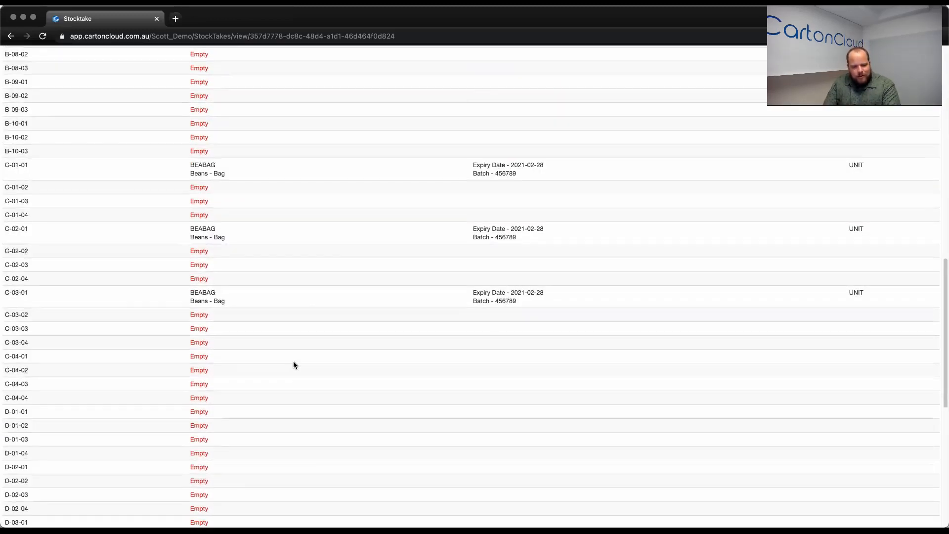
scroll("down", 3)
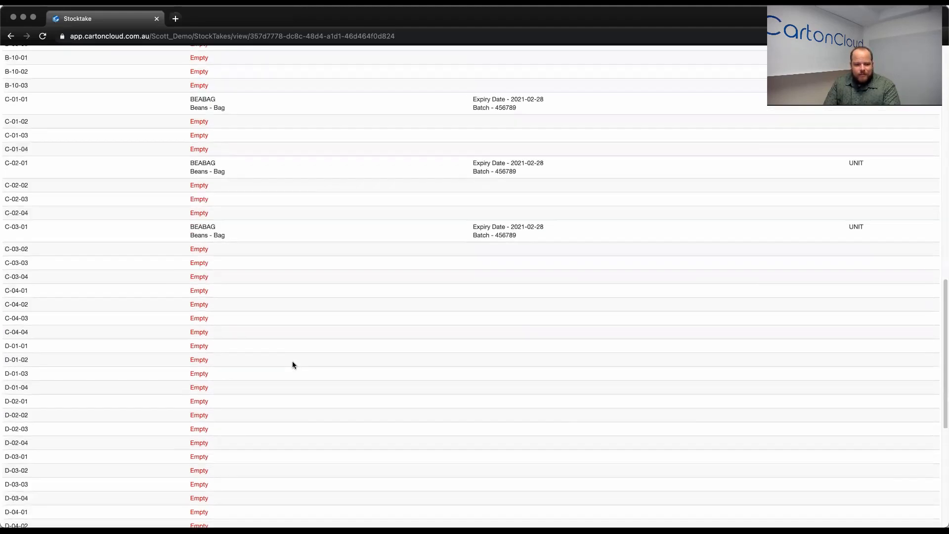
scroll("up", 3)
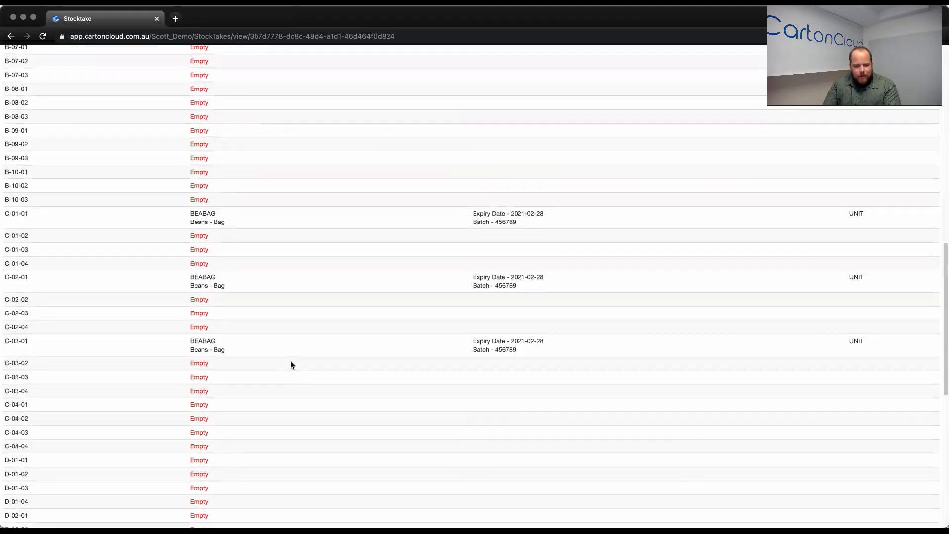
mouse_move(374, 356)
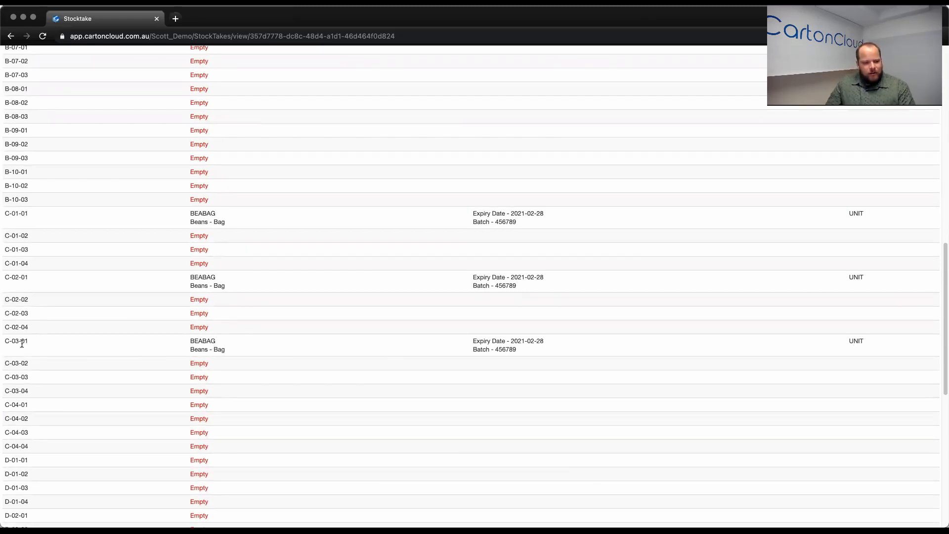
scroll("down", 3)
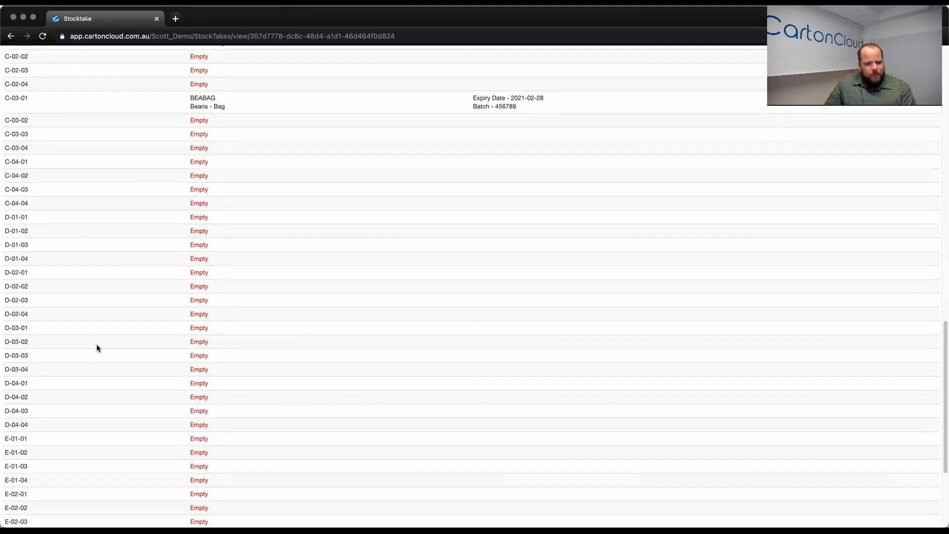
scroll("down", 3)
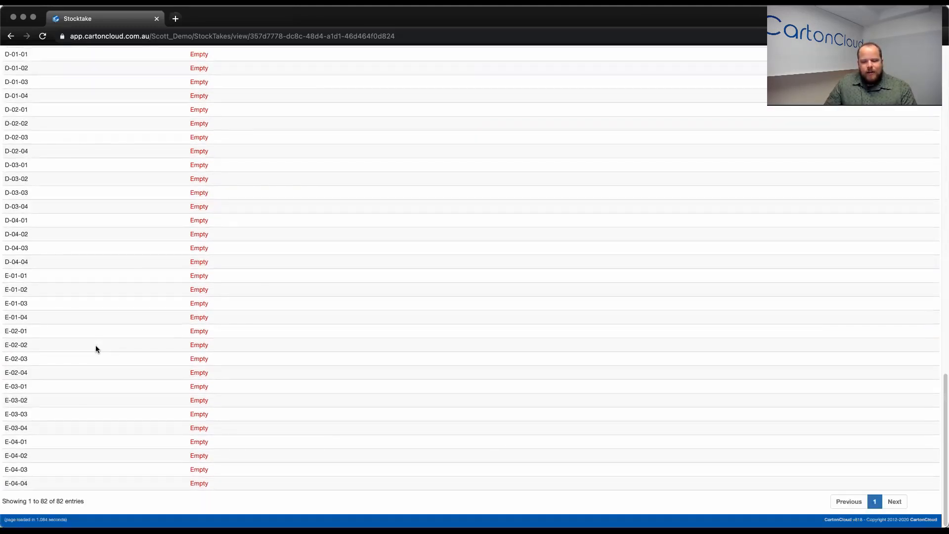
mouse_move(93, 356)
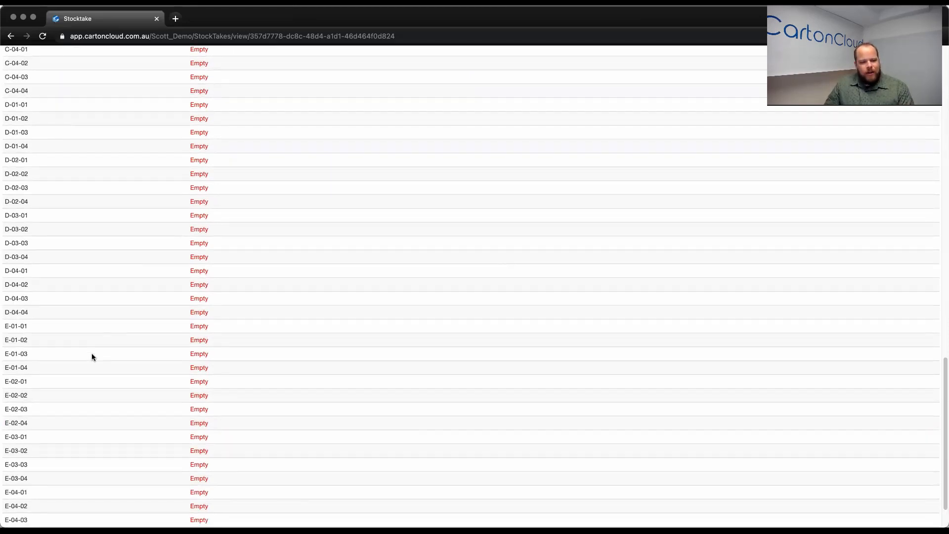
scroll("up", 3)
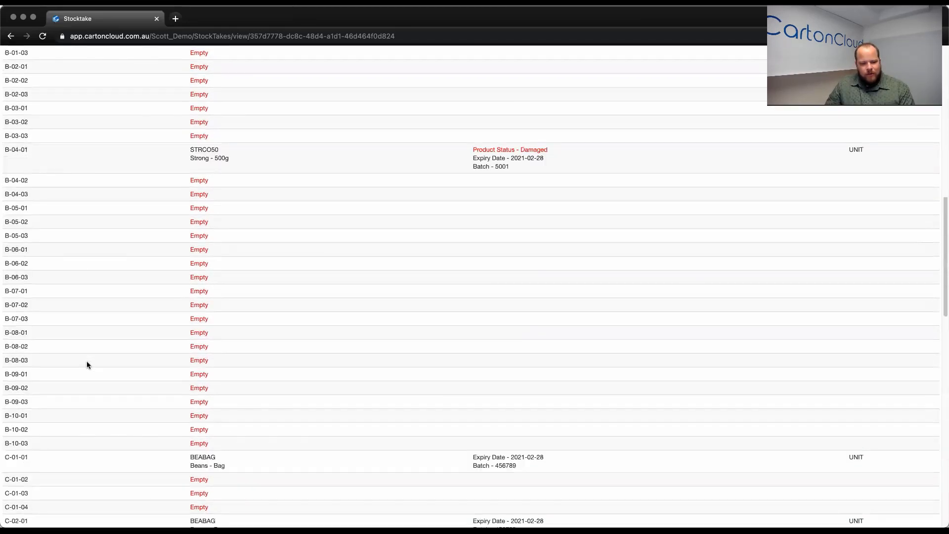
scroll("up", 3)
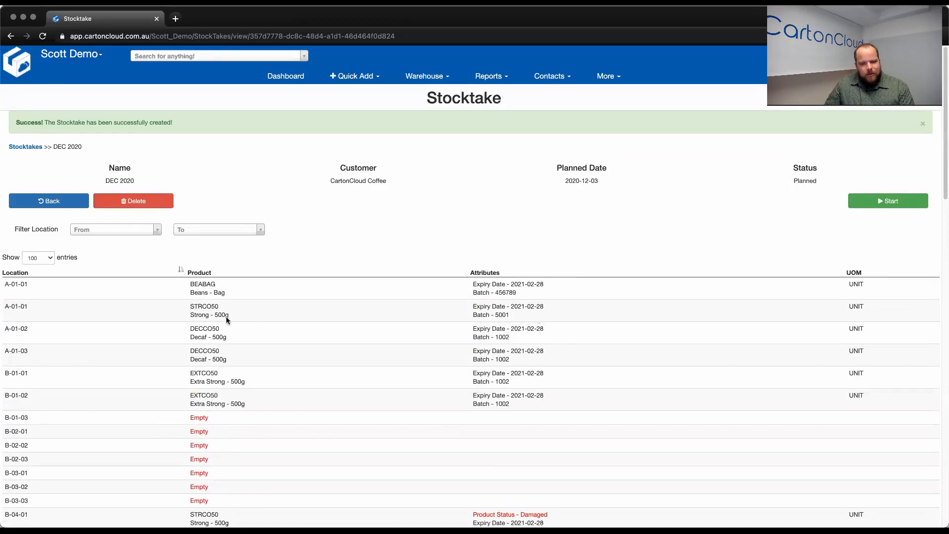
mouse_move(67, 230)
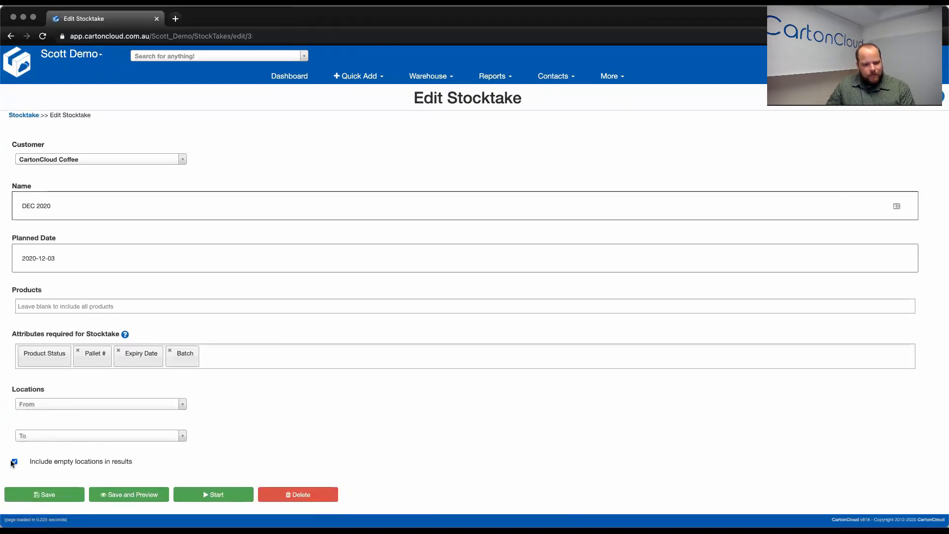
- Exclude empty locations from the stocktake results and save to preview
left_click(18, 461)
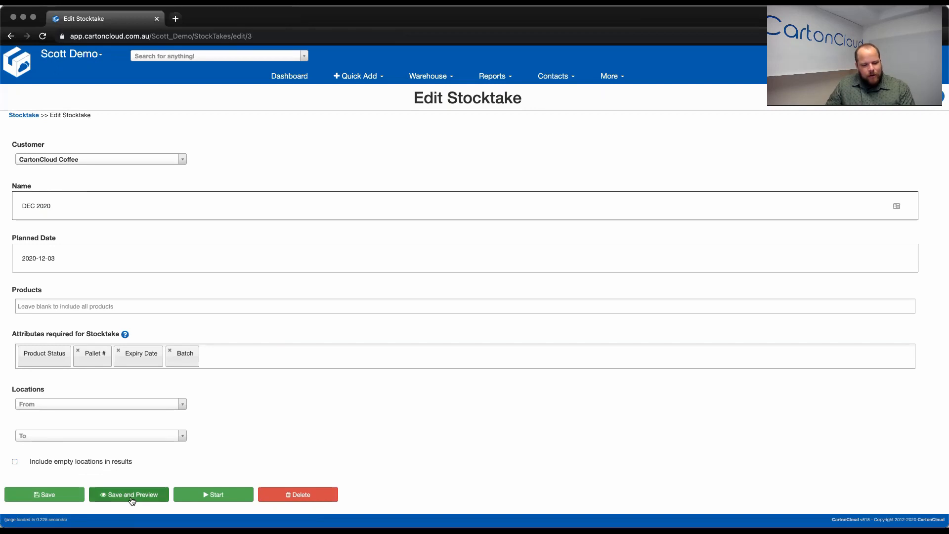
left_click(129, 494)
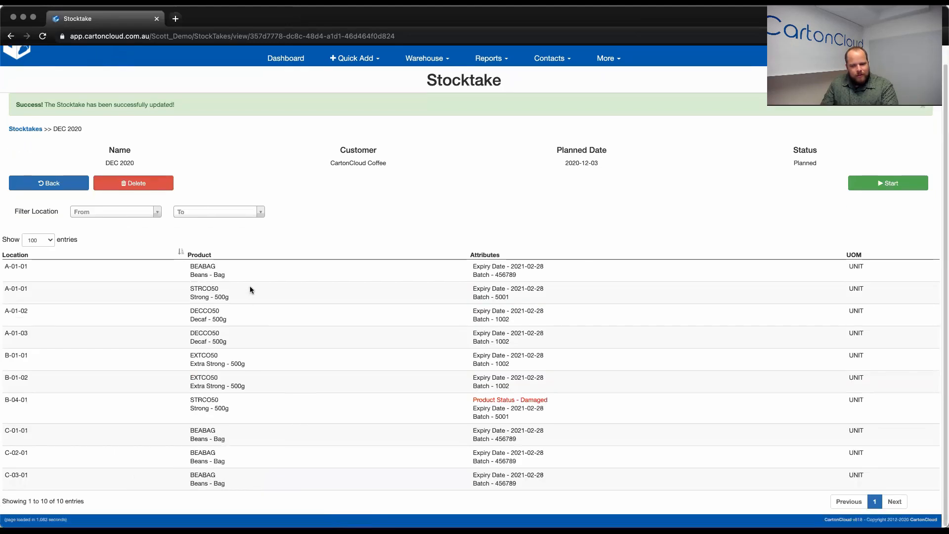
mouse_move(177, 452)
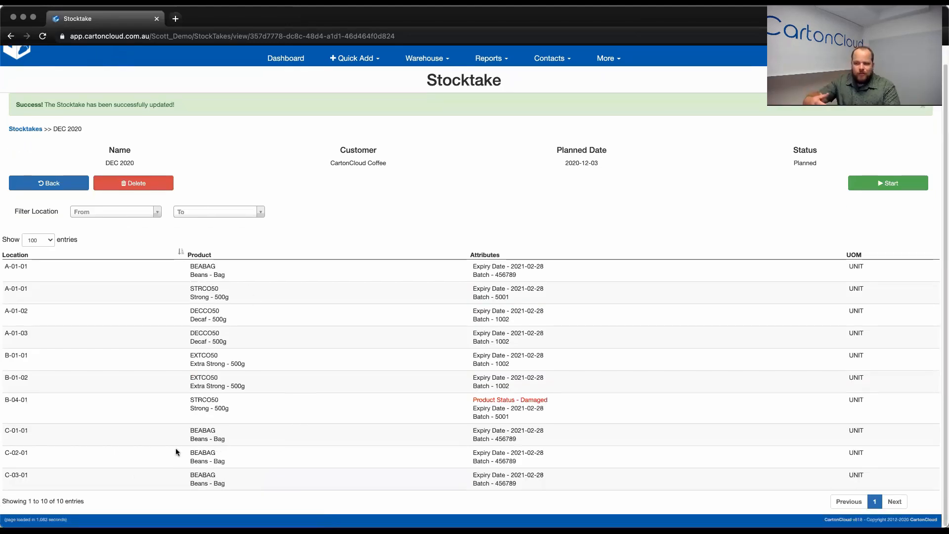
mouse_move(188, 450)
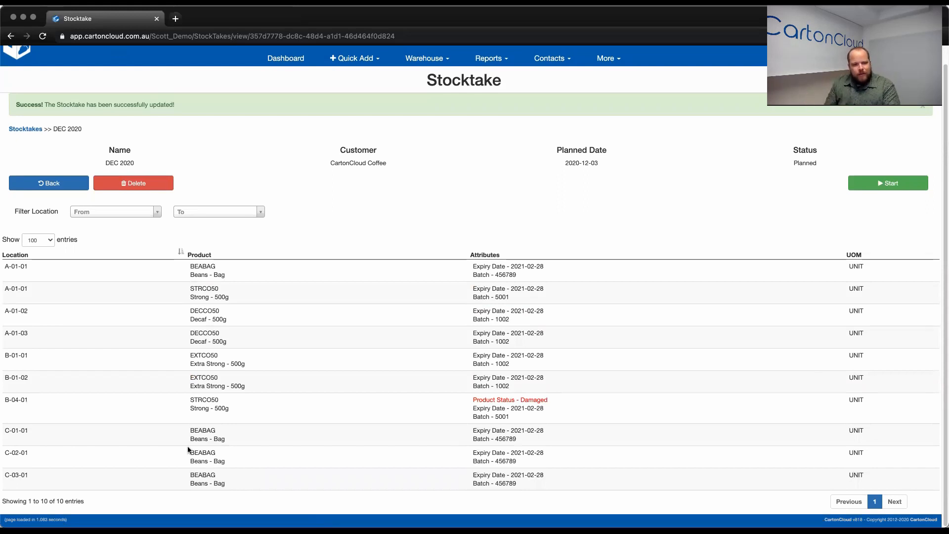
mouse_move(206, 275)
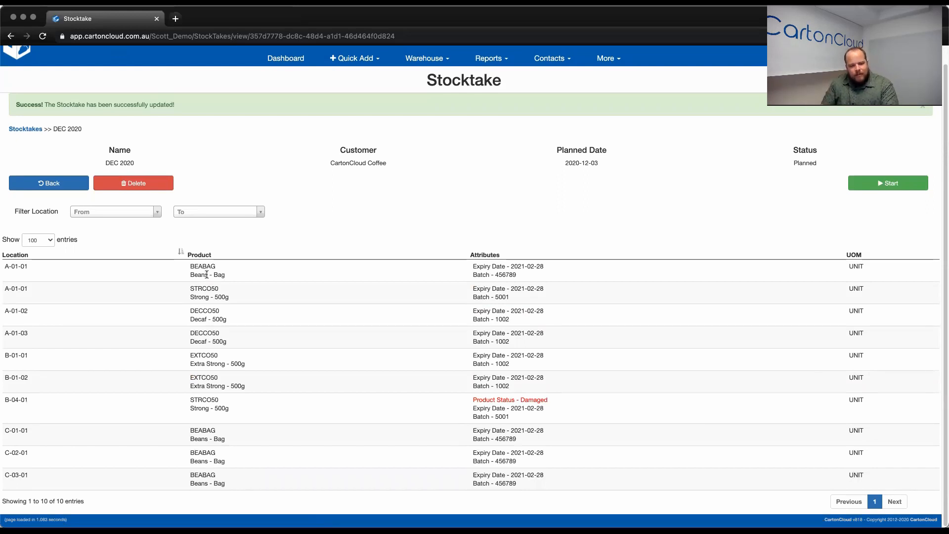
mouse_move(864, 188)
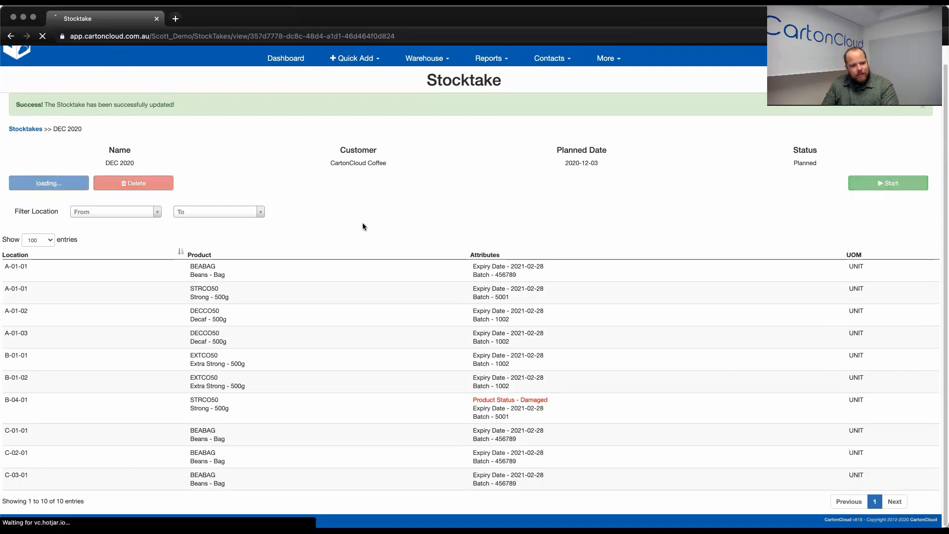
- Go back to the Edit Stocktake form for DEC 2020
left_click(48, 183)
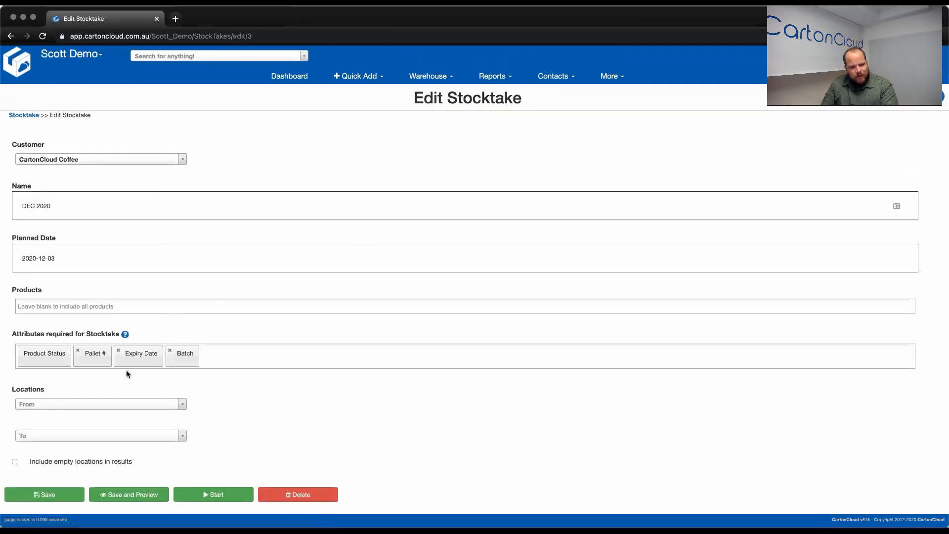
mouse_move(97, 414)
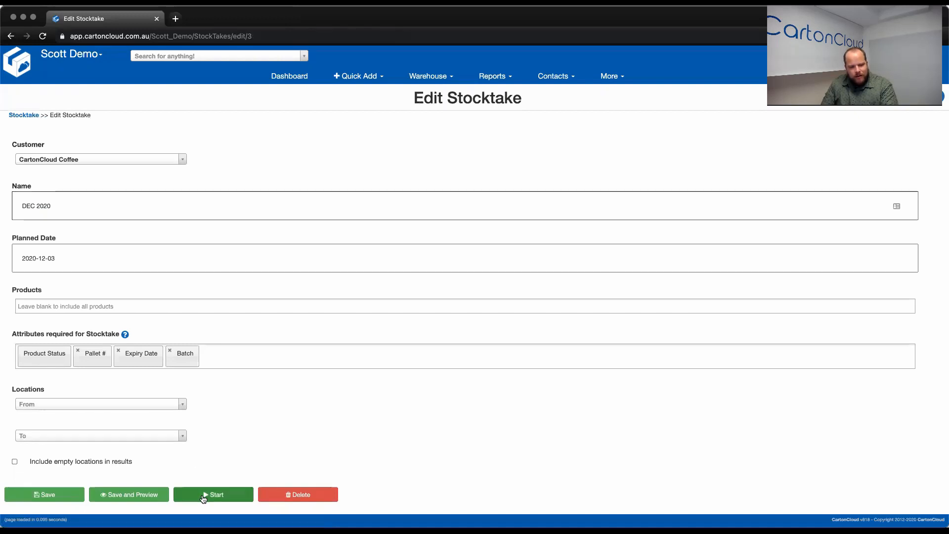
mouse_move(246, 505)
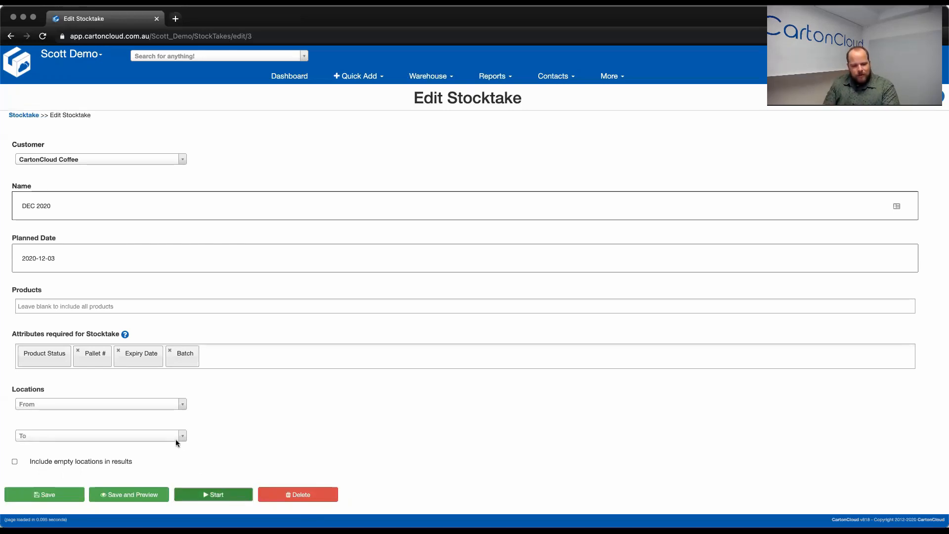
- Start the DEC 2020 stocktake, confirming the warning dialog
left_click(214, 495)
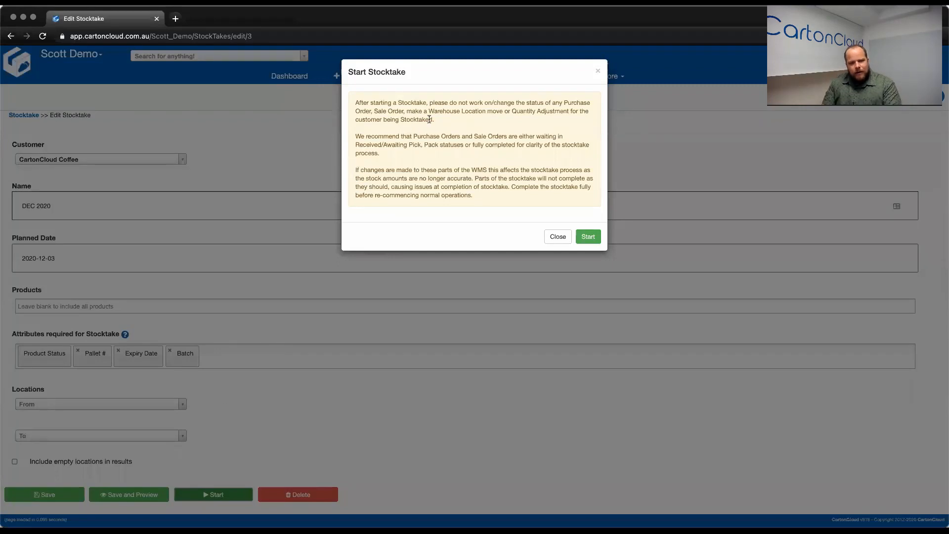
mouse_move(426, 198)
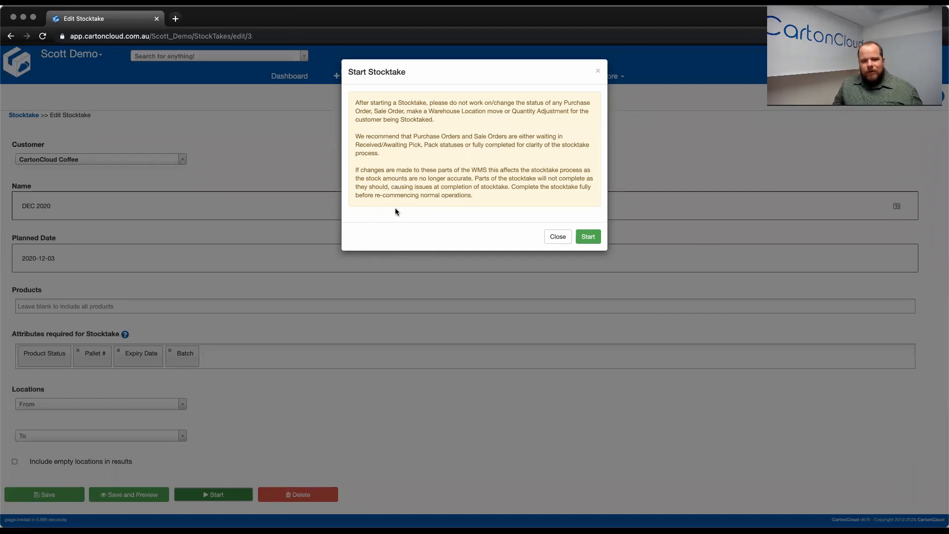
mouse_move(402, 213)
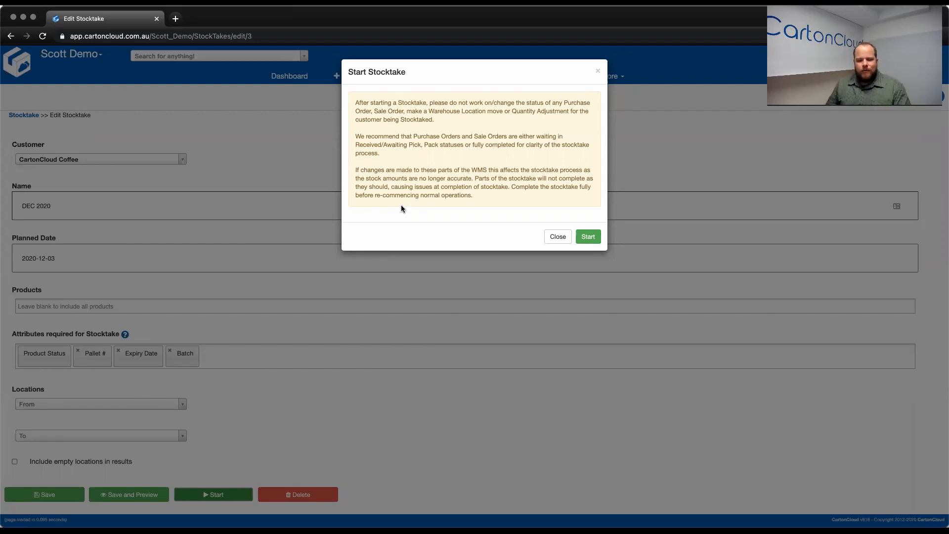
mouse_move(571, 235)
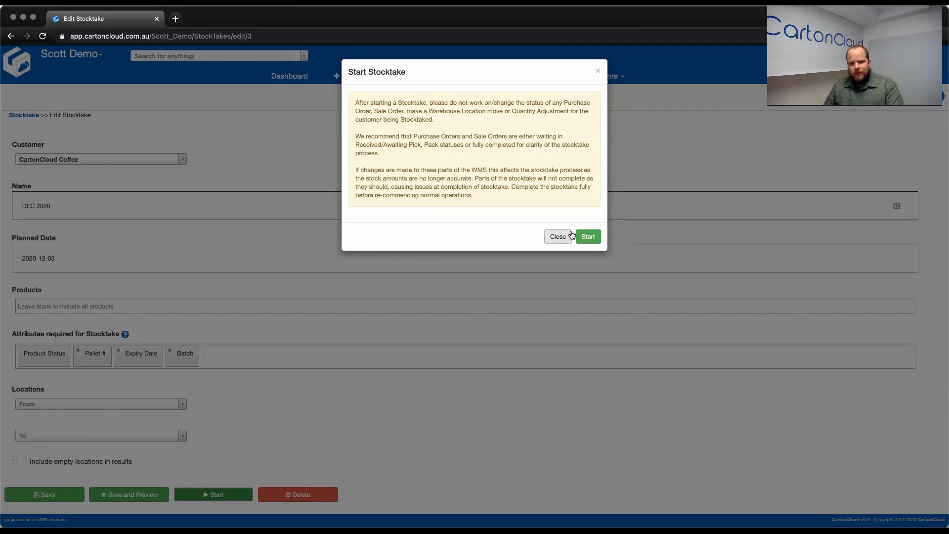
left_click(588, 236)
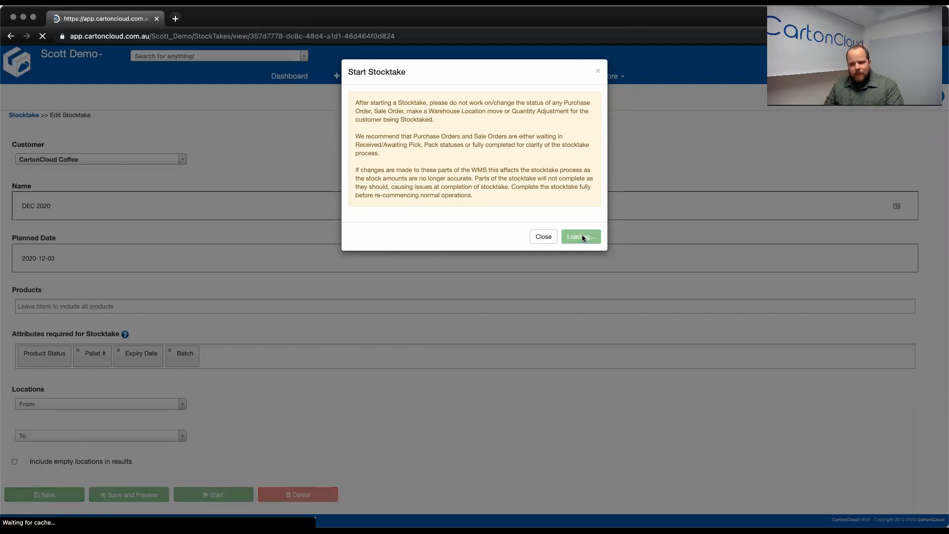
- Acknowledge the start so the stocktake moves to In Progress
left_click(582, 236)
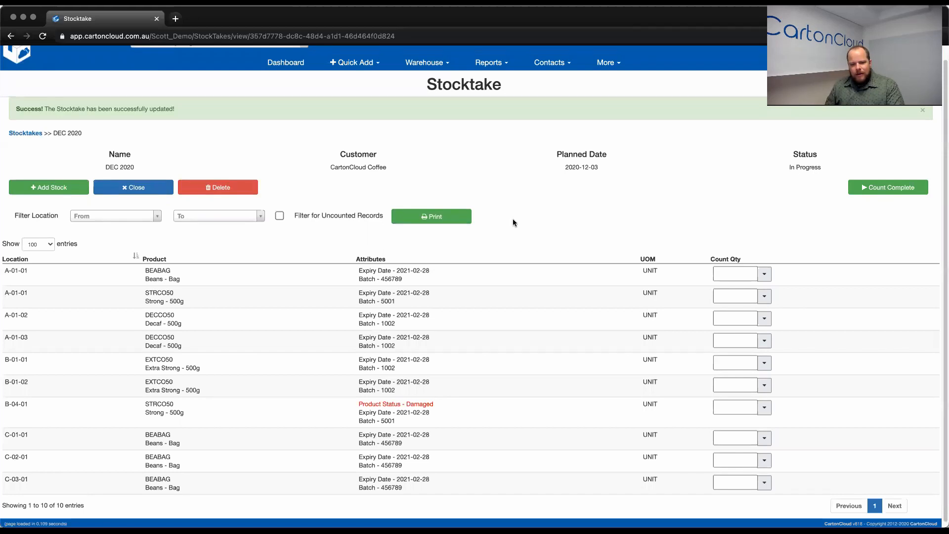
mouse_move(97, 160)
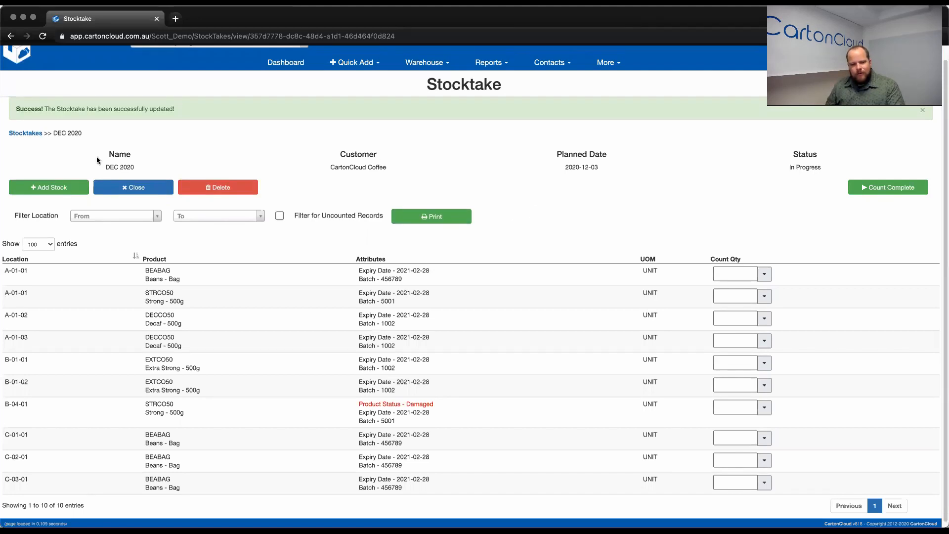
mouse_move(611, 163)
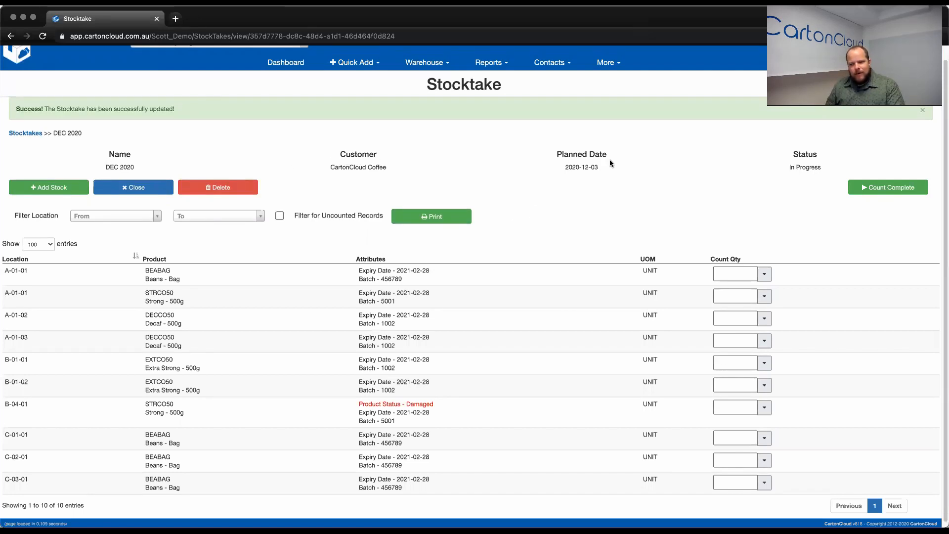
mouse_move(526, 162)
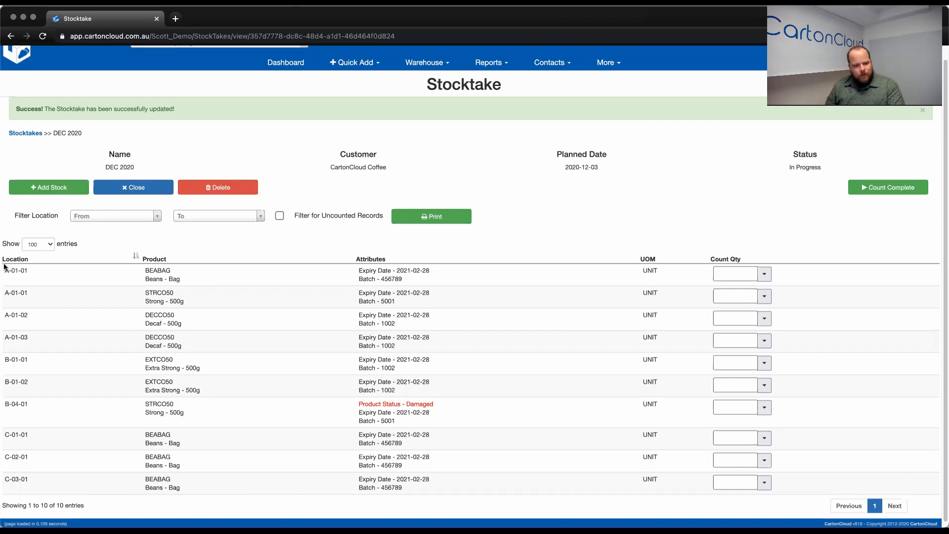
mouse_move(178, 275)
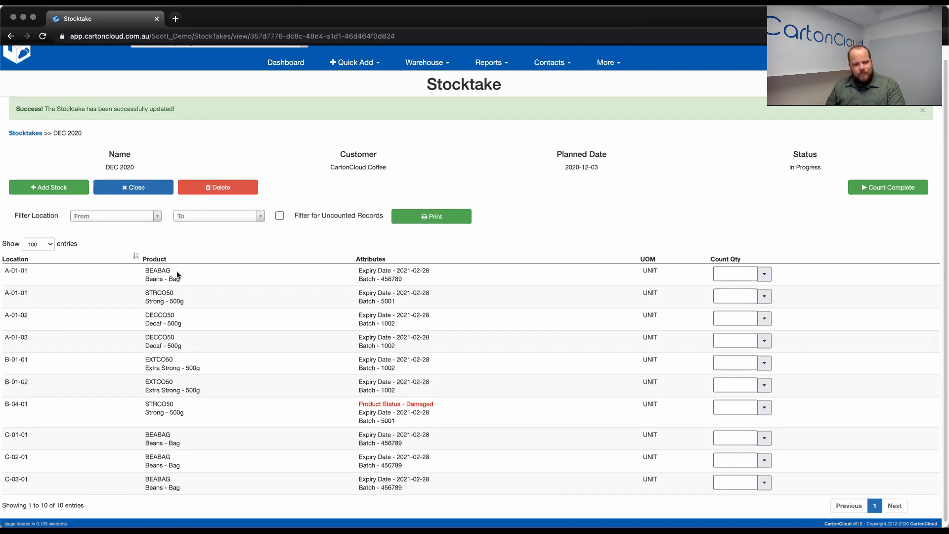
mouse_move(370, 309)
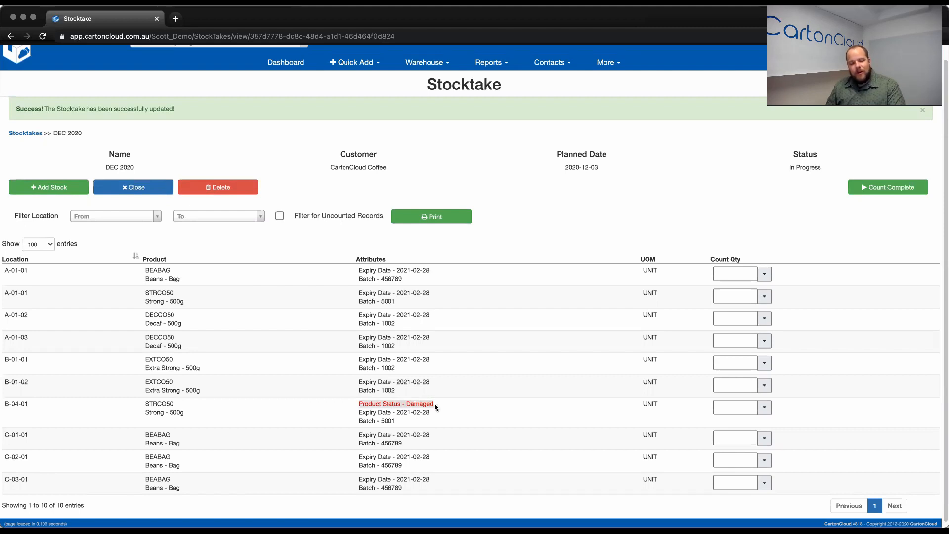
mouse_move(376, 328)
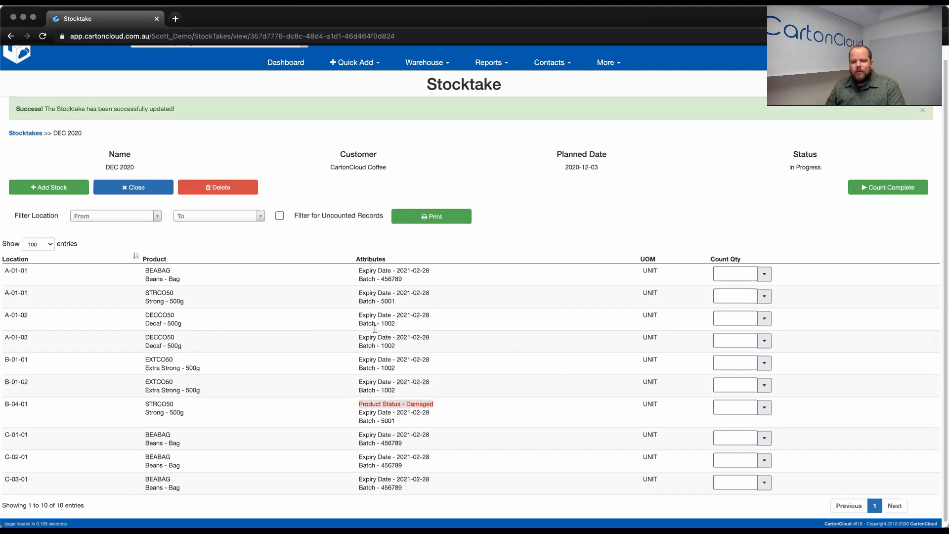
mouse_move(358, 343)
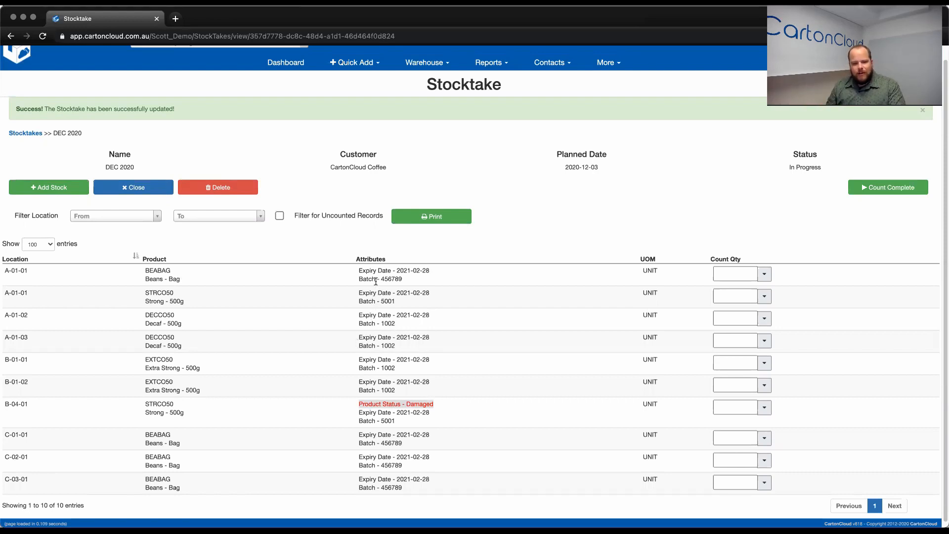
mouse_move(376, 376)
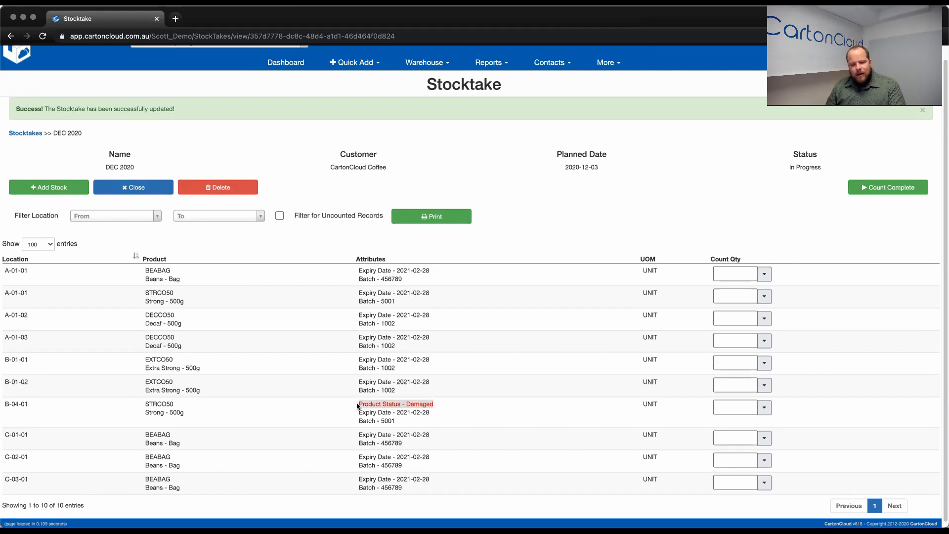
mouse_move(459, 414)
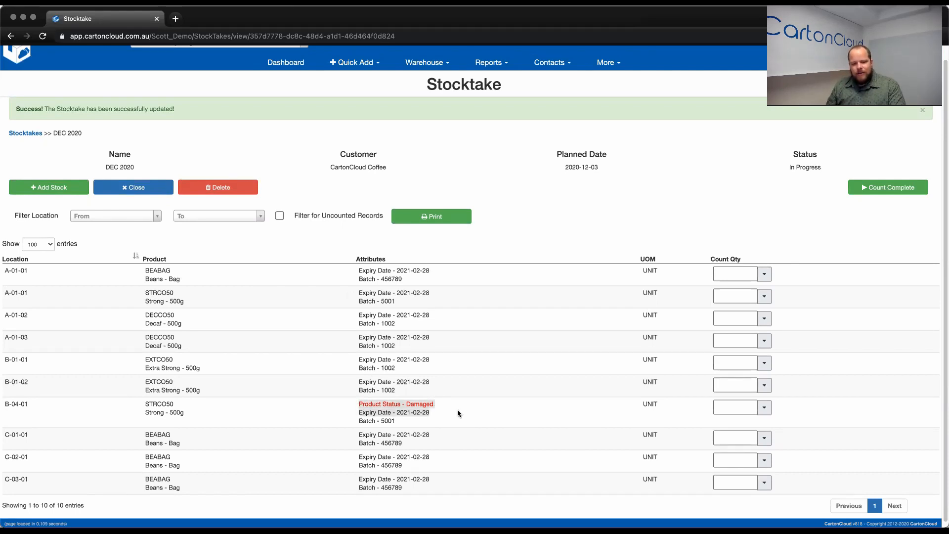
mouse_move(455, 411)
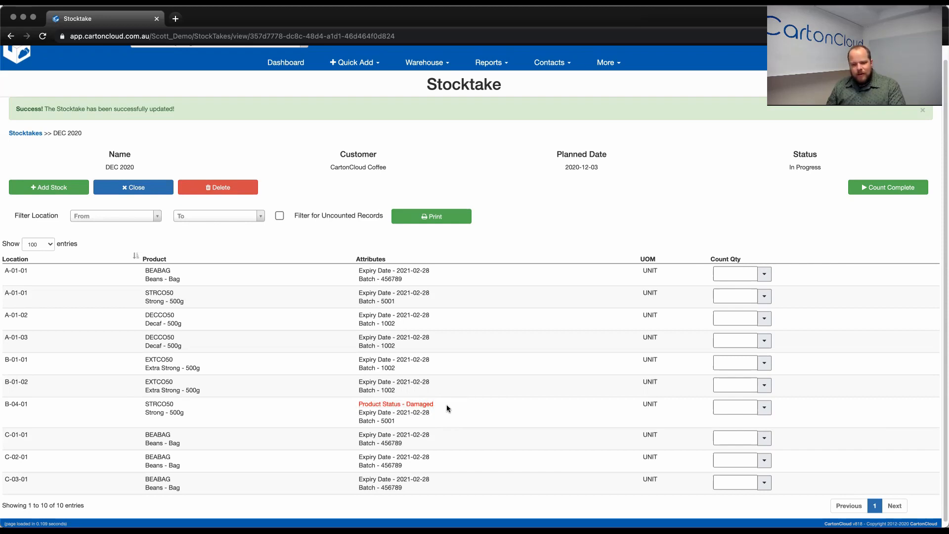
mouse_move(655, 287)
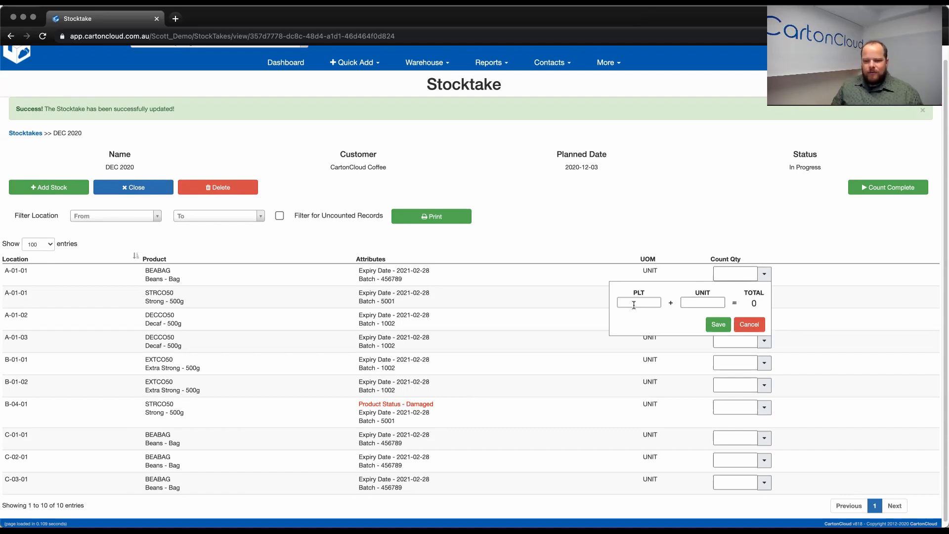
- Enter a trial count of 1 pallet (40 units) for A-01-01, then cancel it
type("1")
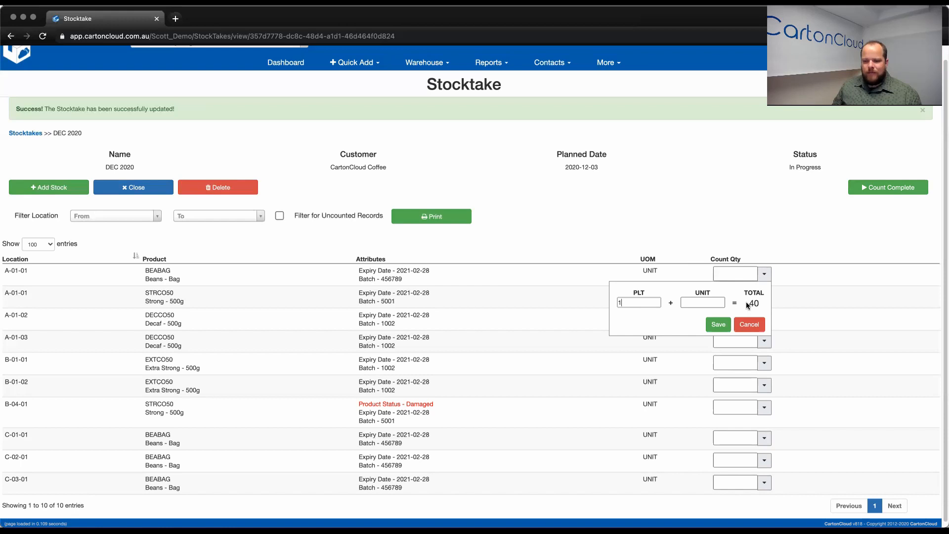
mouse_move(748, 311)
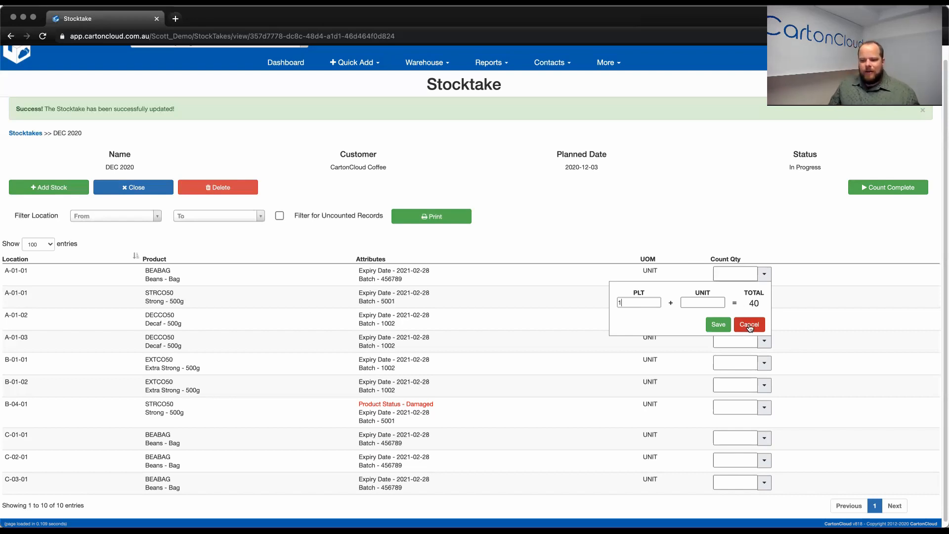
left_click(749, 325)
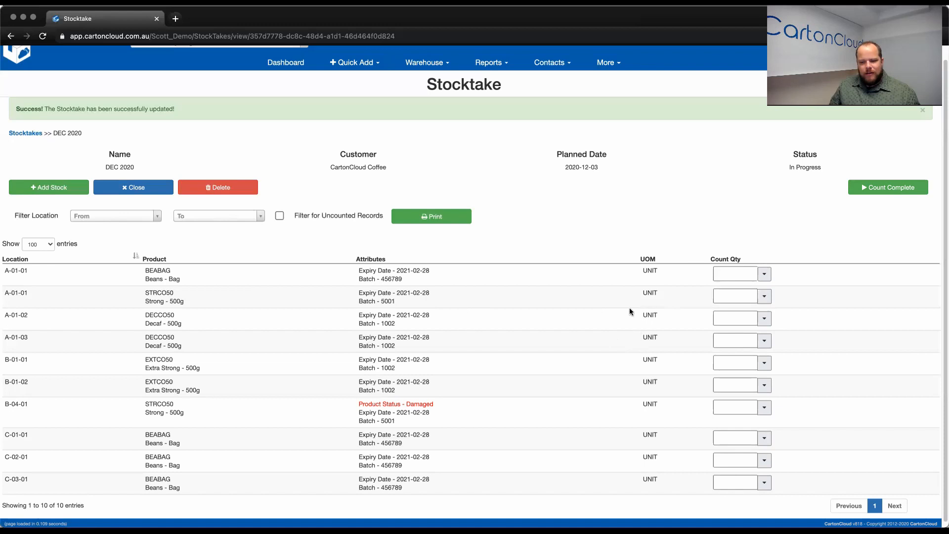
mouse_move(535, 252)
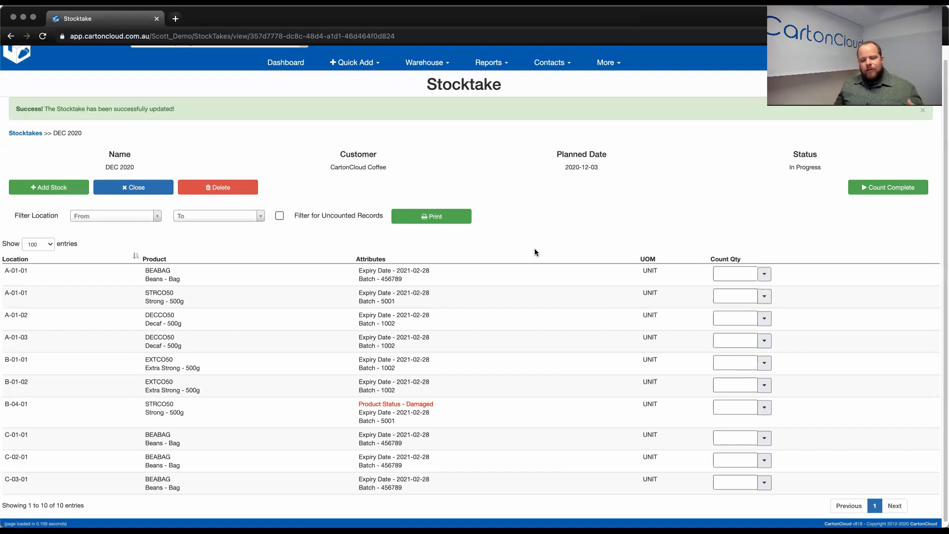
mouse_move(138, 217)
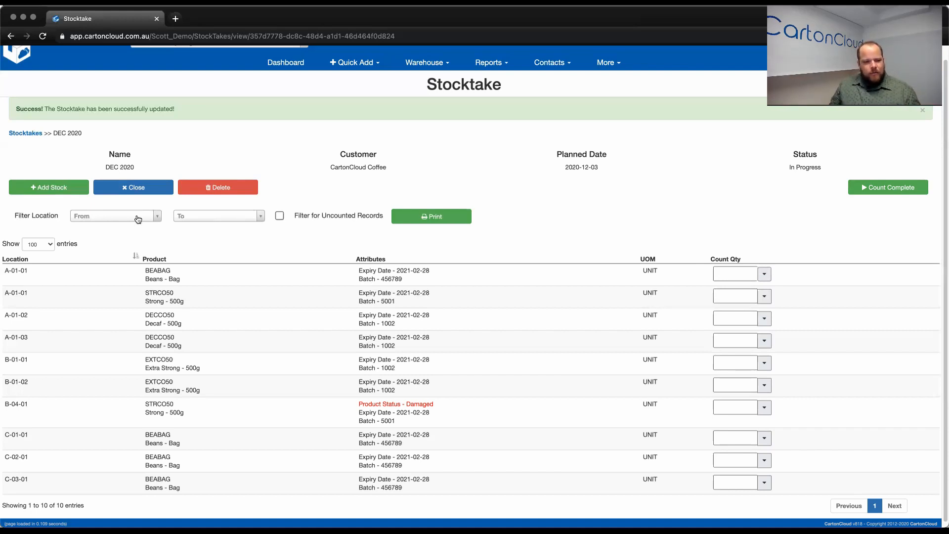
- Filter the stocktake list to locations A-01-01 through A-01-03
left_click(116, 215)
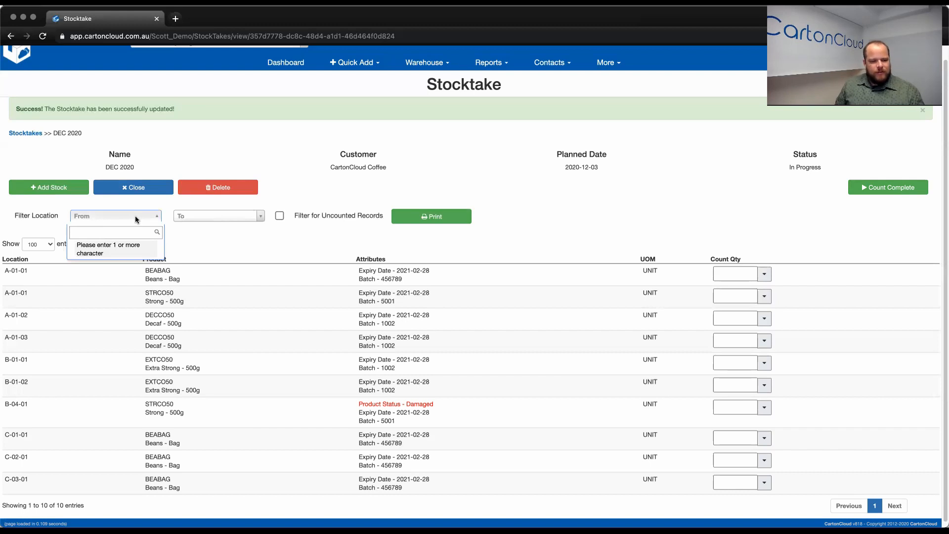
type("A-01-01")
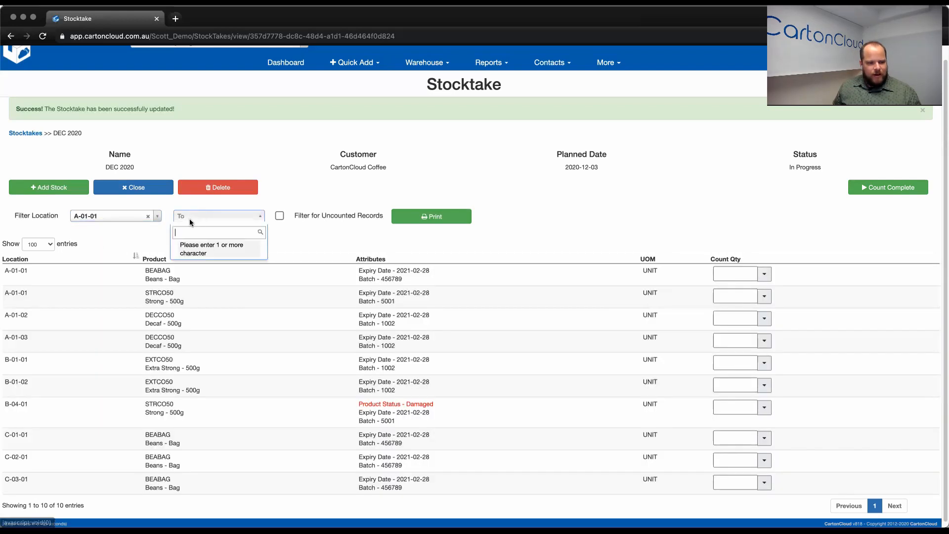
type("A-01-03")
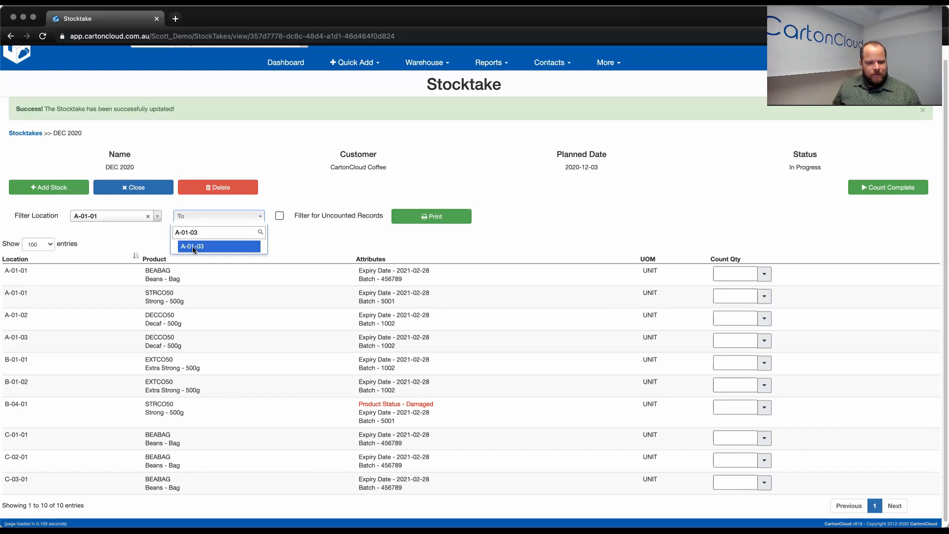
left_click(194, 246)
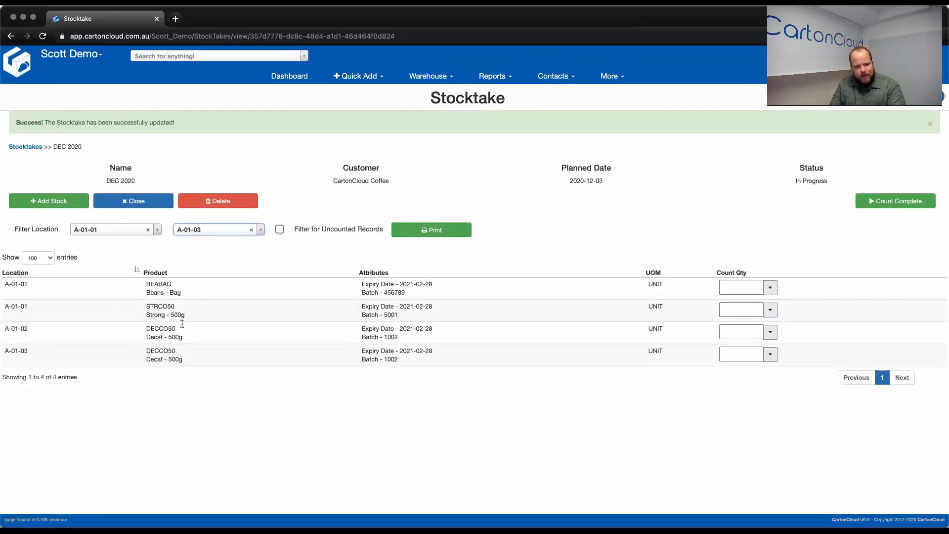
mouse_move(94, 240)
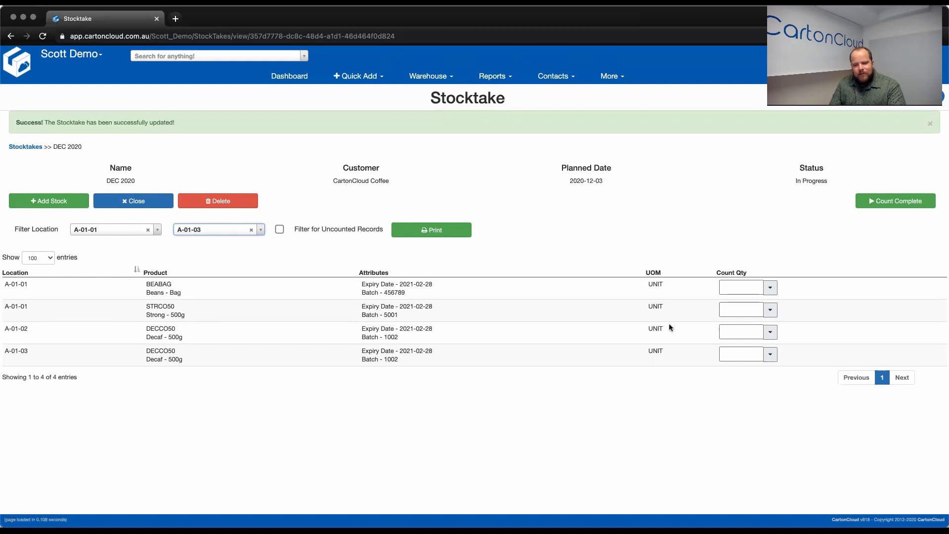
mouse_move(695, 349)
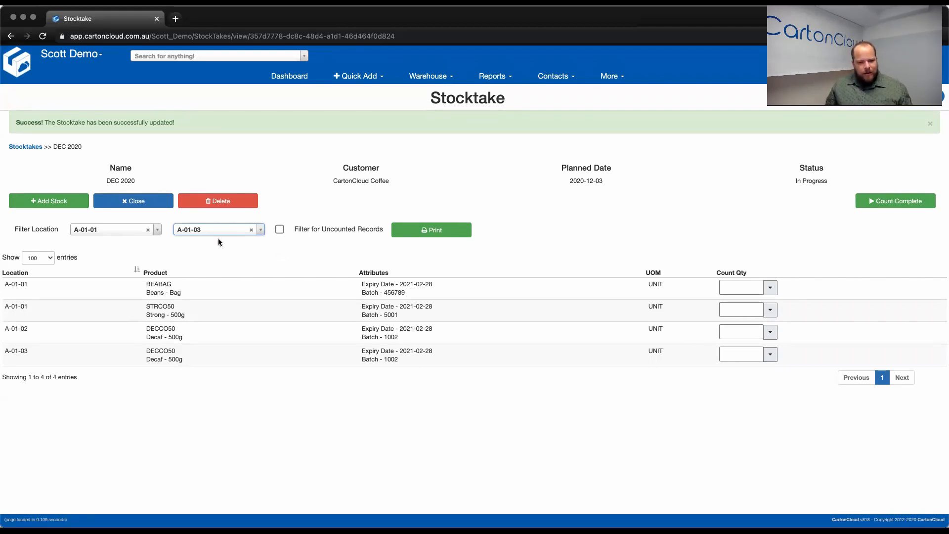
mouse_move(179, 257)
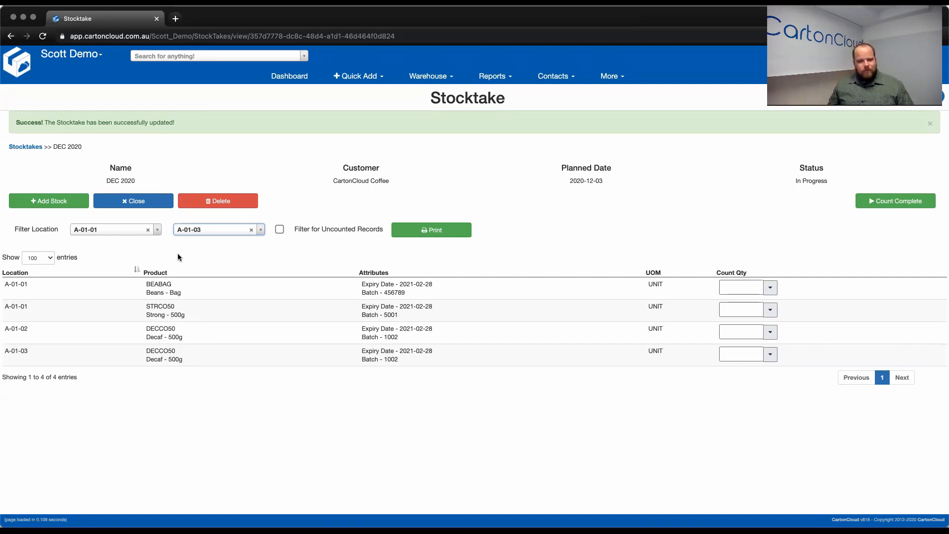
mouse_move(673, 295)
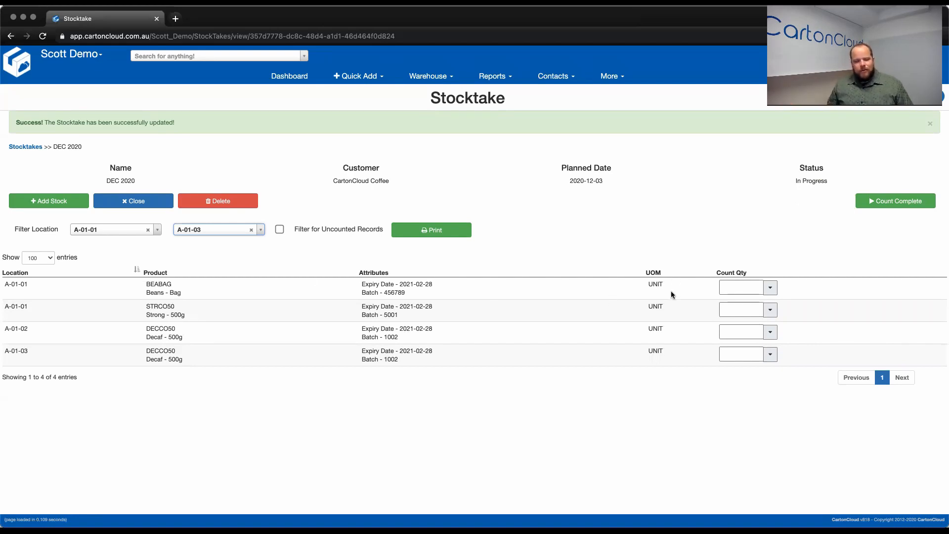
mouse_move(643, 289)
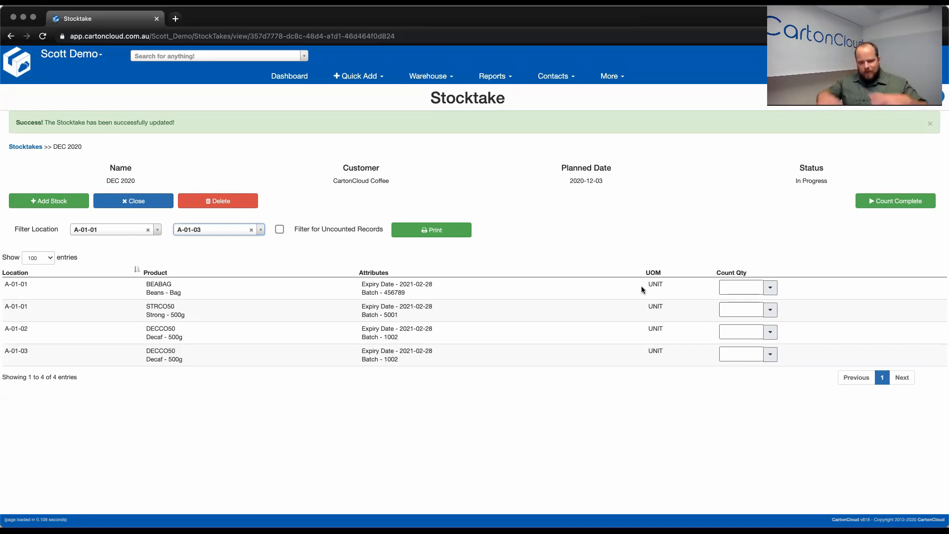
mouse_move(631, 275)
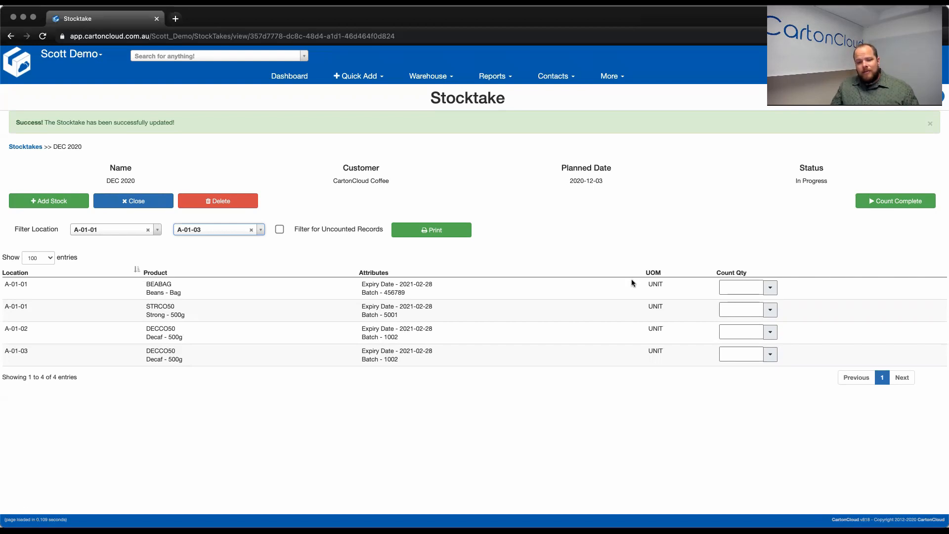
mouse_move(544, 270)
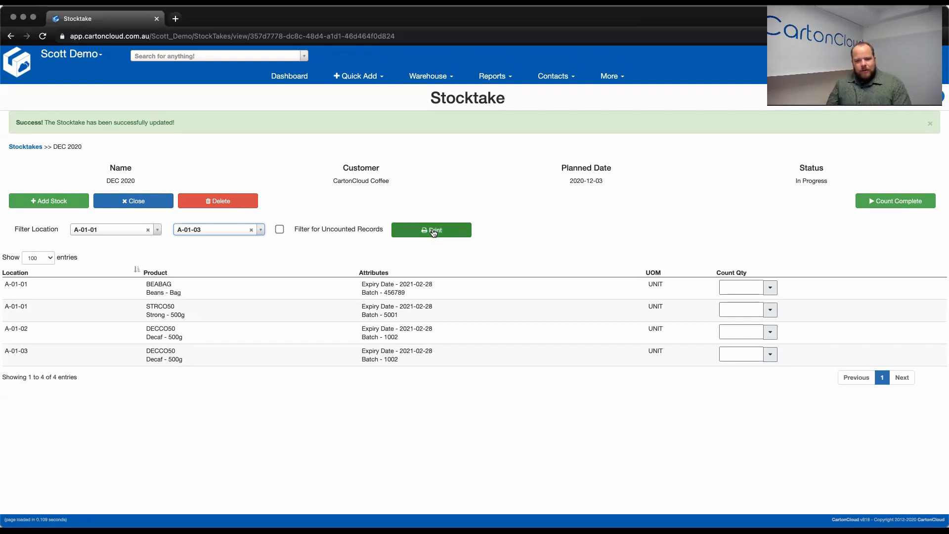
- Print the count sheet PDF for A-01-01 to A-01-03, review it and return to the stocktake
left_click(432, 230)
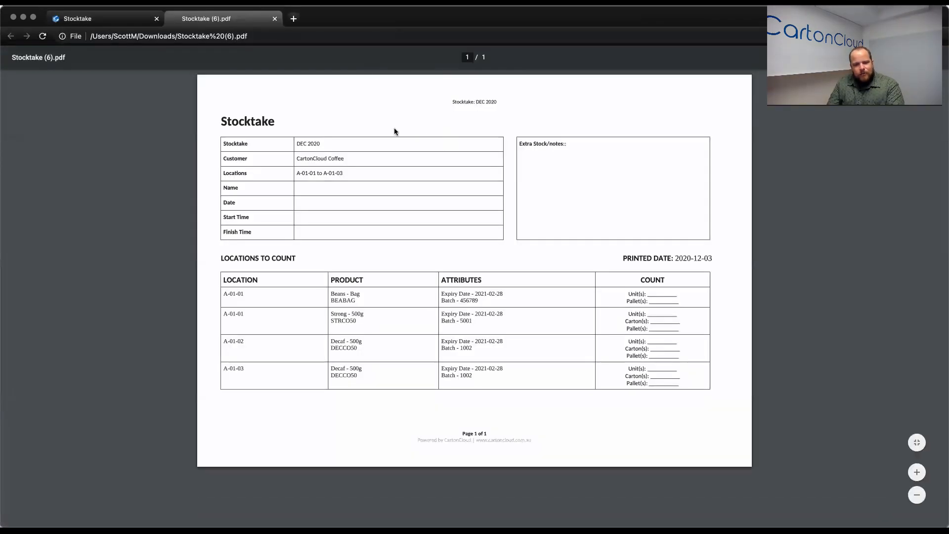
mouse_move(483, 91)
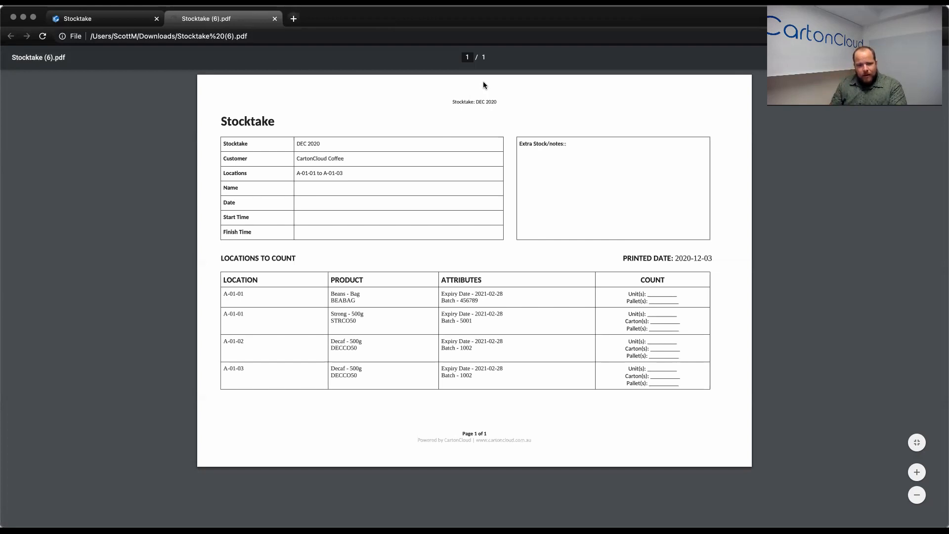
mouse_move(338, 151)
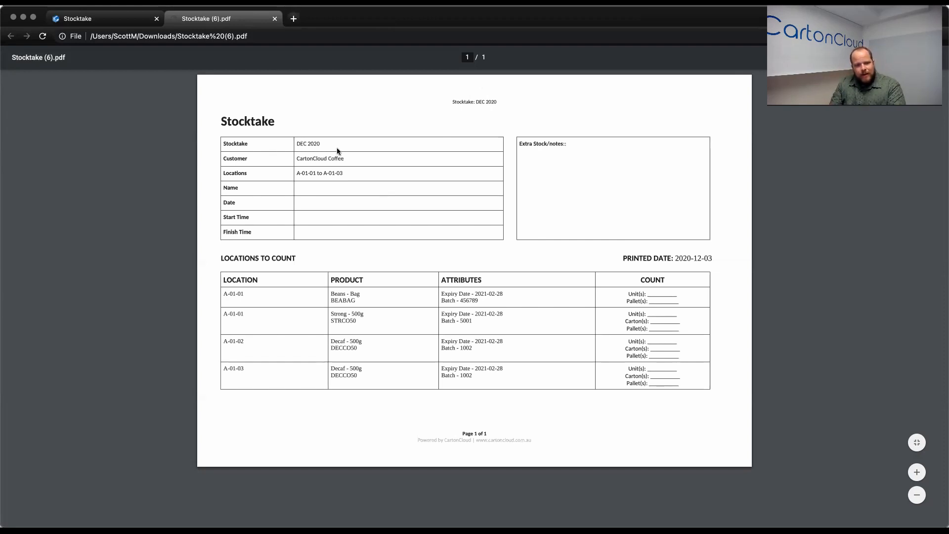
double_click(316, 159)
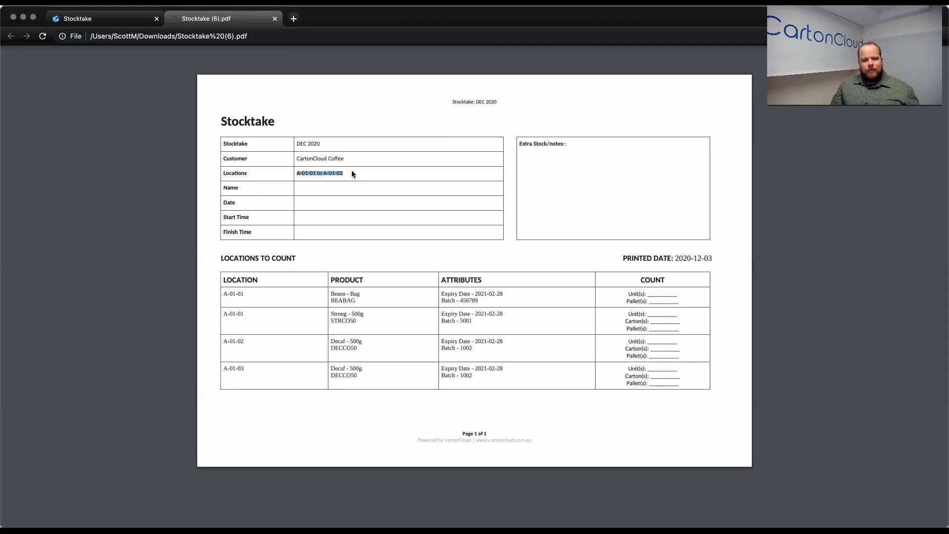
mouse_move(356, 184)
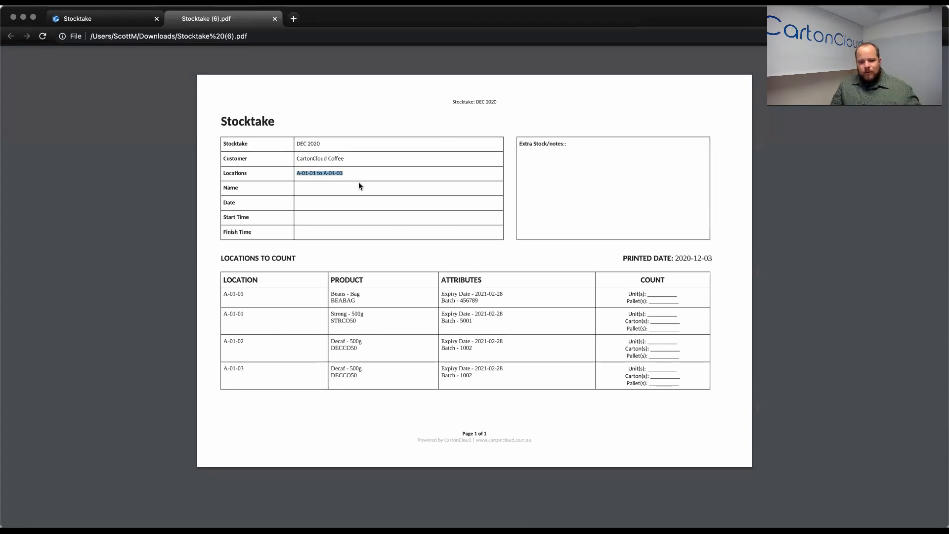
mouse_move(341, 178)
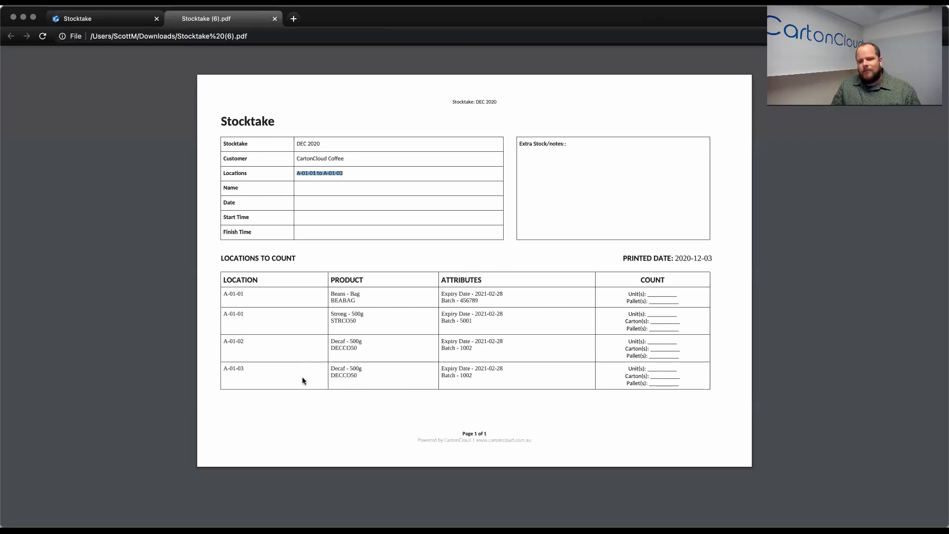
mouse_move(315, 211)
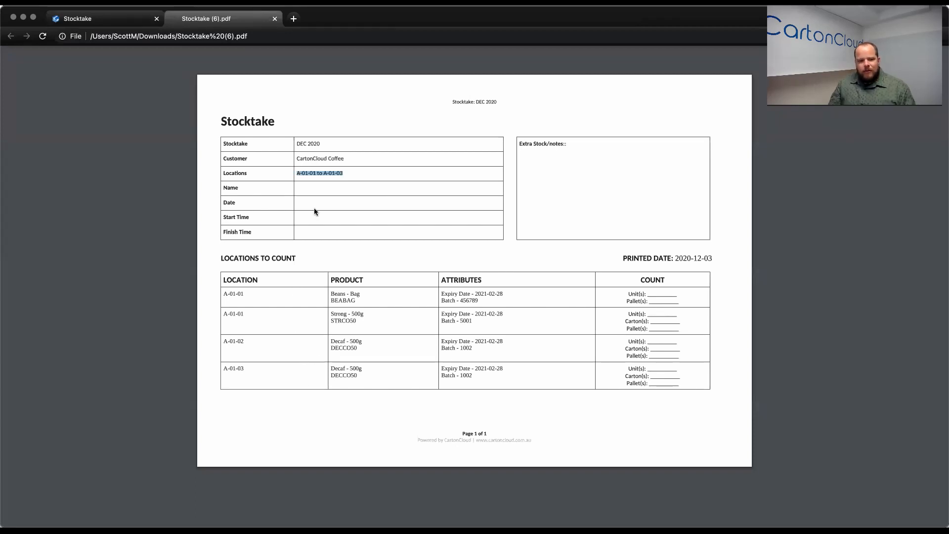
mouse_move(312, 211)
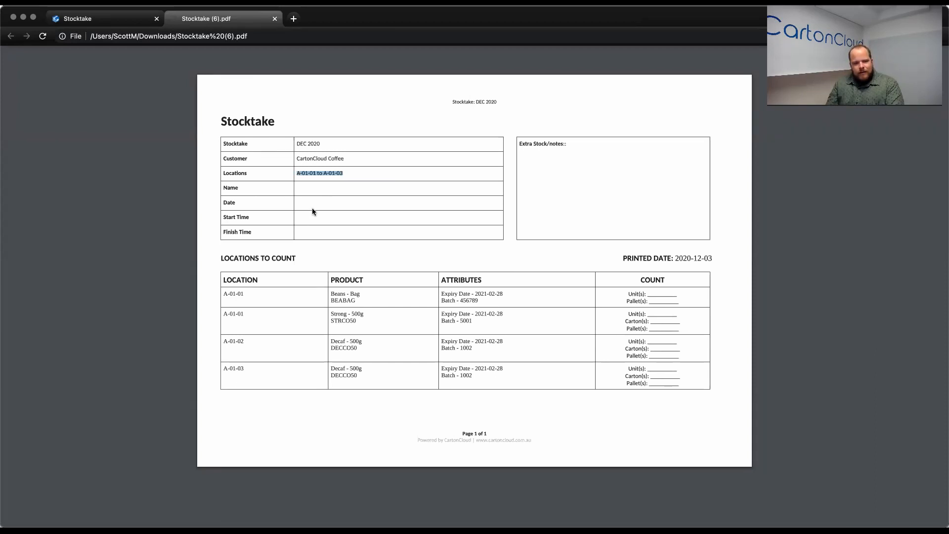
mouse_move(537, 175)
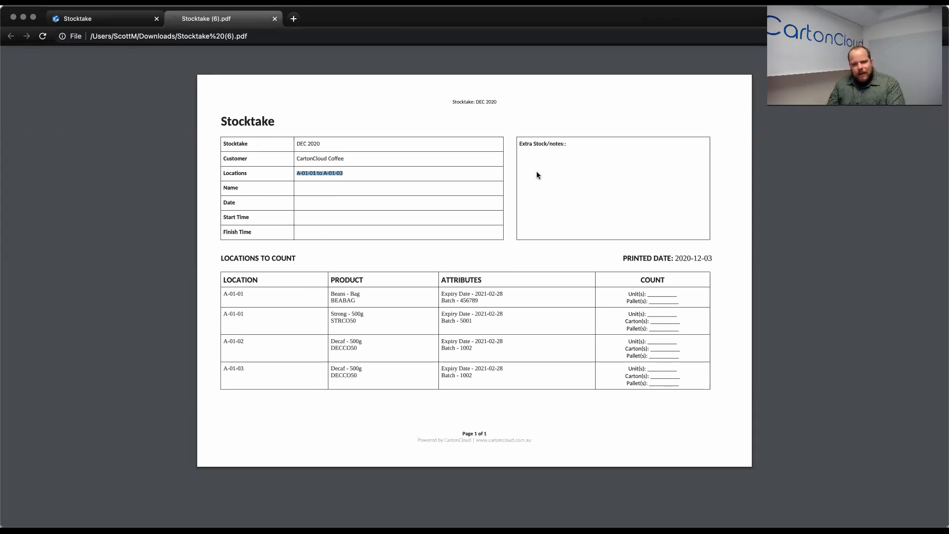
mouse_move(615, 168)
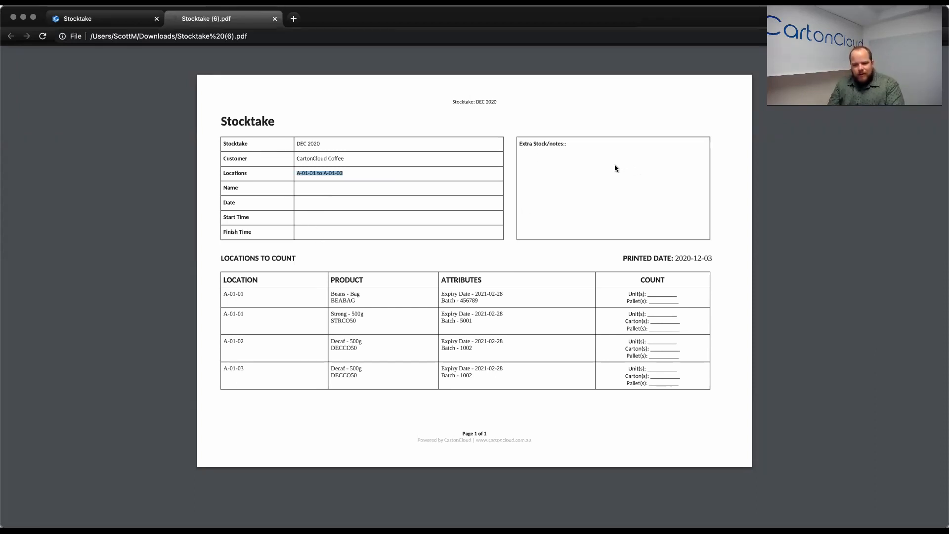
mouse_move(593, 213)
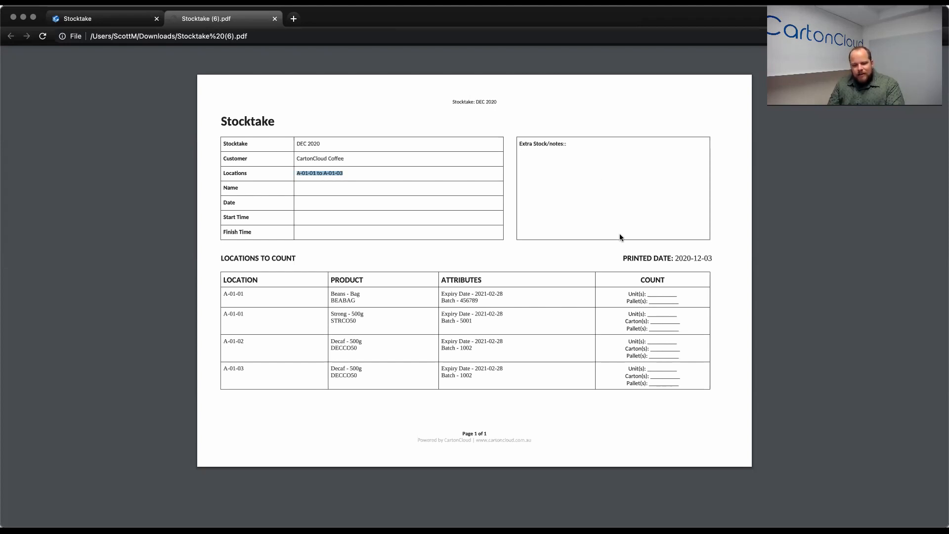
mouse_move(526, 235)
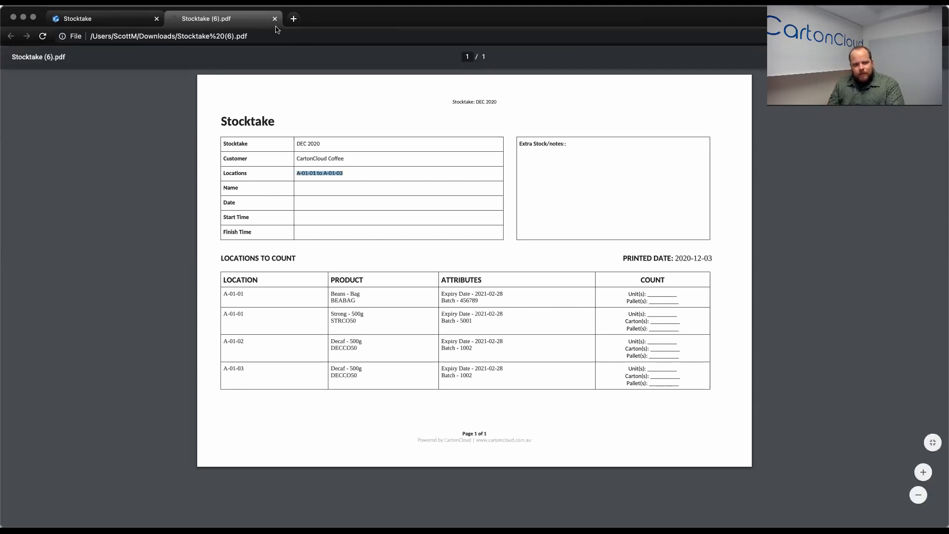
left_click(273, 18)
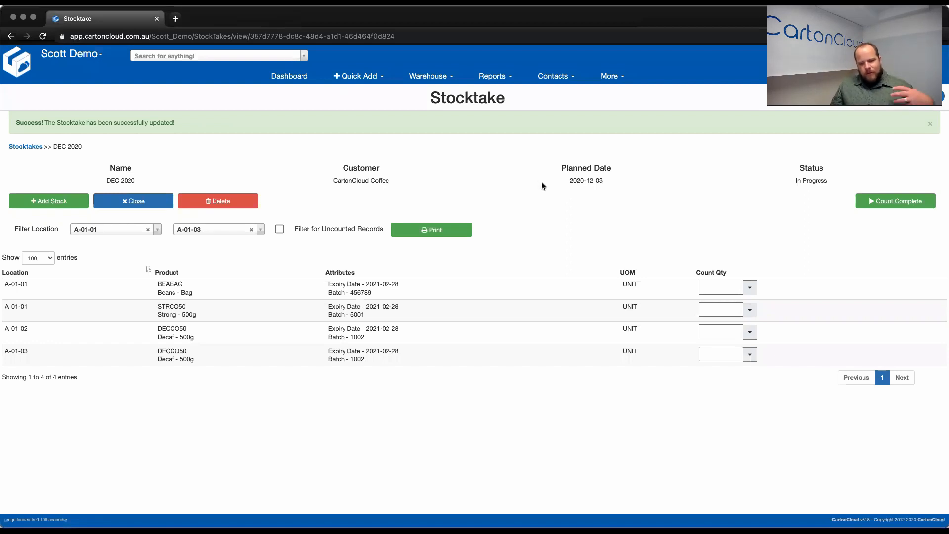
mouse_move(552, 187)
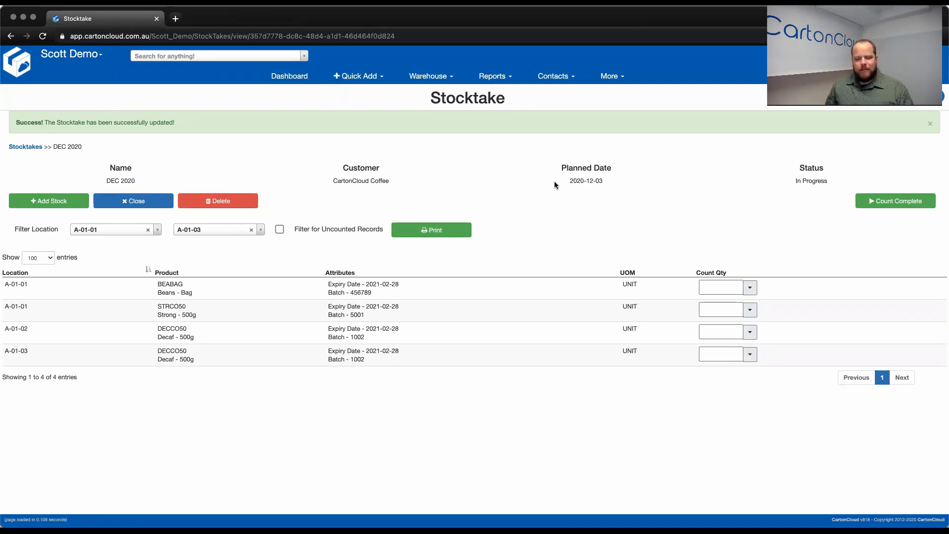
- Record counts of 1 unit for BEABAG and 60 units for STRCO50 at A-01-01
left_click(719, 287)
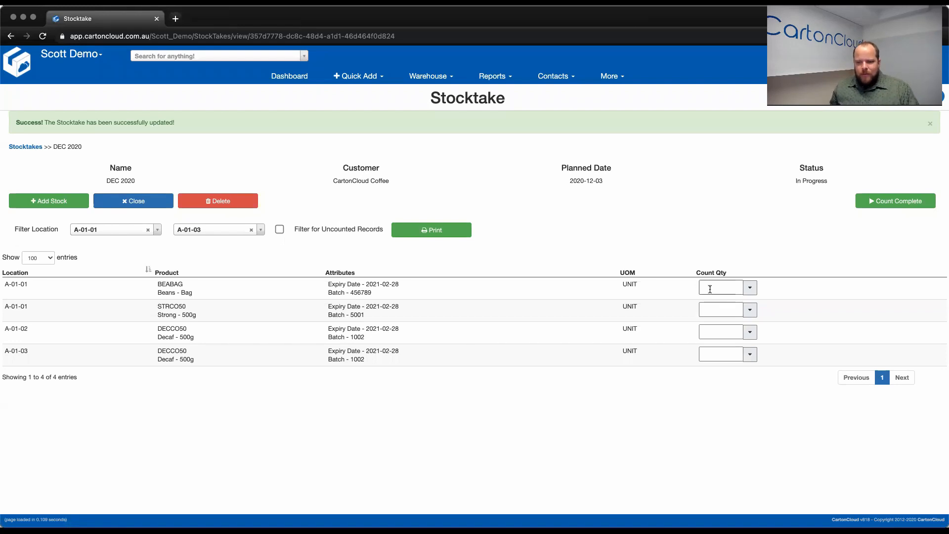
left_click(720, 286)
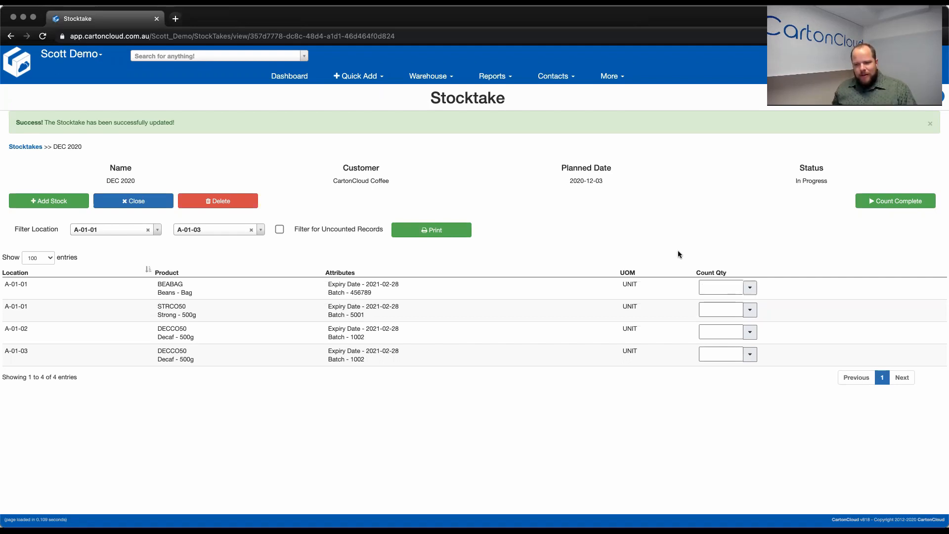
left_click(750, 287)
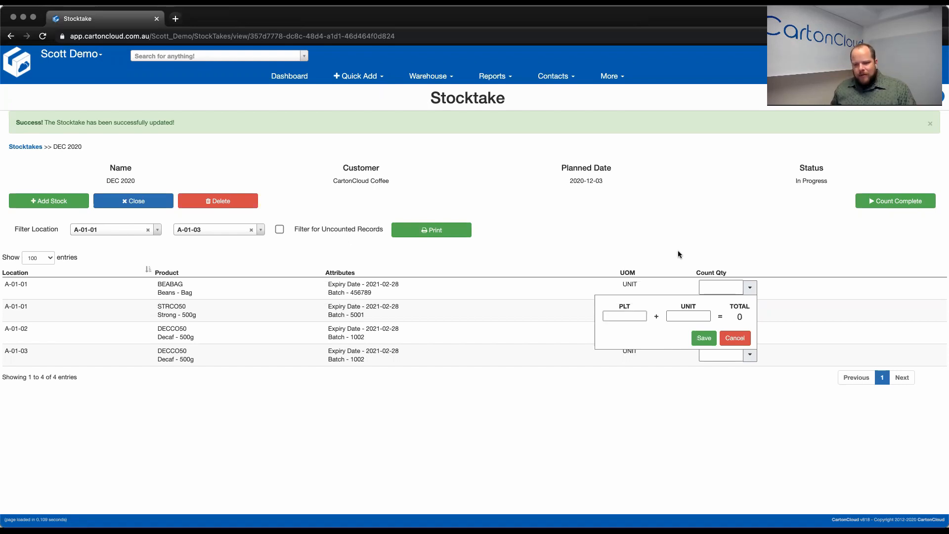
type("1")
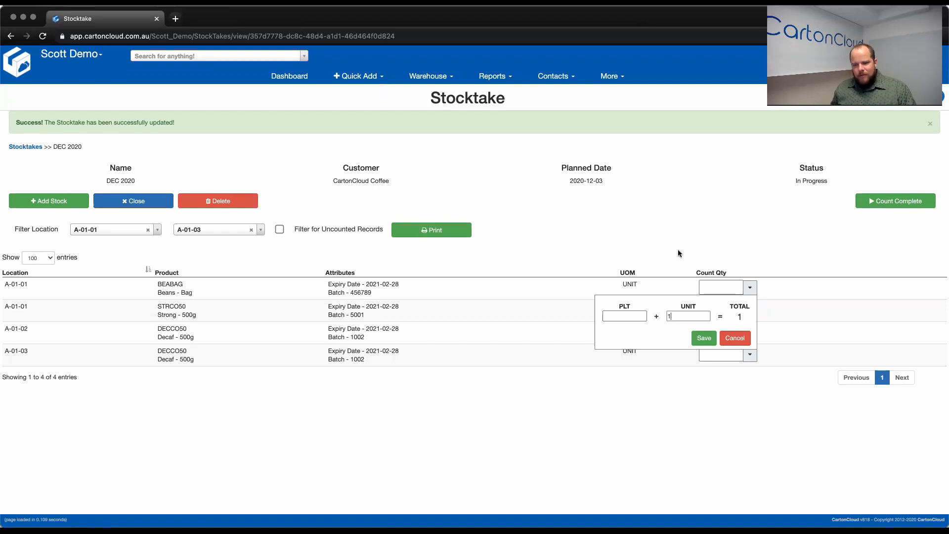
left_click(704, 338)
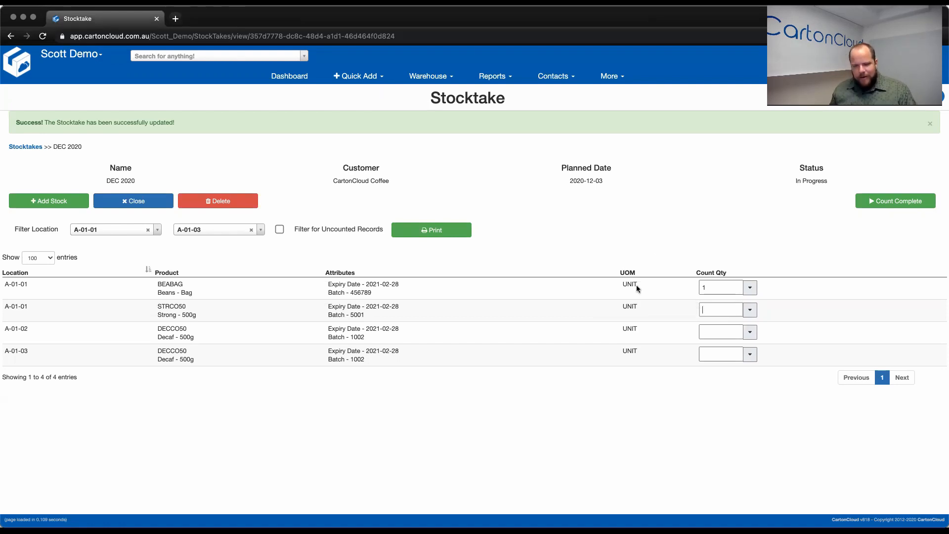
left_click(749, 309)
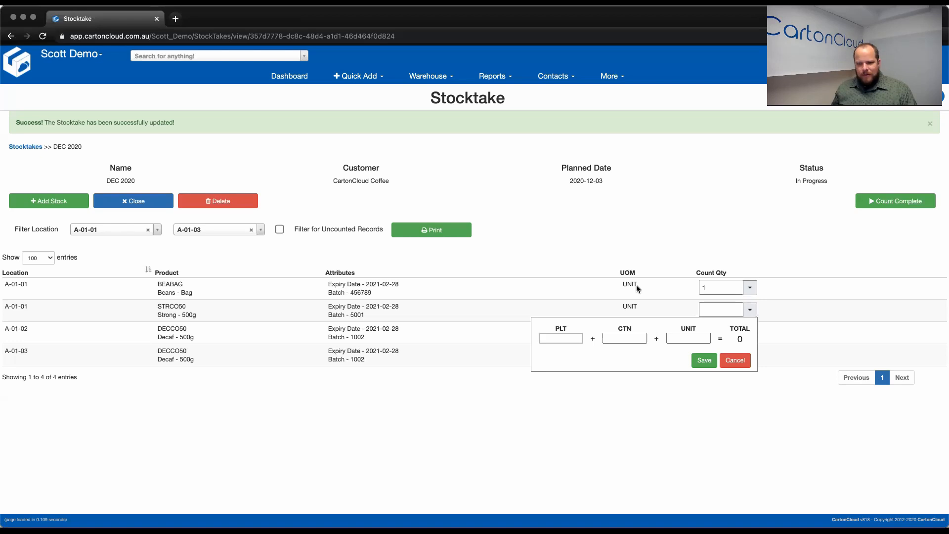
type("6")
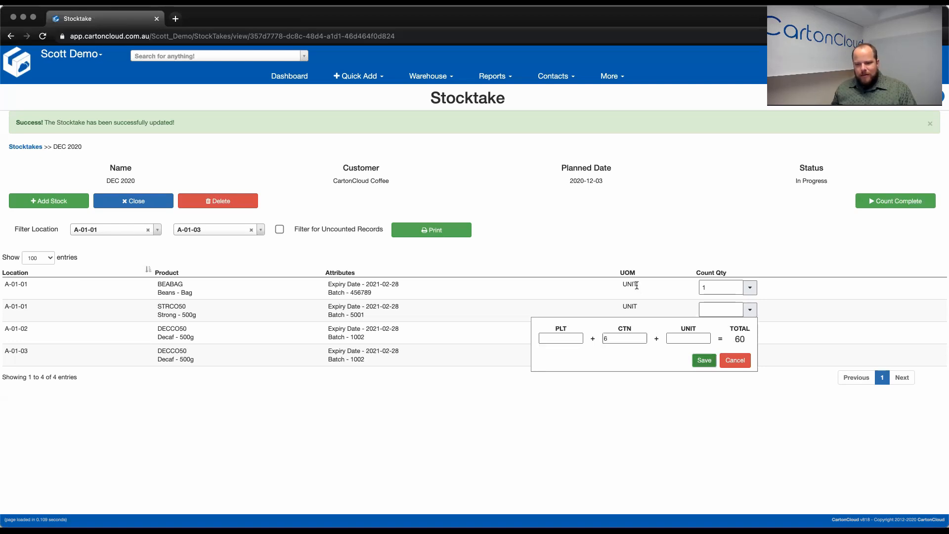
left_click(705, 360)
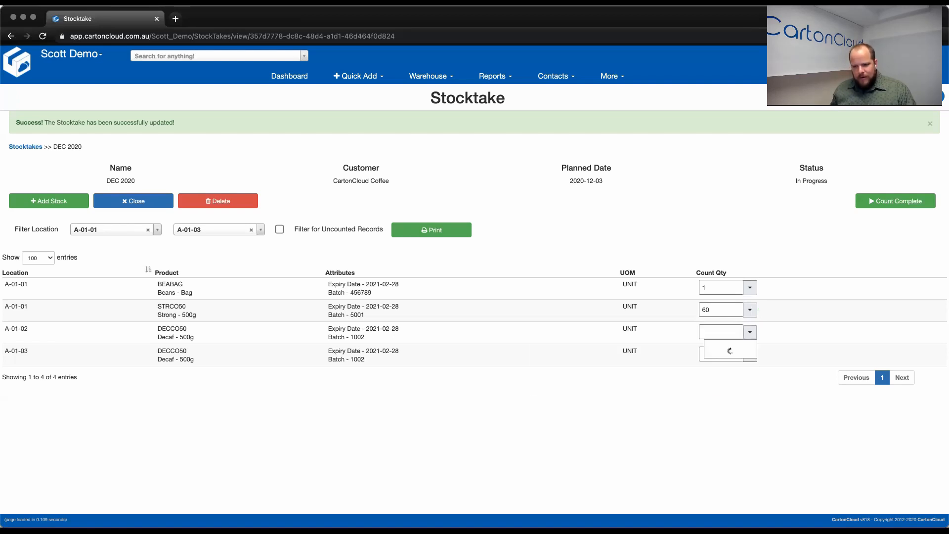
- Record counts of 100 (1 pallet) for DECCO50 at A-01-02 and 43 at A-01-03
left_click(749, 332)
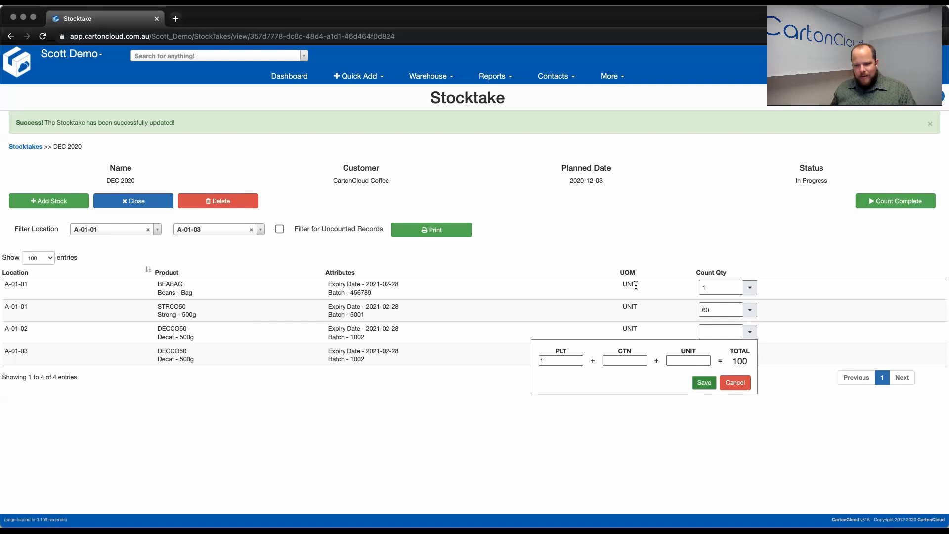
left_click(704, 381)
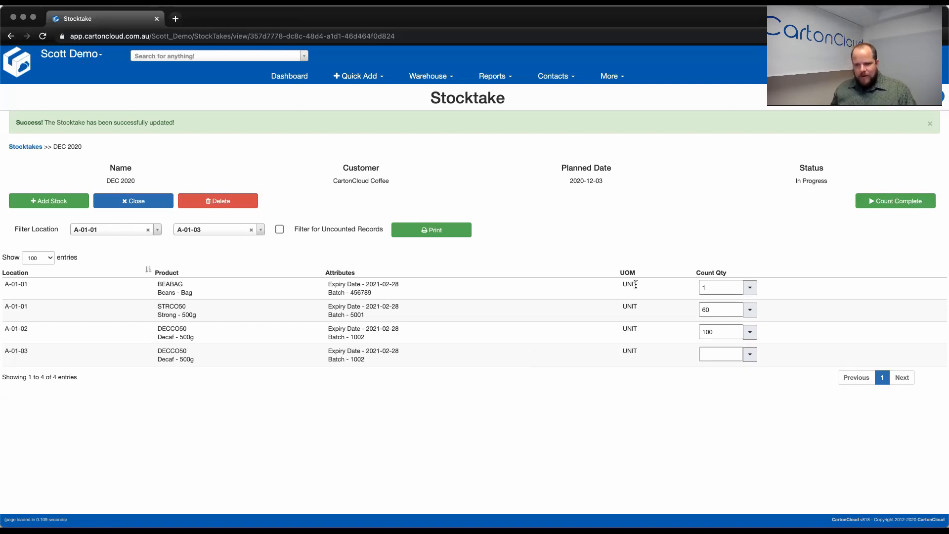
left_click(745, 354)
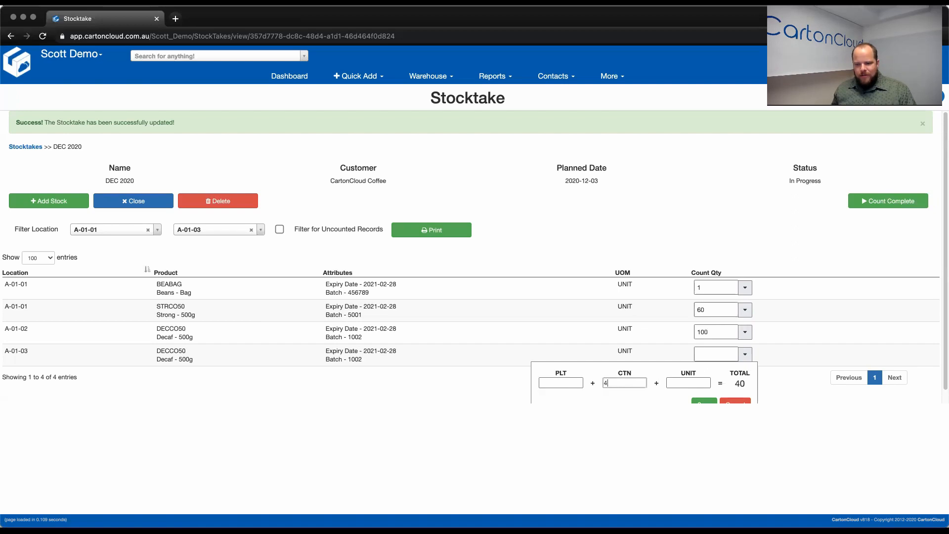
type("3")
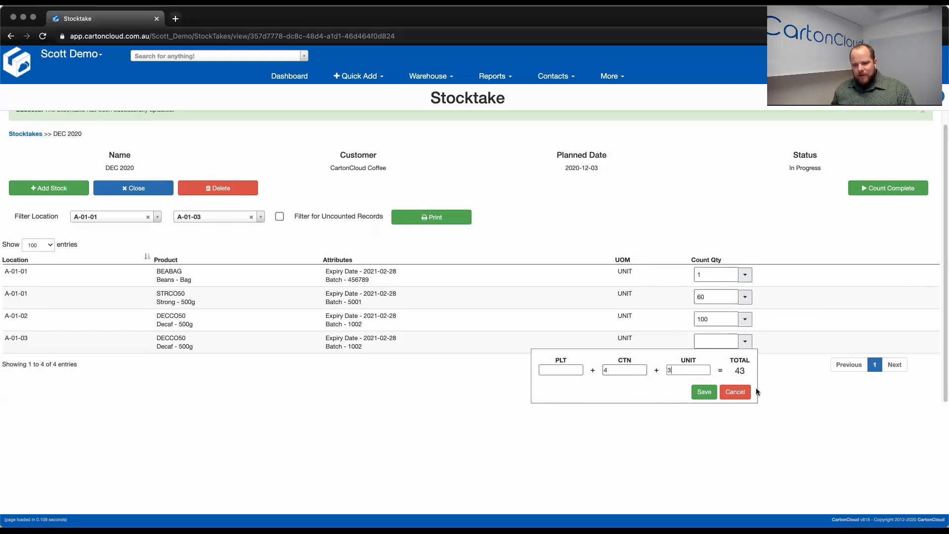
left_click(705, 391)
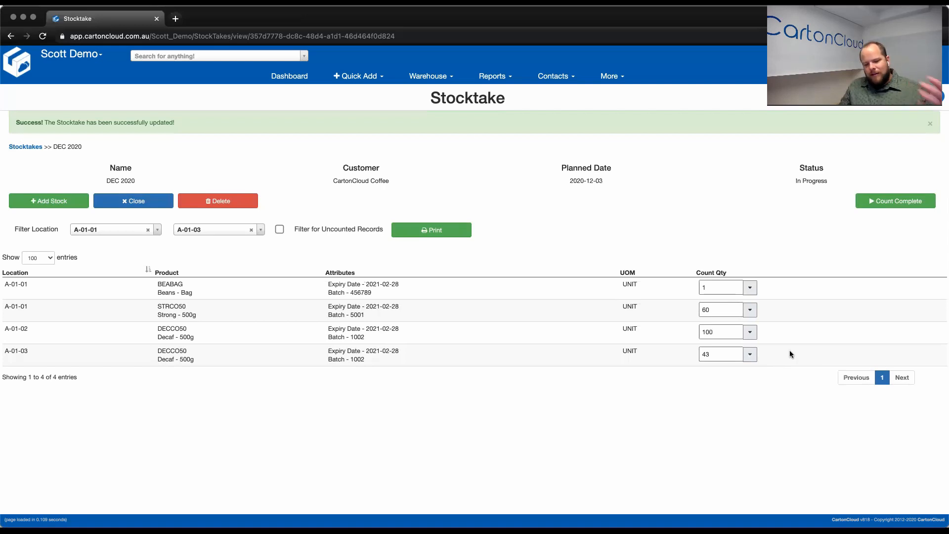
mouse_move(795, 357)
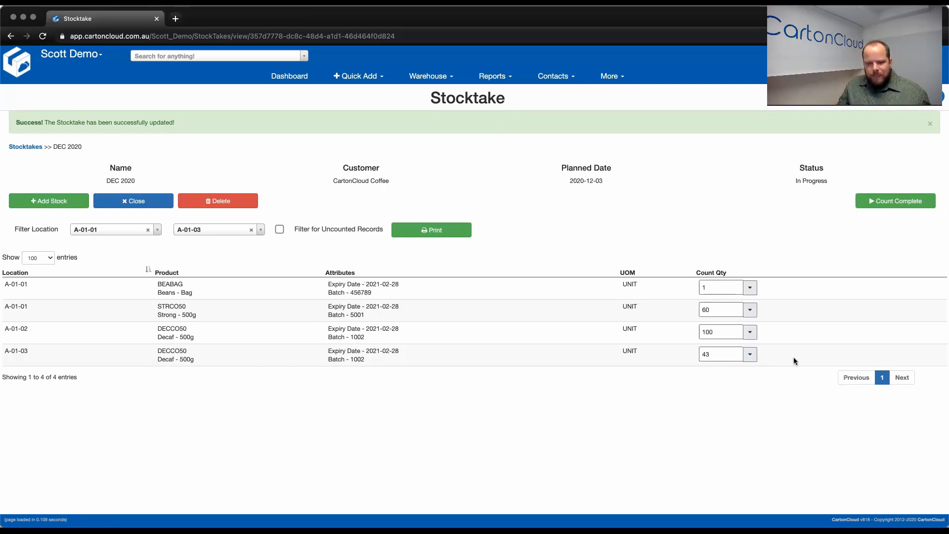
mouse_move(814, 351)
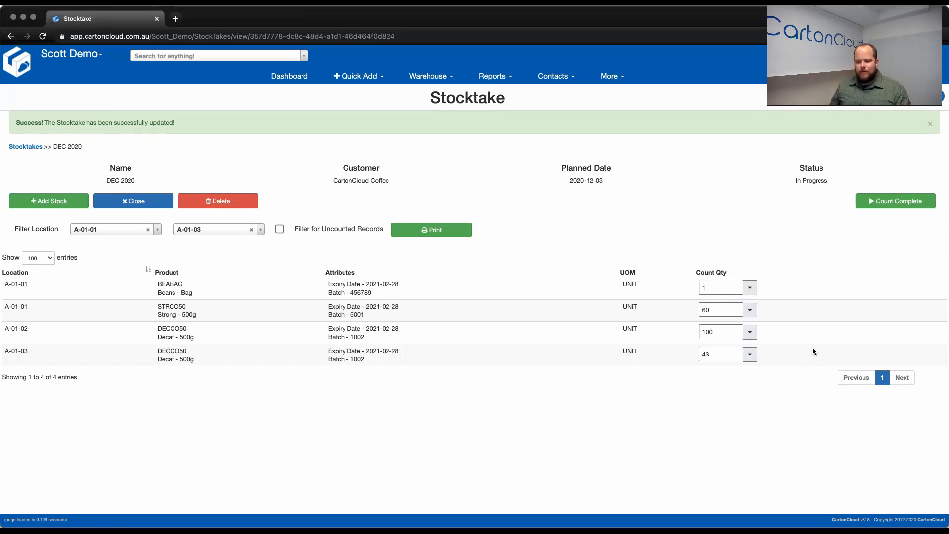
mouse_move(238, 247)
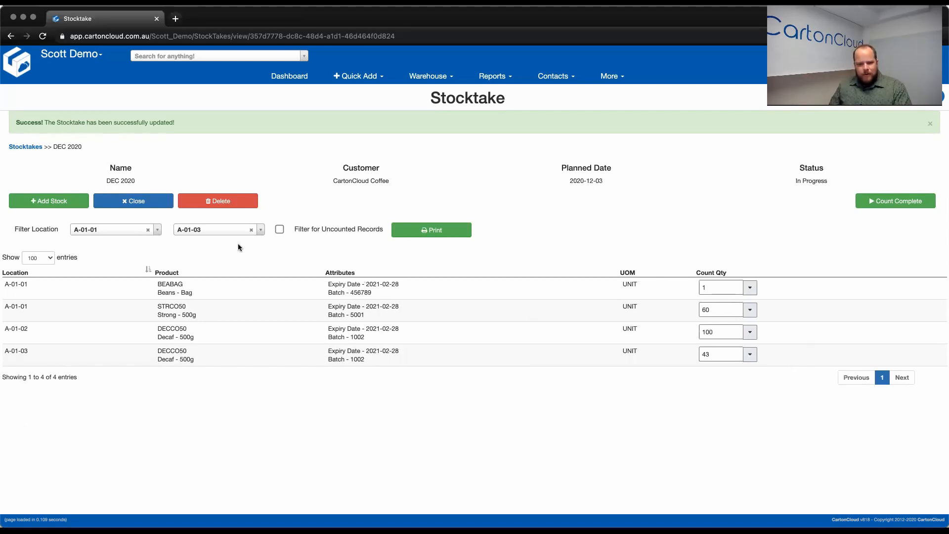
- Clear the From and To location filters so all 10 stocktake lines show again
left_click(147, 230)
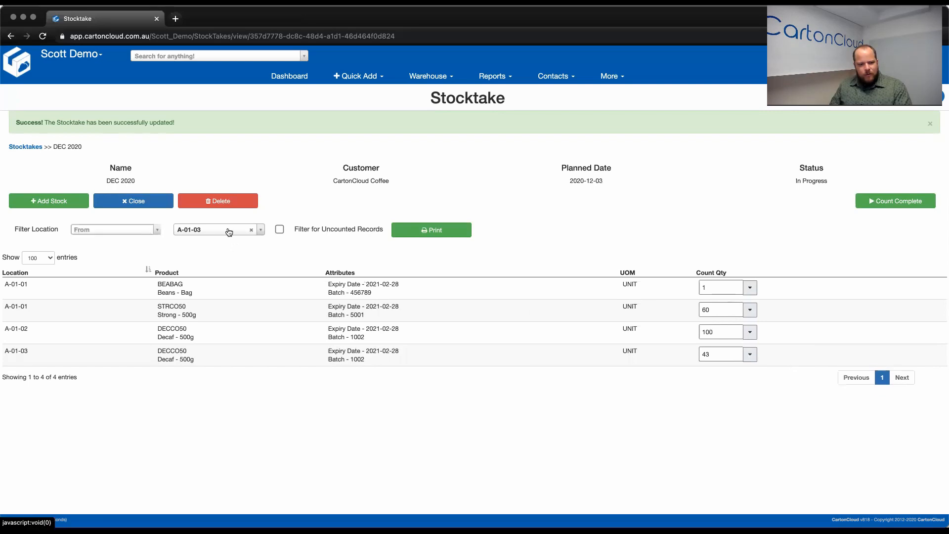
left_click(251, 229)
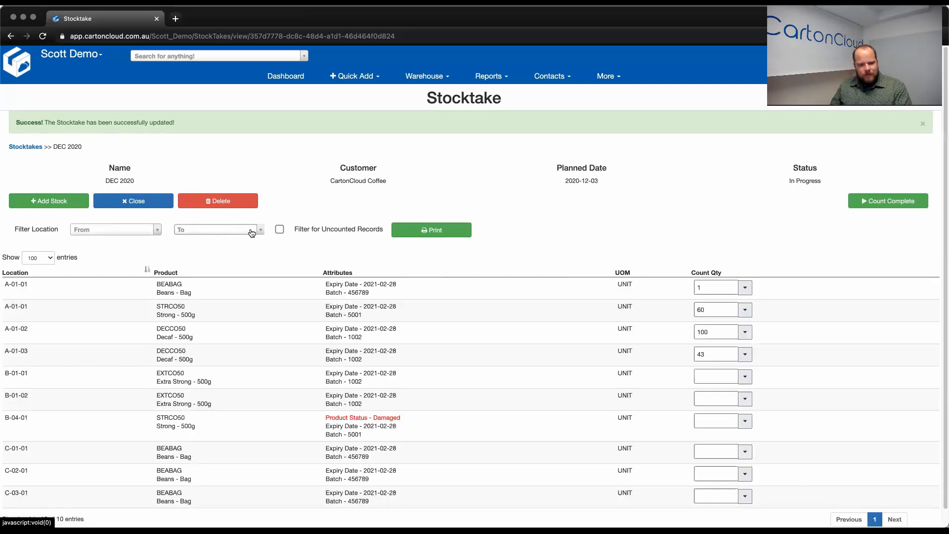
scroll("down", 3)
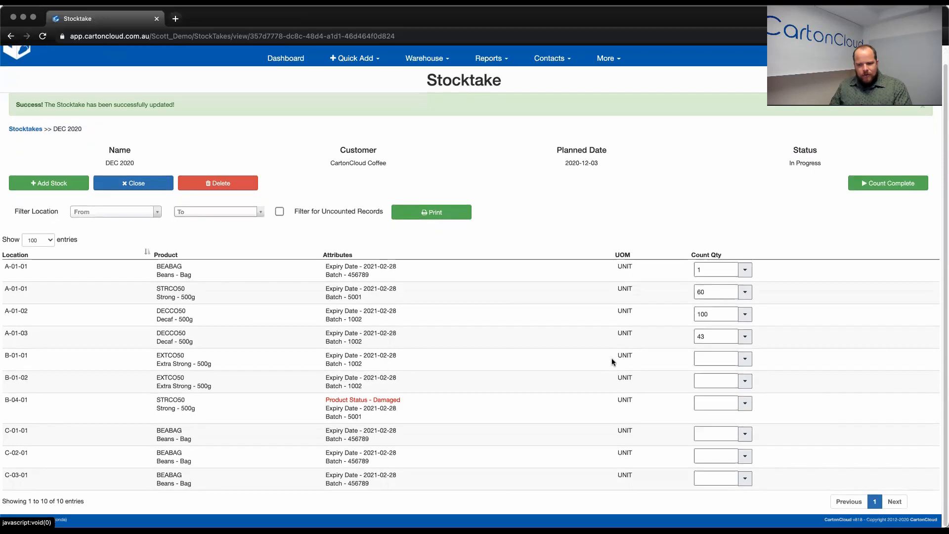
- Record counts of 3 at B-01-01 and 1 PLT (100) at B-01-02 for EXTCO50
left_click(714, 359)
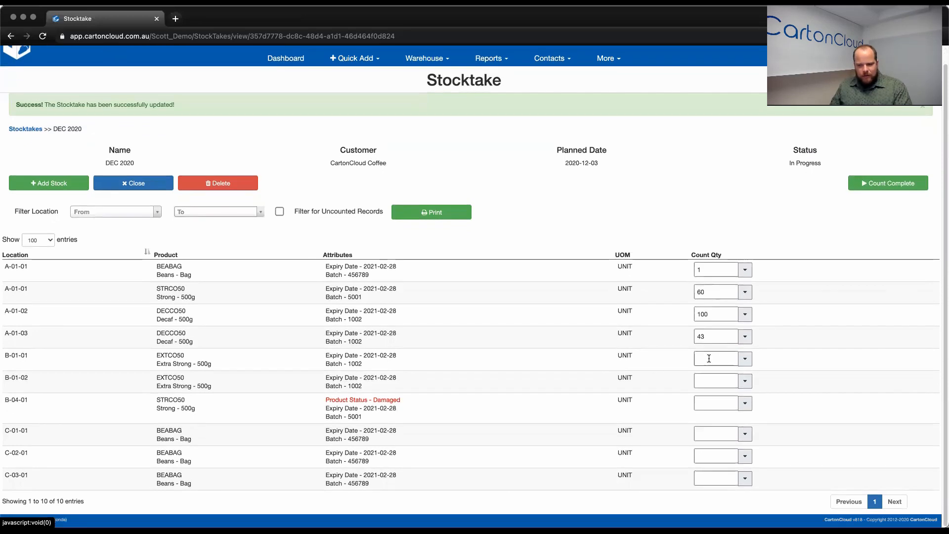
left_click(714, 359)
type("3")
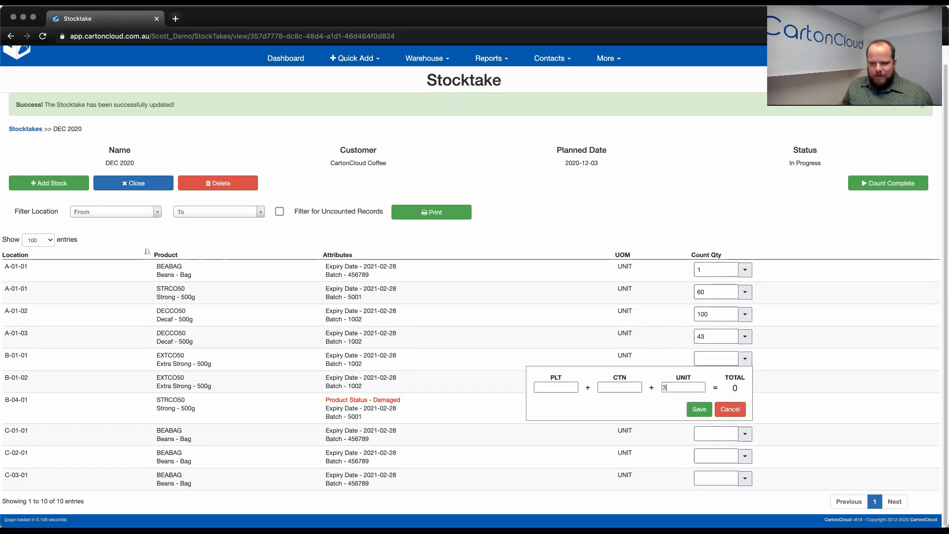
left_click(730, 409)
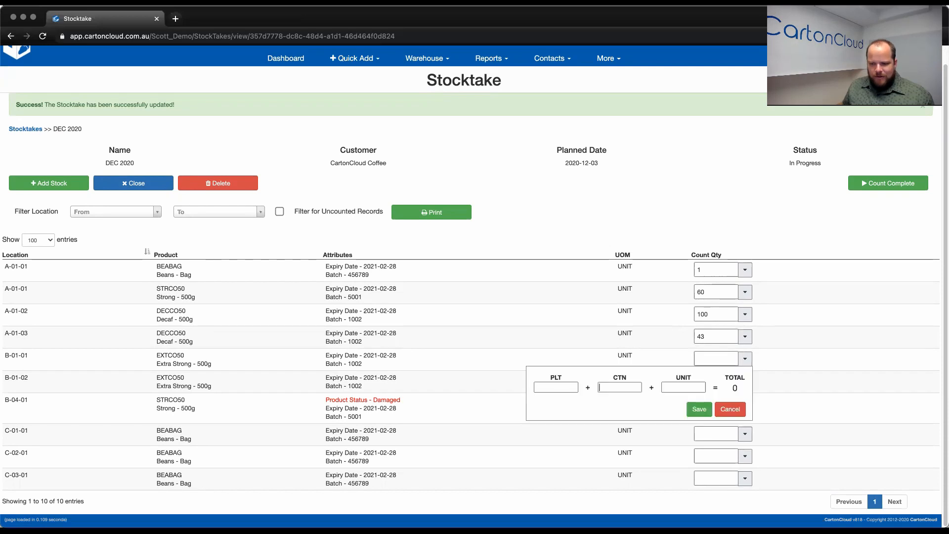
left_click(699, 410)
type("1")
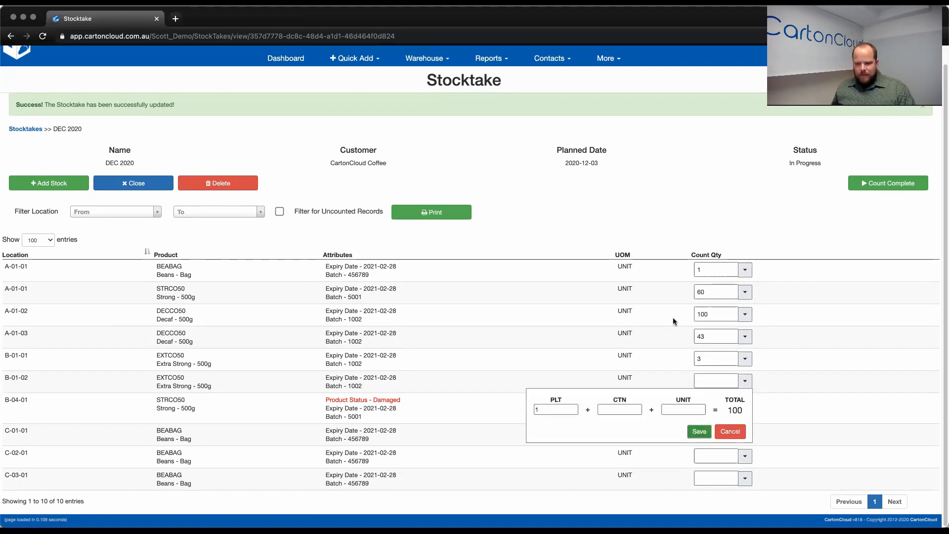
left_click(700, 431)
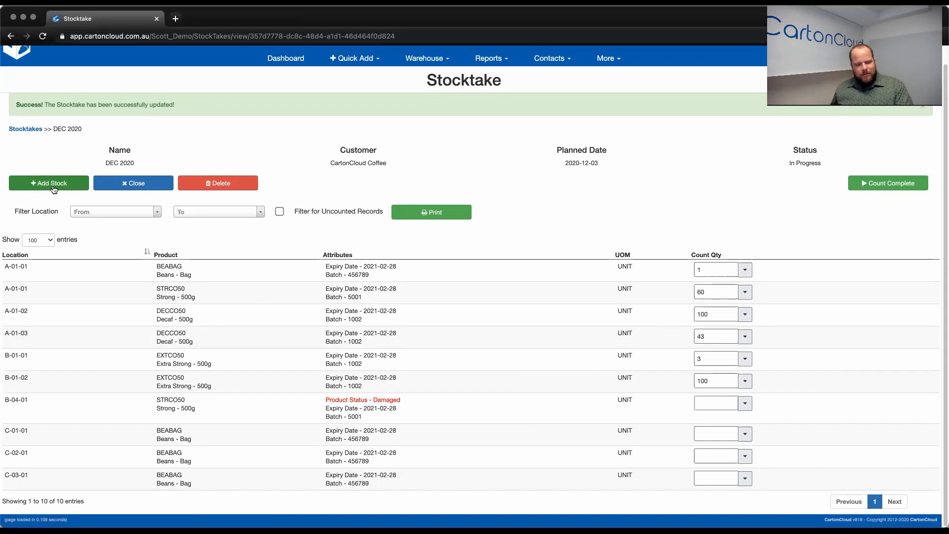
mouse_move(64, 170)
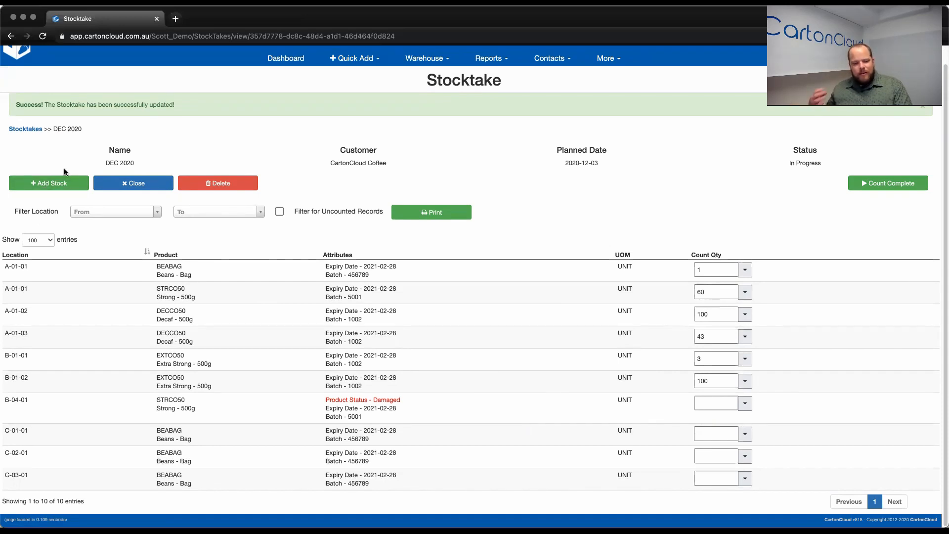
mouse_move(77, 397)
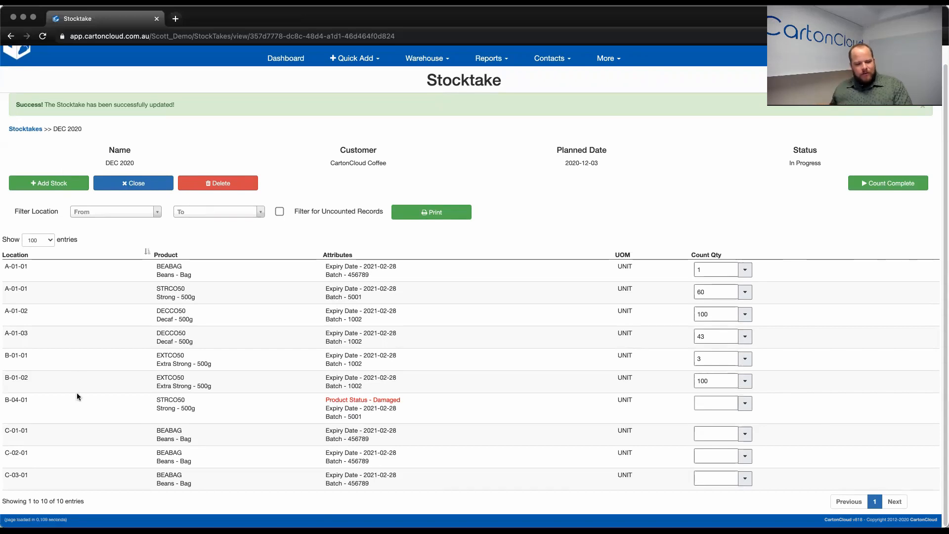
mouse_move(95, 347)
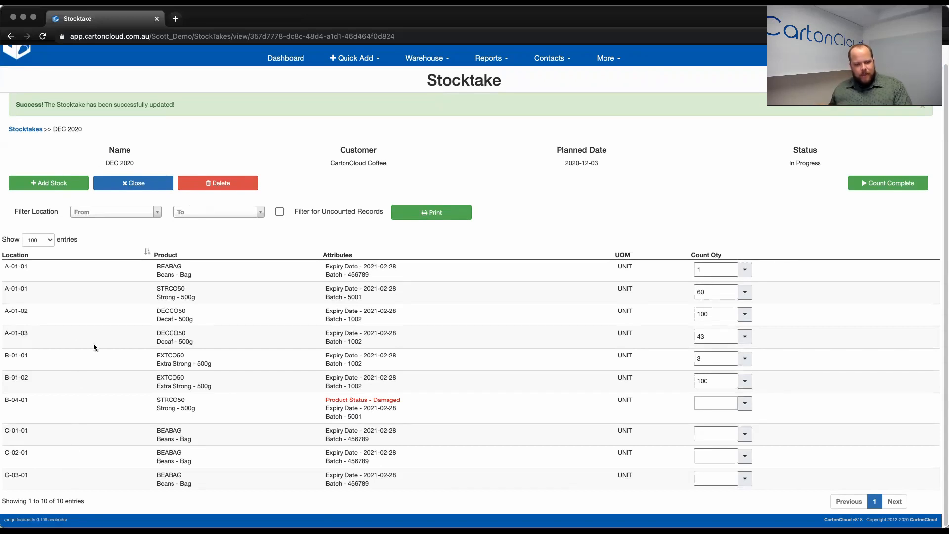
- Start a new stock record at location C-01-02 for product Beans - Bag with status OK
left_click(49, 183)
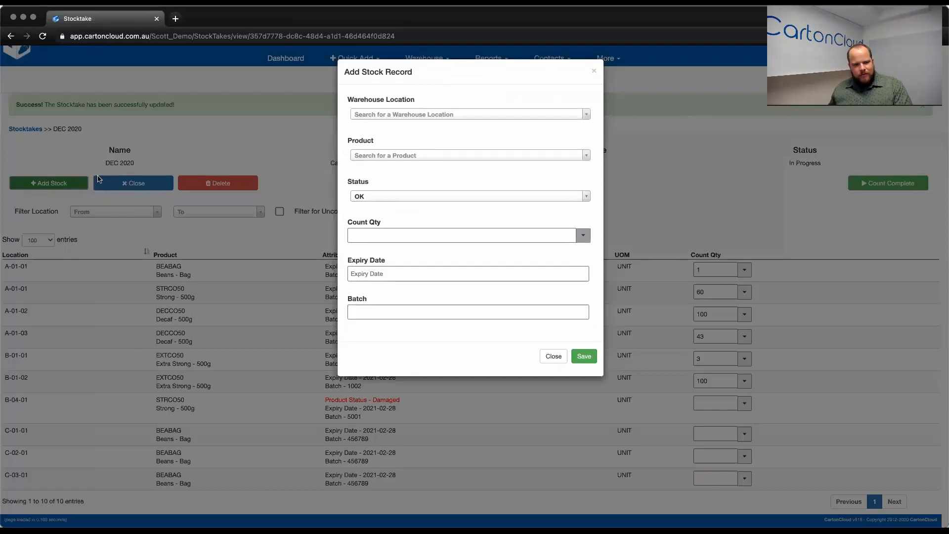
left_click(470, 115)
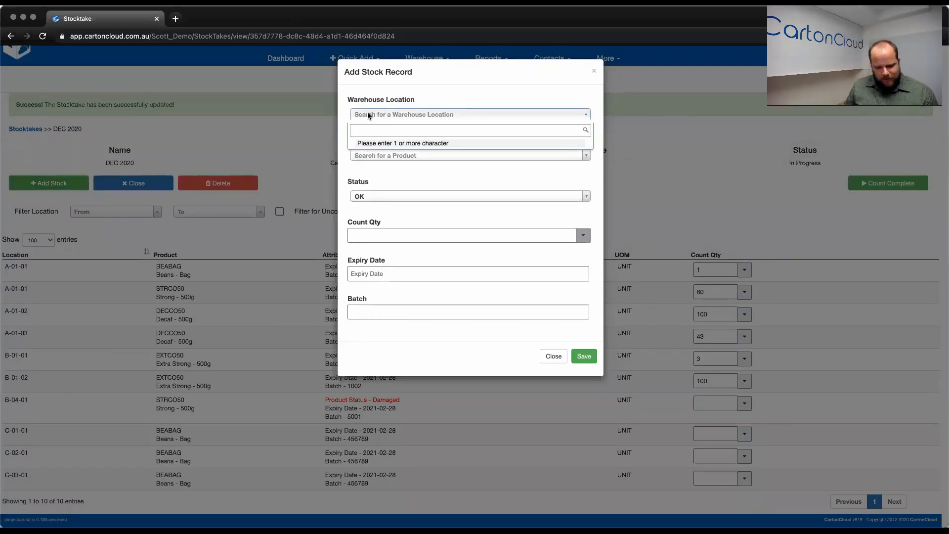
type("C-01-0")
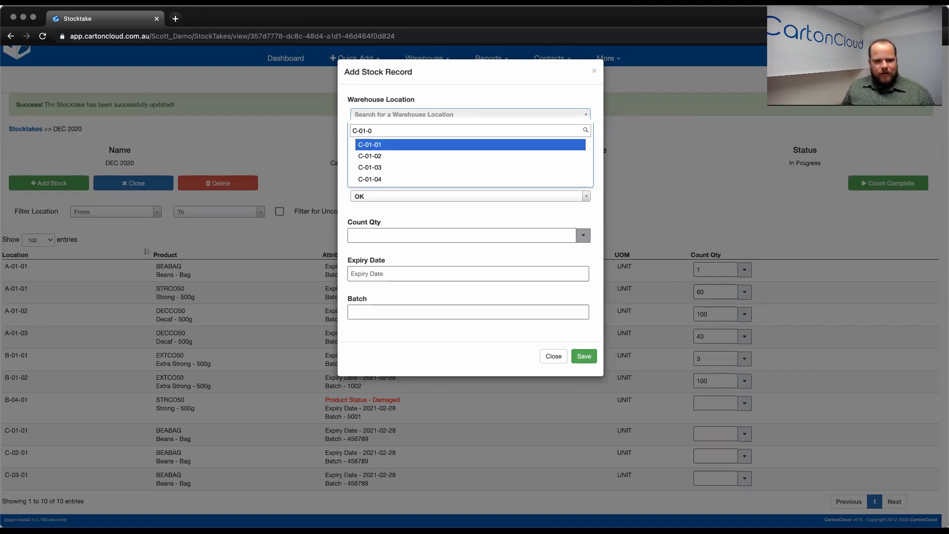
left_click(370, 156)
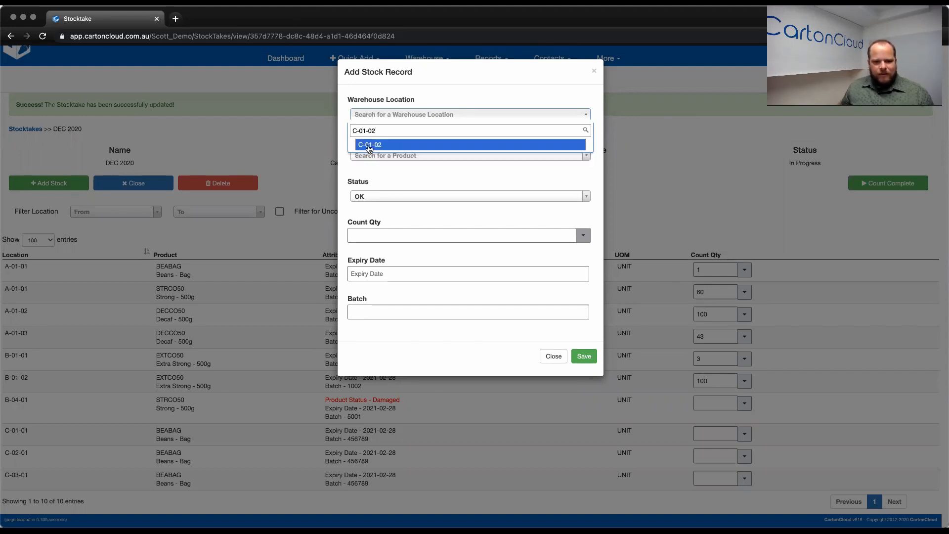
left_click(369, 145)
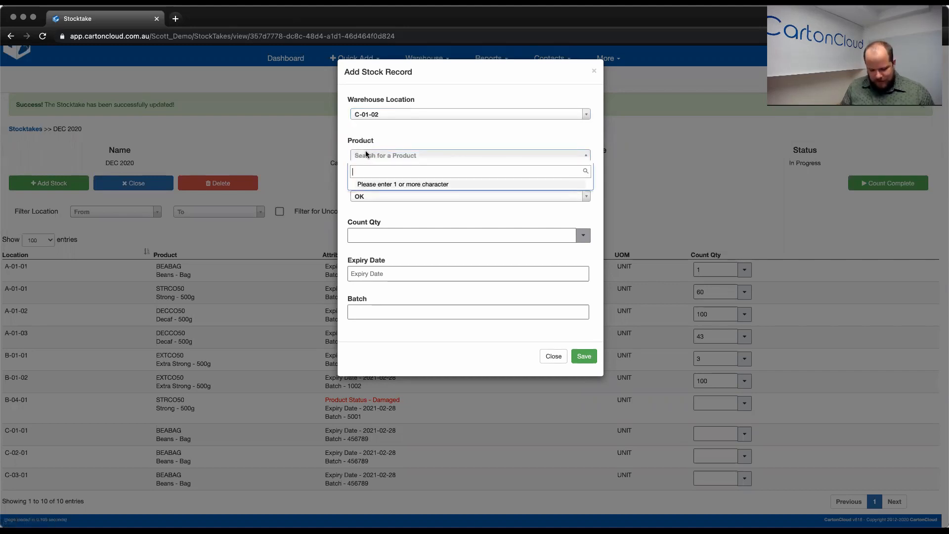
type("BAG")
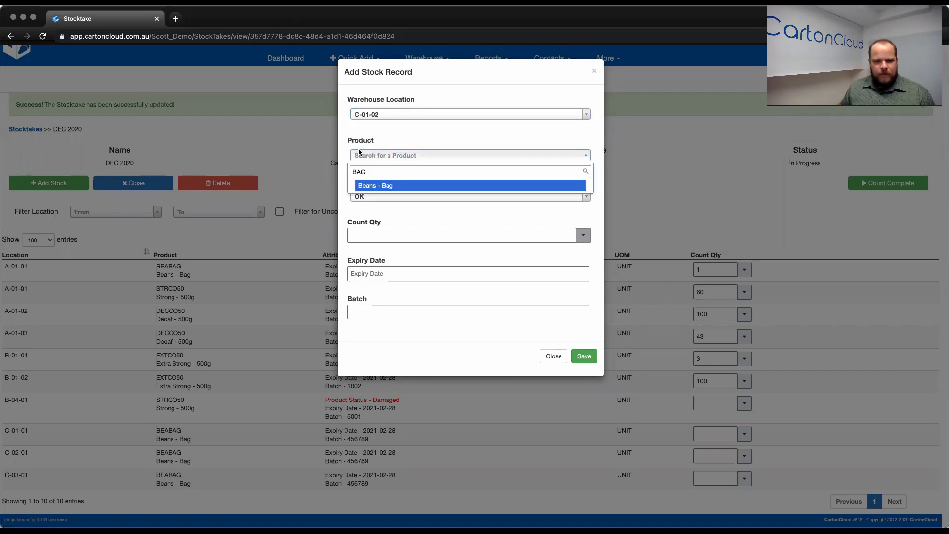
left_click(375, 186)
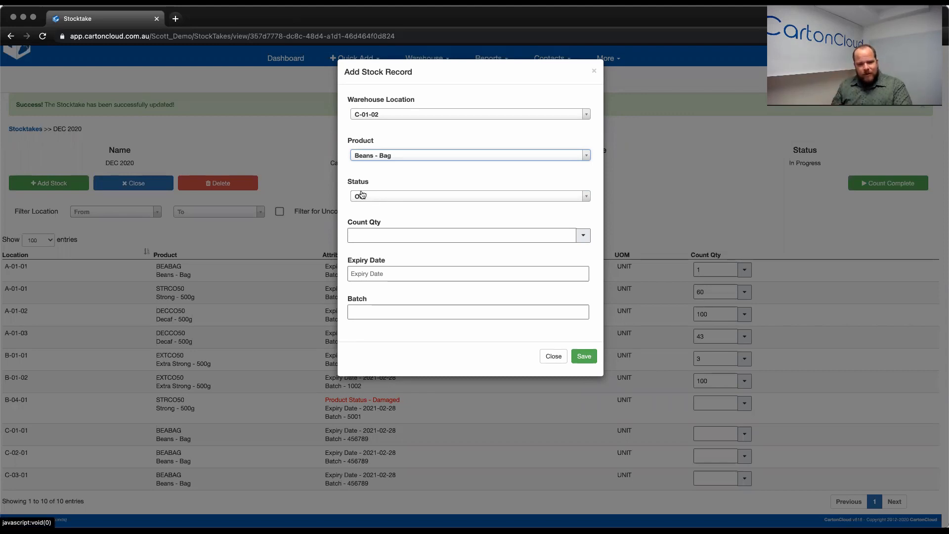
left_click(468, 195)
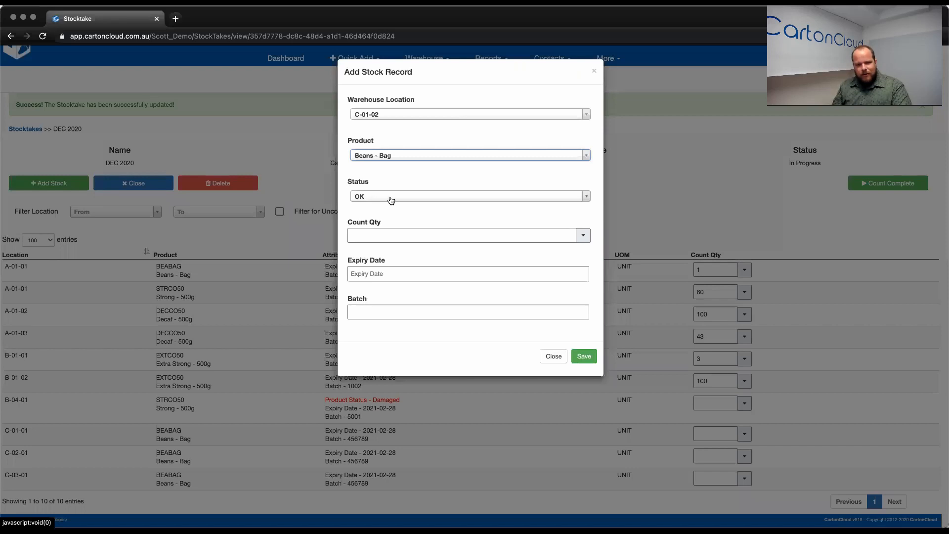
- Enter count 1, expiry 28 February 2021 and batch 456789, then save the new record
left_click(464, 235)
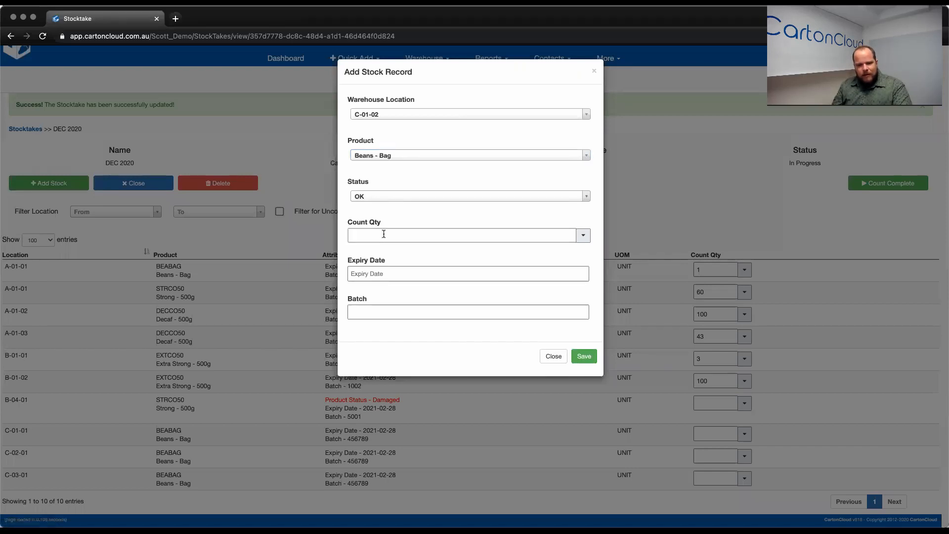
mouse_move(558, 247)
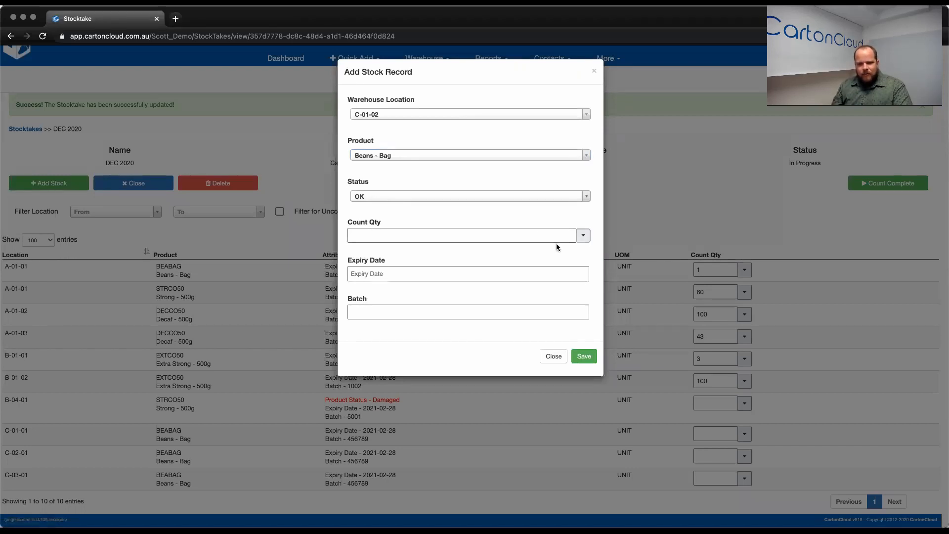
left_click(583, 236)
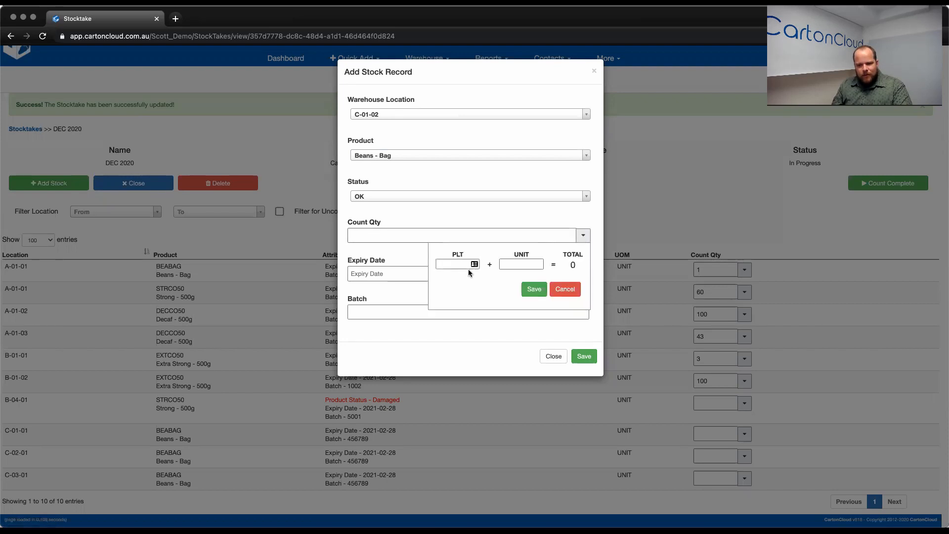
mouse_move(520, 224)
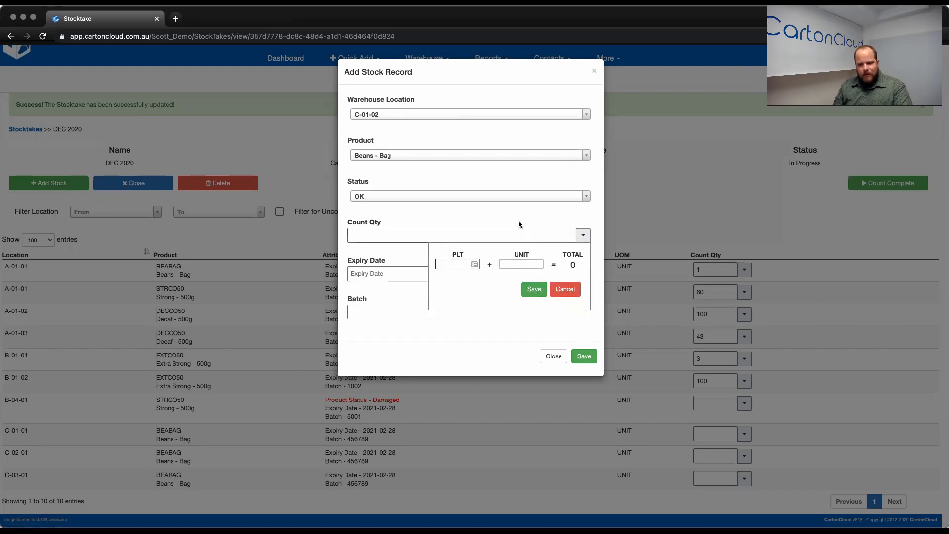
type("1")
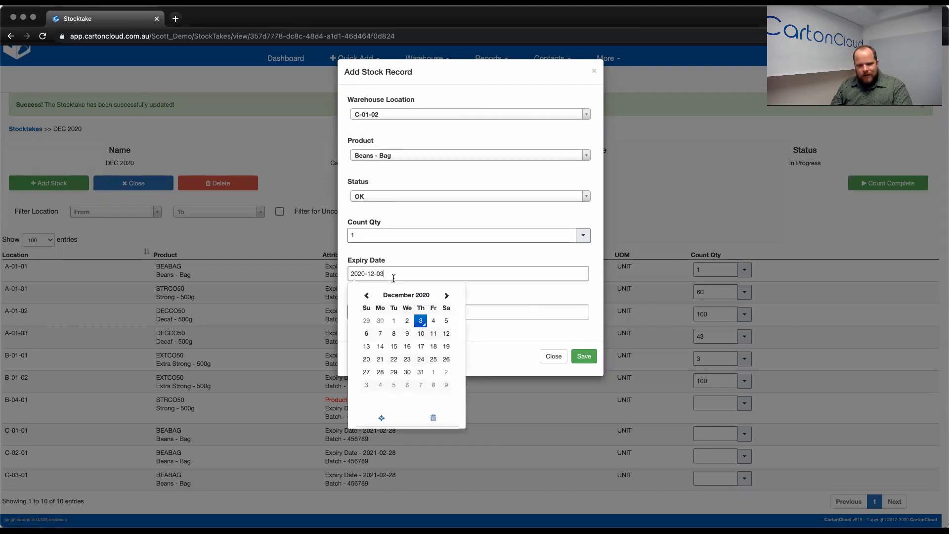
left_click(446, 294)
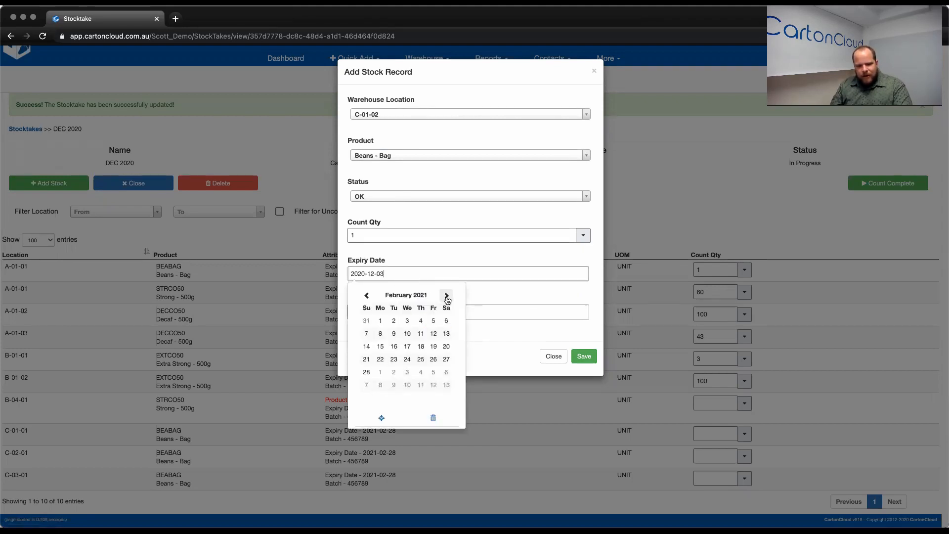
left_click(366, 372)
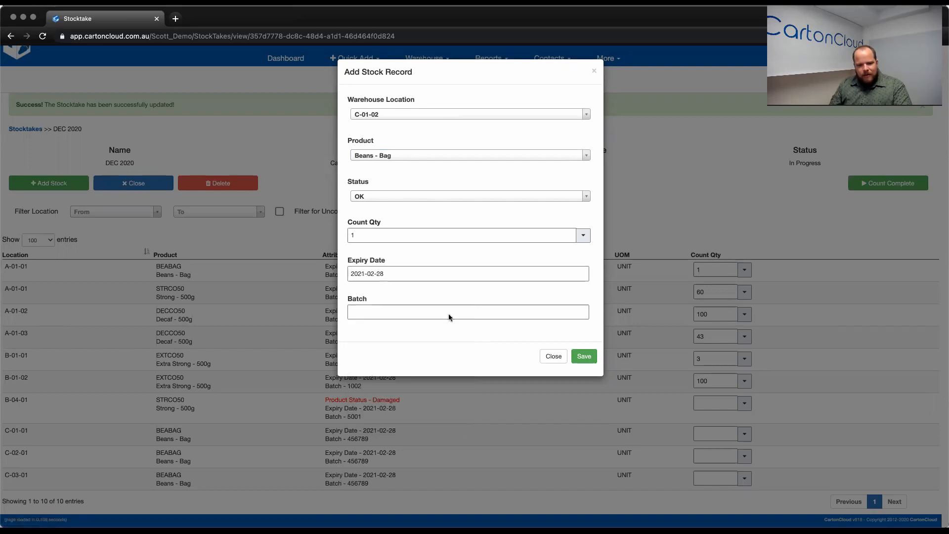
mouse_move(408, 289)
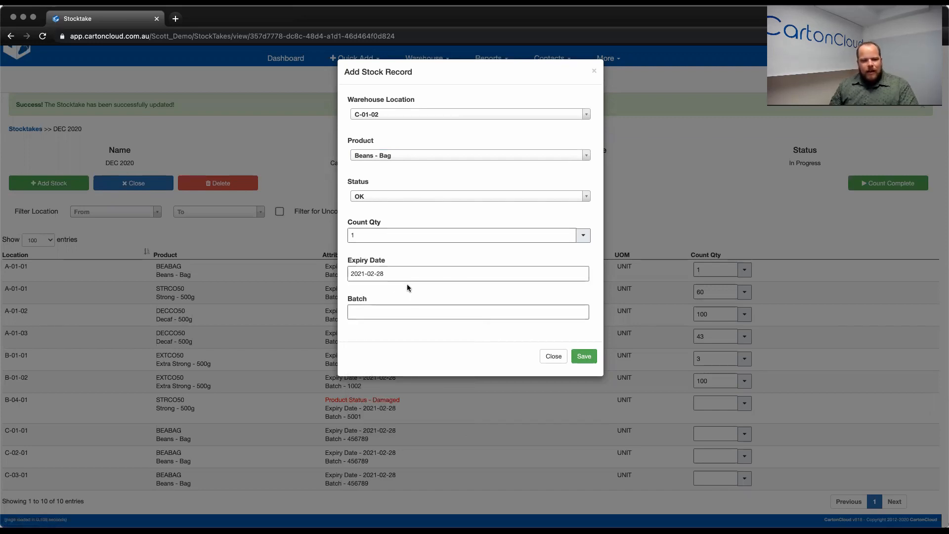
mouse_move(300, 411)
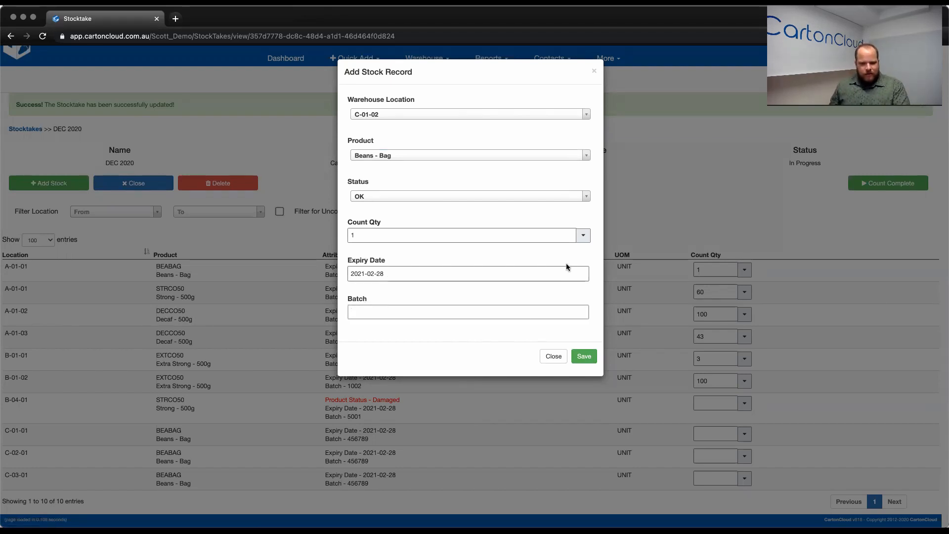
type("456789")
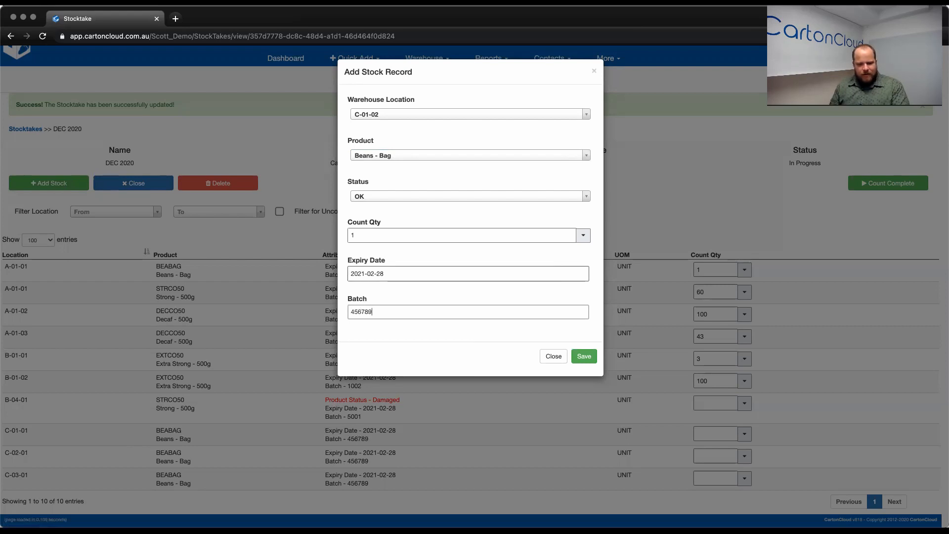
left_click(583, 356)
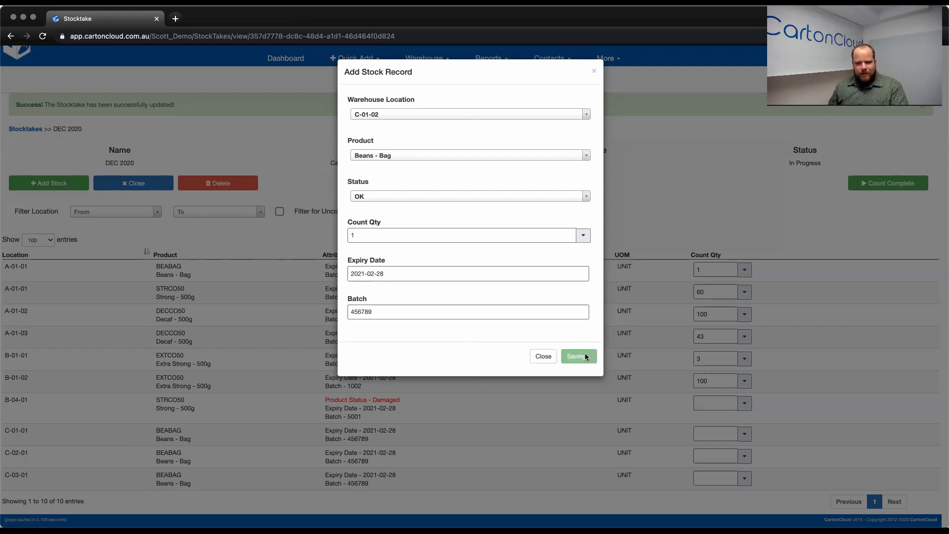
left_click(579, 356)
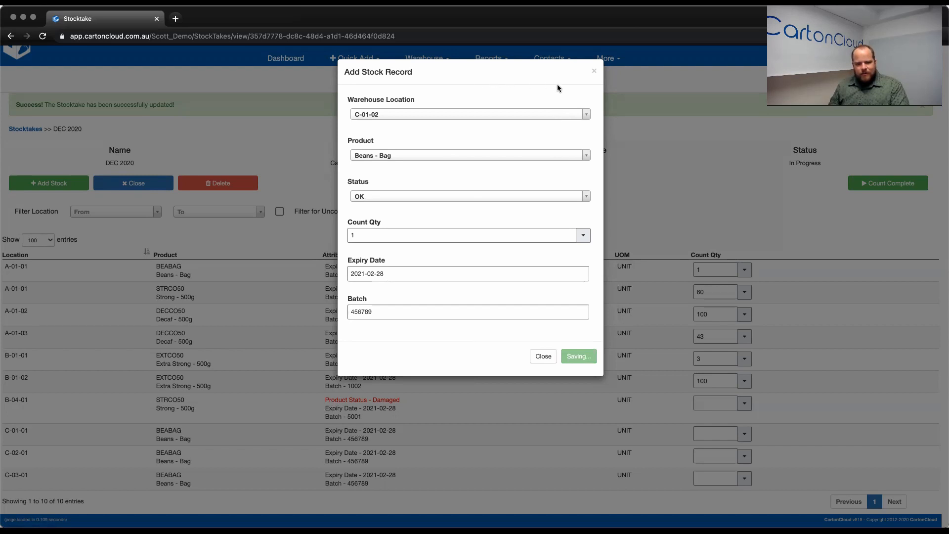
left_click(578, 356)
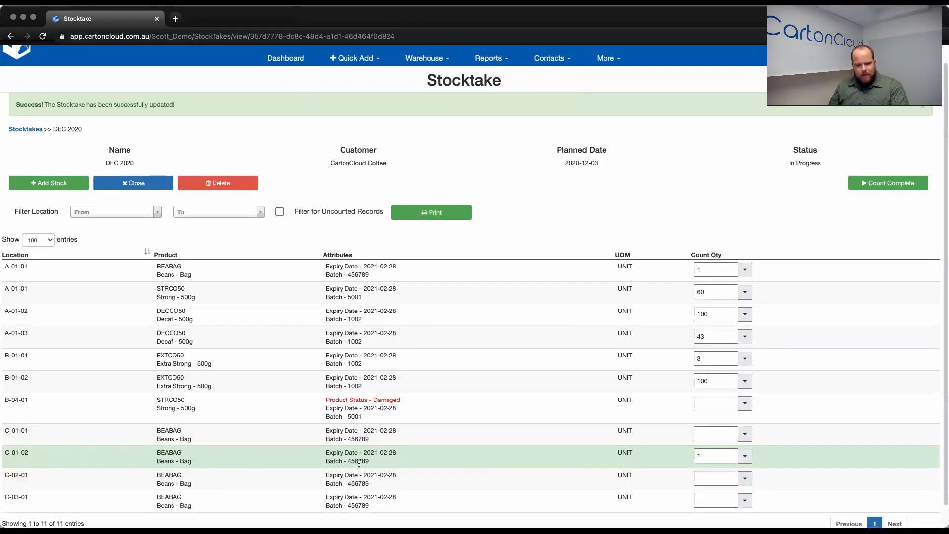
mouse_move(657, 458)
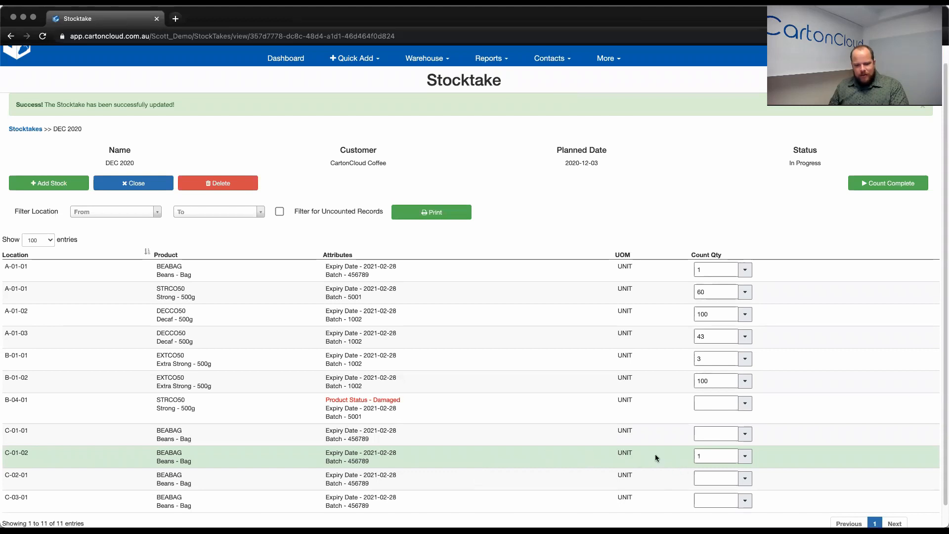
- Begin entering the count for B-04-01 in its Count Qty field
left_click(716, 403)
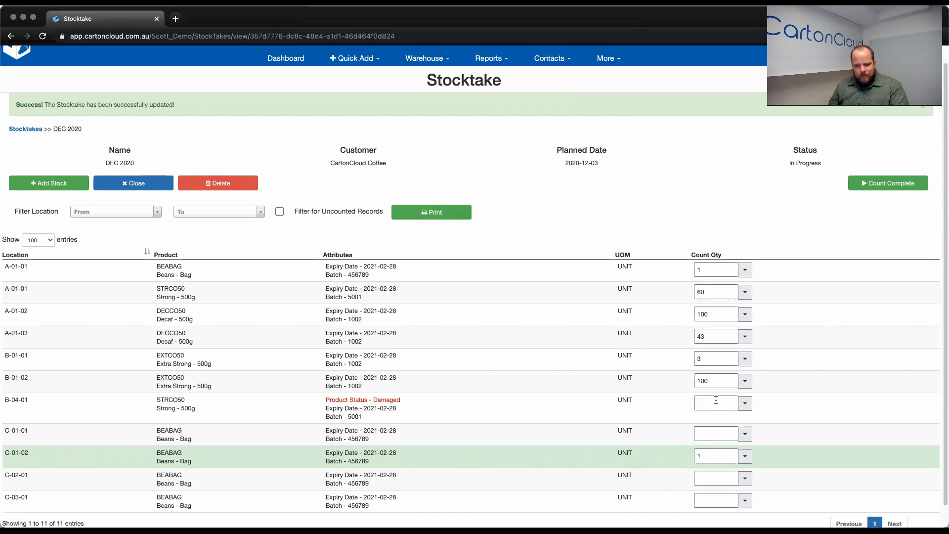
mouse_move(712, 398)
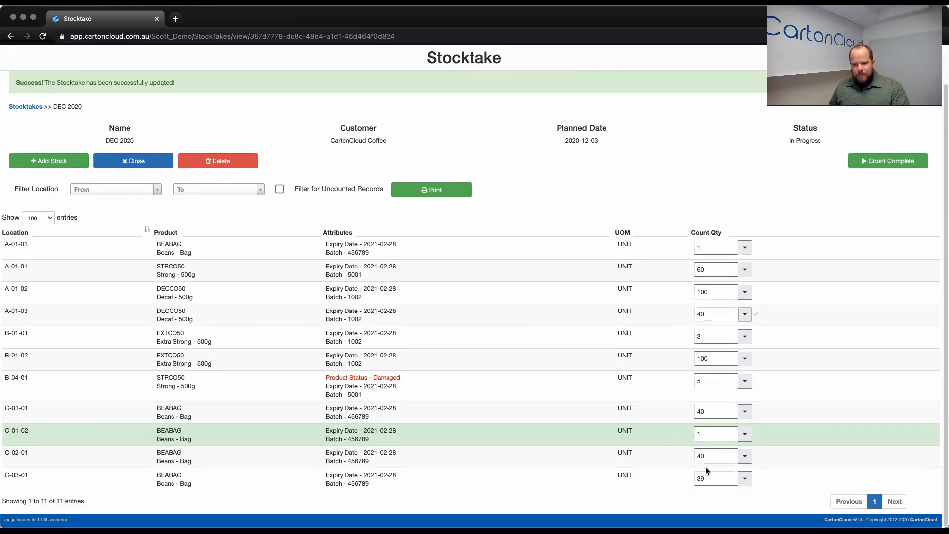
mouse_move(851, 189)
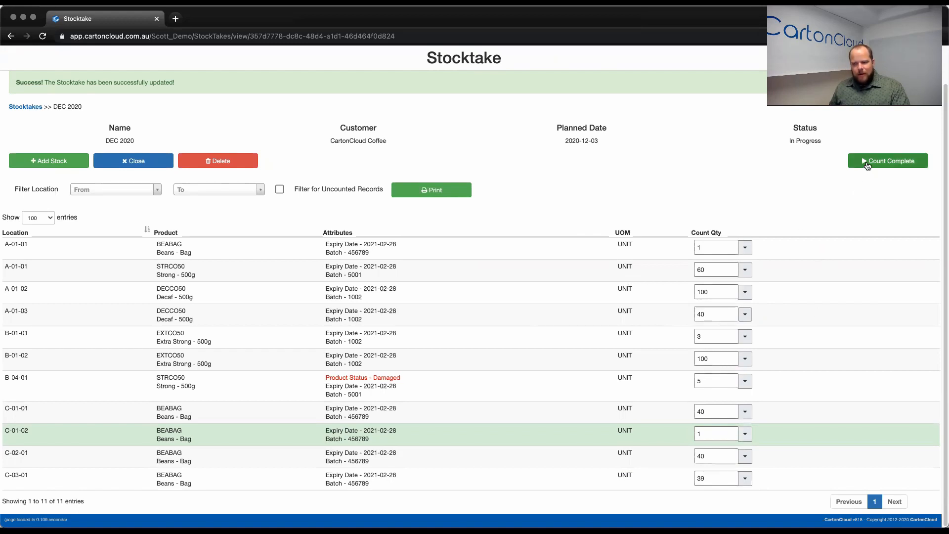
- Mark the DEC 2020 count complete and confirm, revealing variances against system quantities
left_click(888, 160)
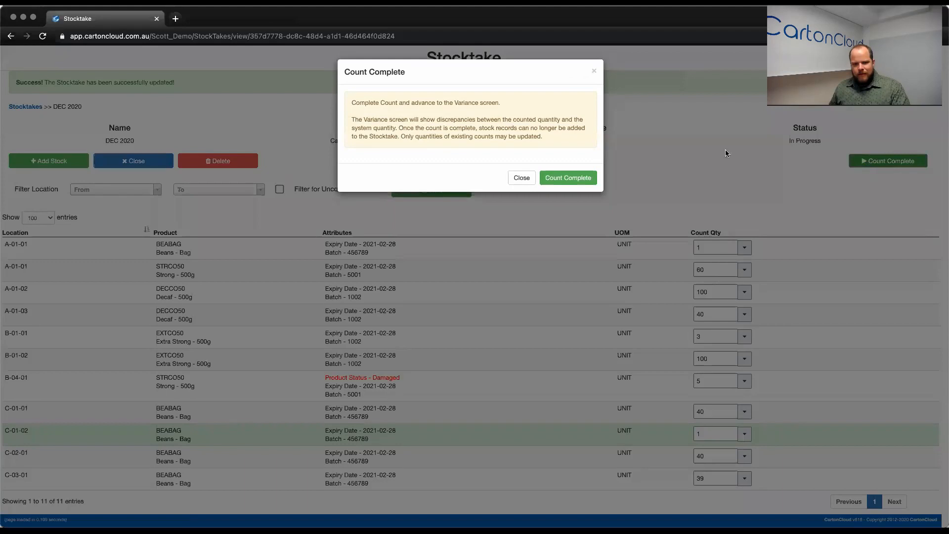
mouse_move(370, 99)
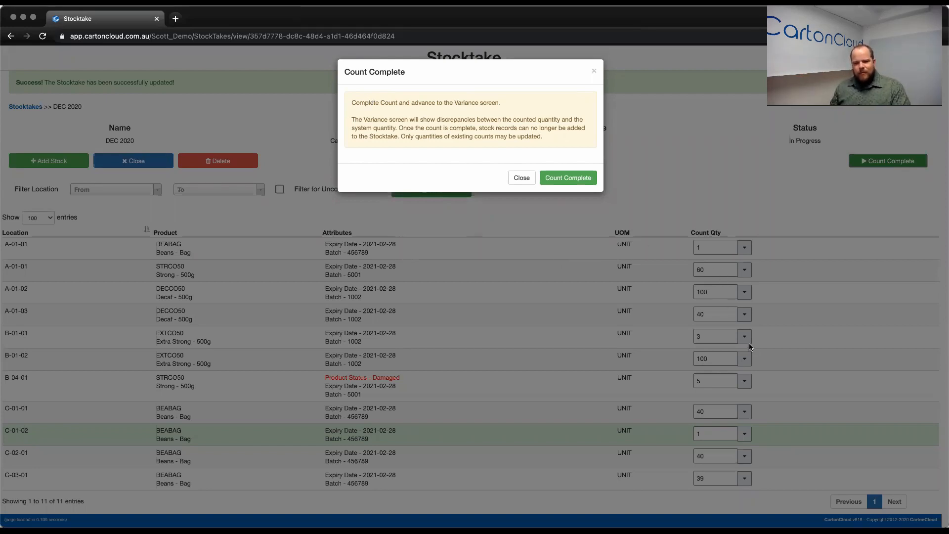
mouse_move(670, 241)
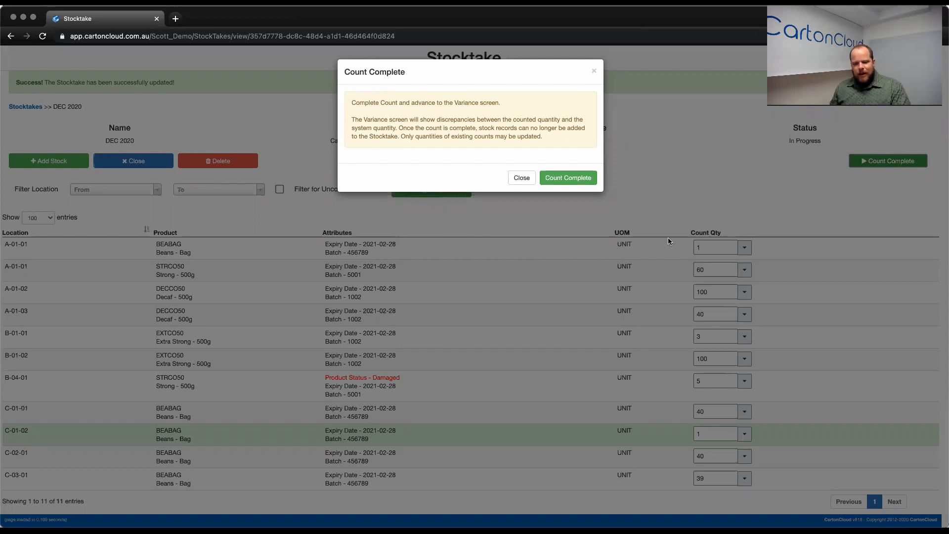
mouse_move(652, 235)
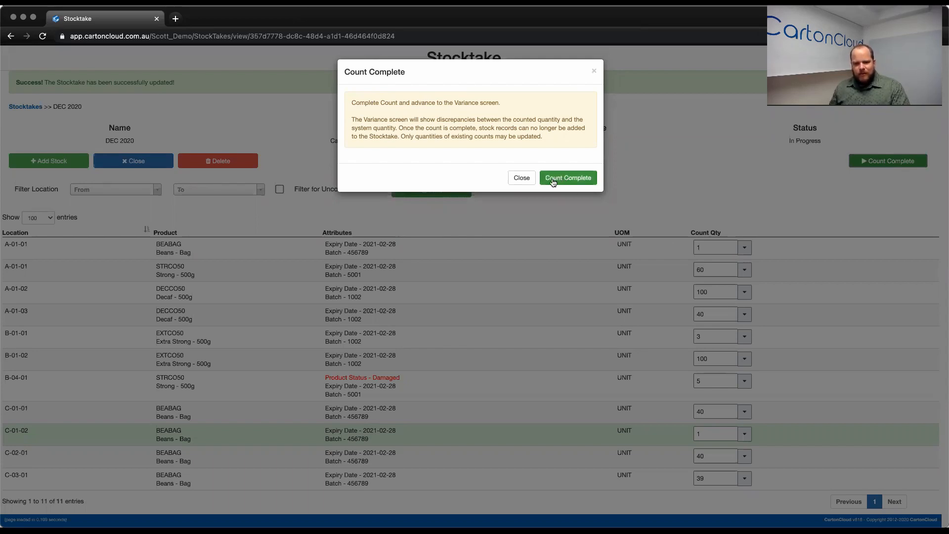
left_click(569, 177)
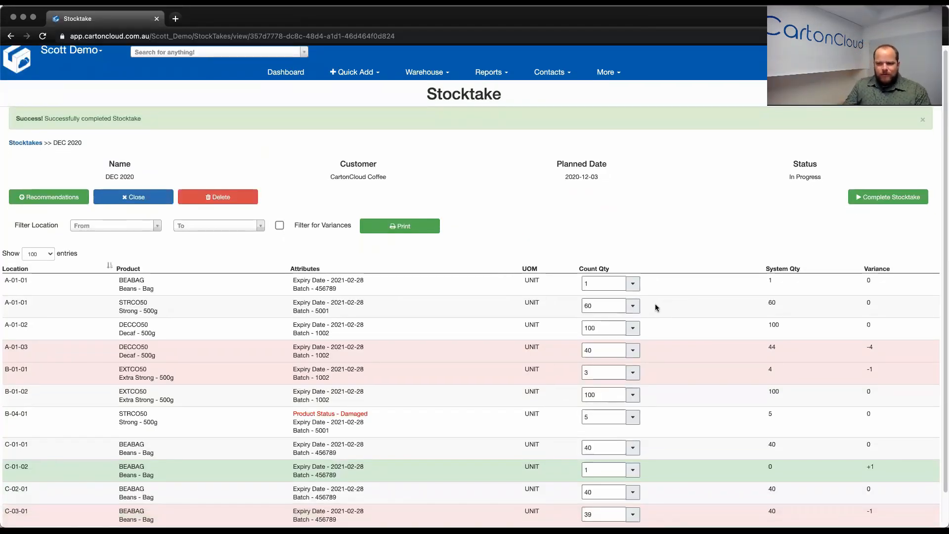
mouse_move(780, 387)
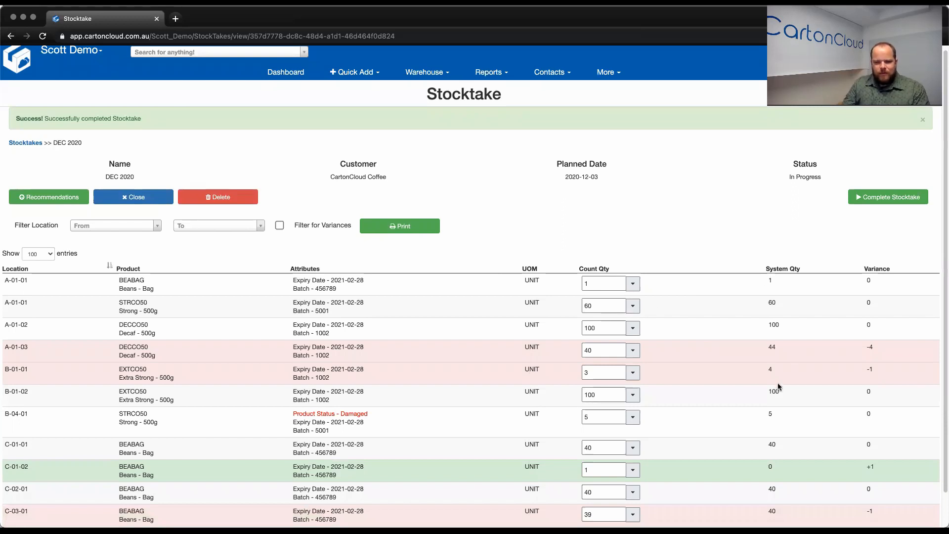
mouse_move(131, 225)
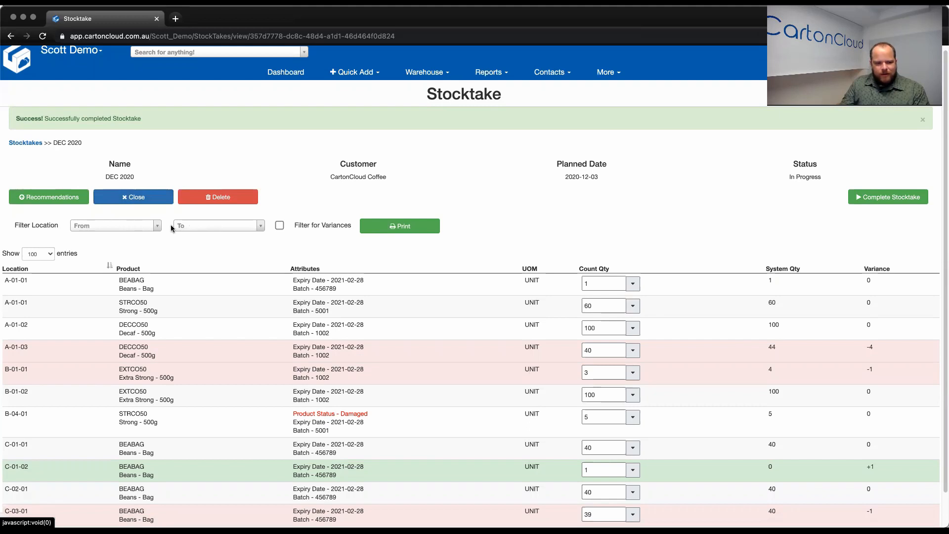
mouse_move(273, 229)
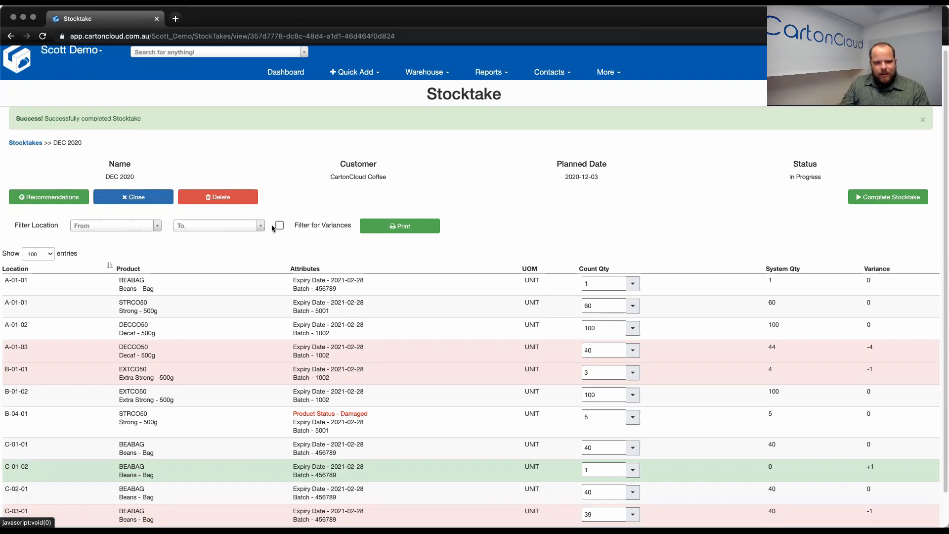
- Tick Filter for Variances to show only the four discrepant lines
left_click(279, 225)
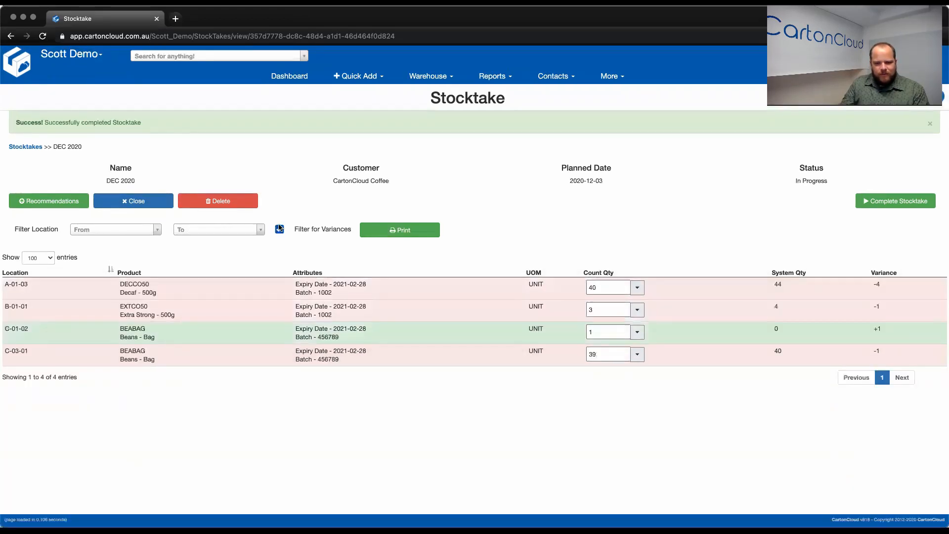
left_click(279, 230)
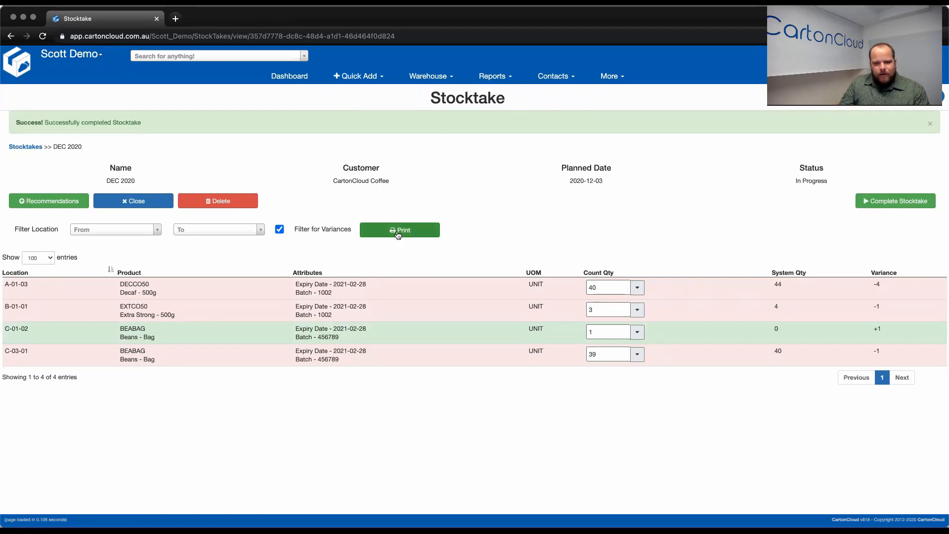
- Print the variance list, review the downloaded Stocktake PDF, and return to the stocktake
left_click(399, 229)
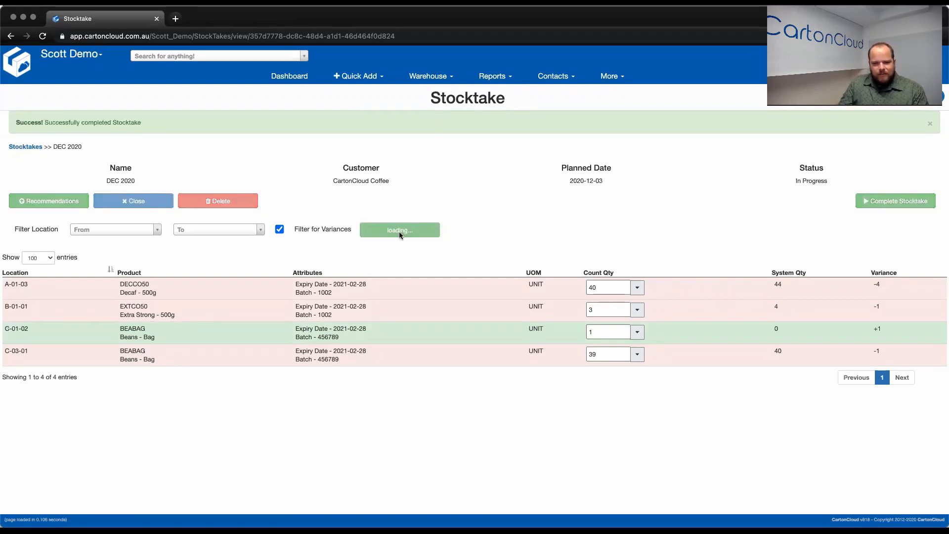
left_click(399, 230)
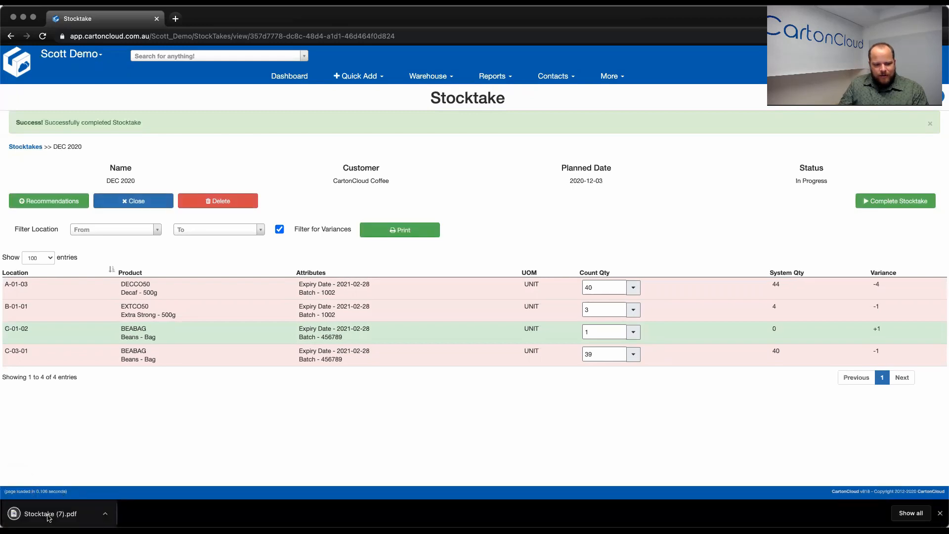
left_click(50, 514)
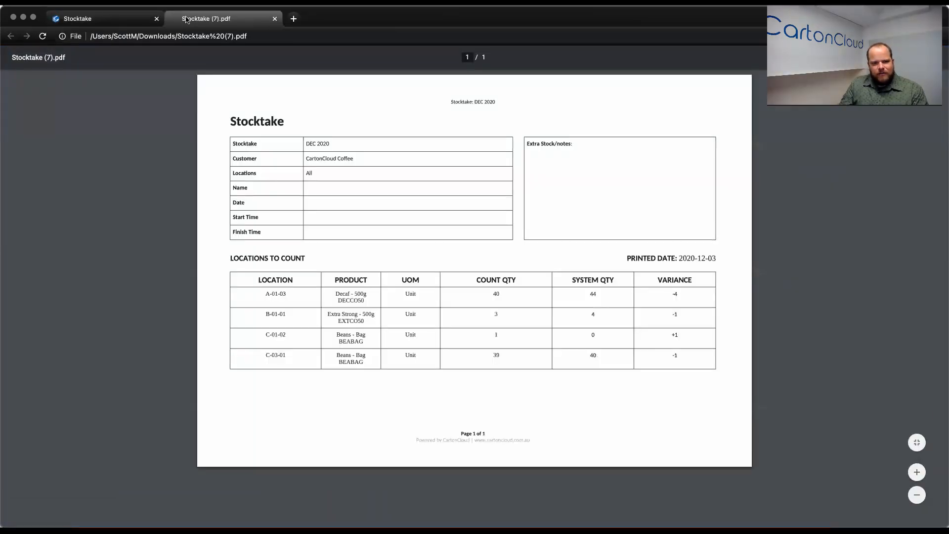
mouse_move(524, 301)
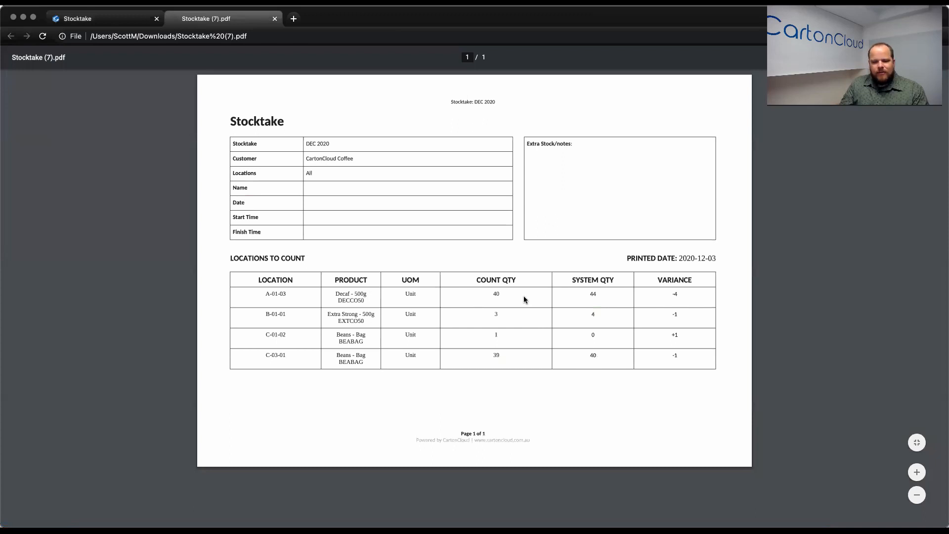
mouse_move(584, 303)
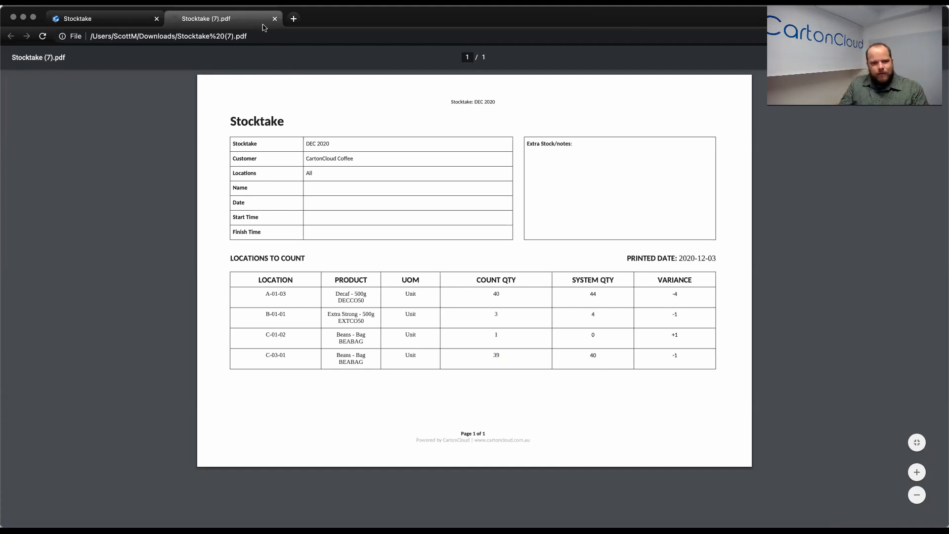
left_click(275, 18)
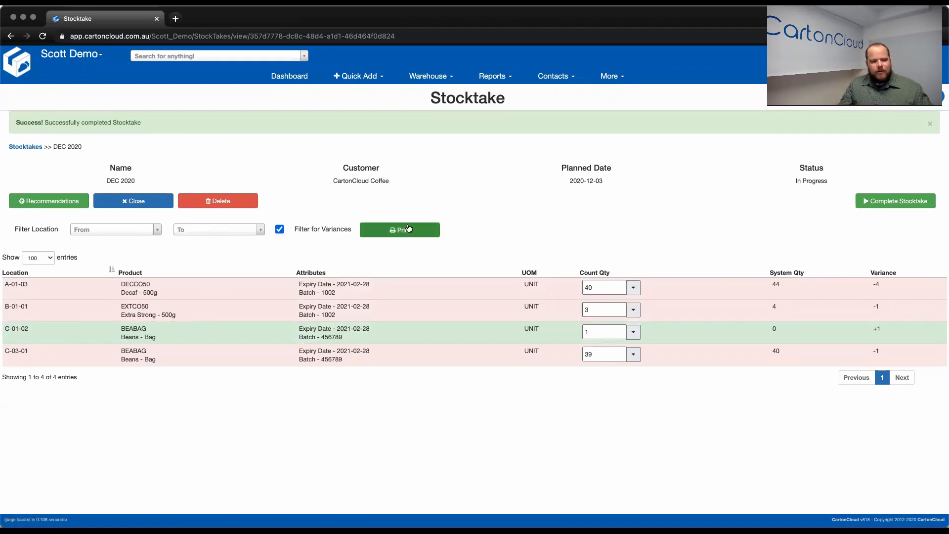
mouse_move(411, 224)
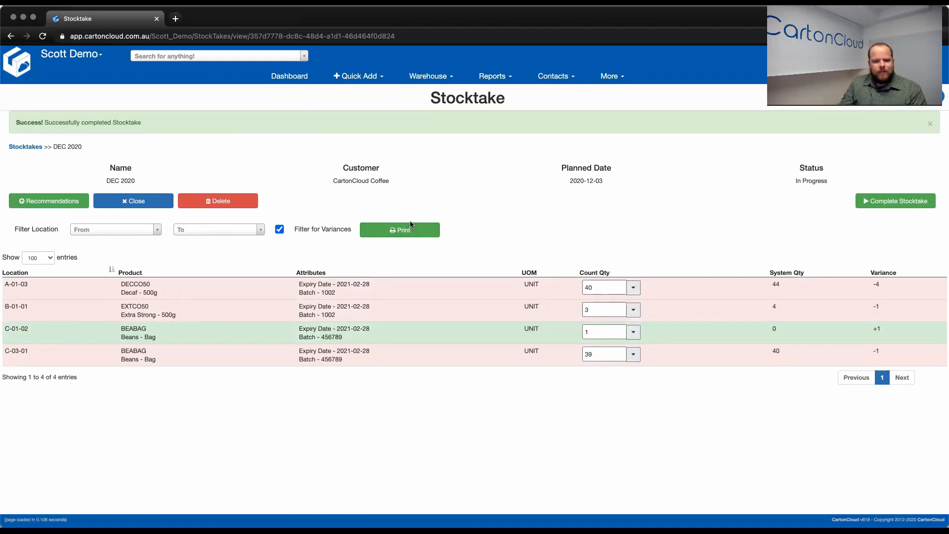
mouse_move(50, 311)
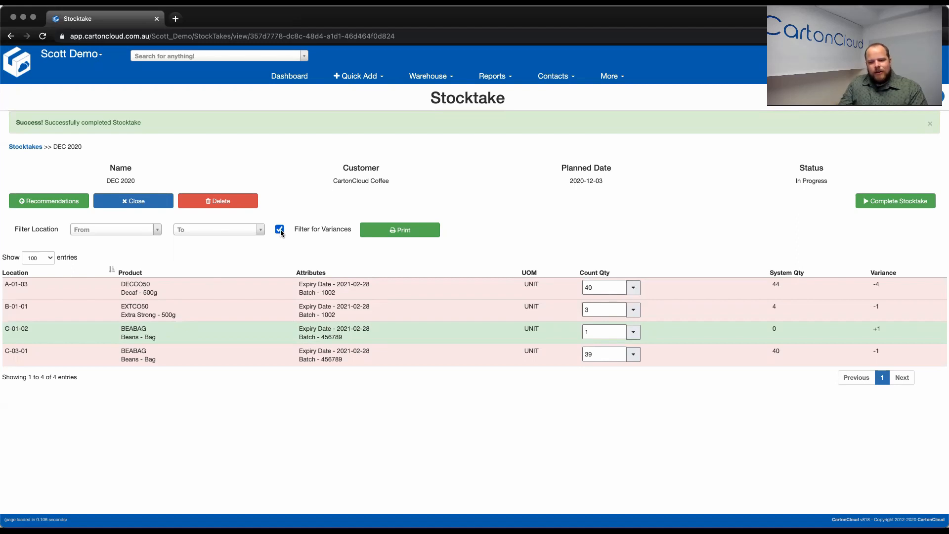
mouse_move(285, 238)
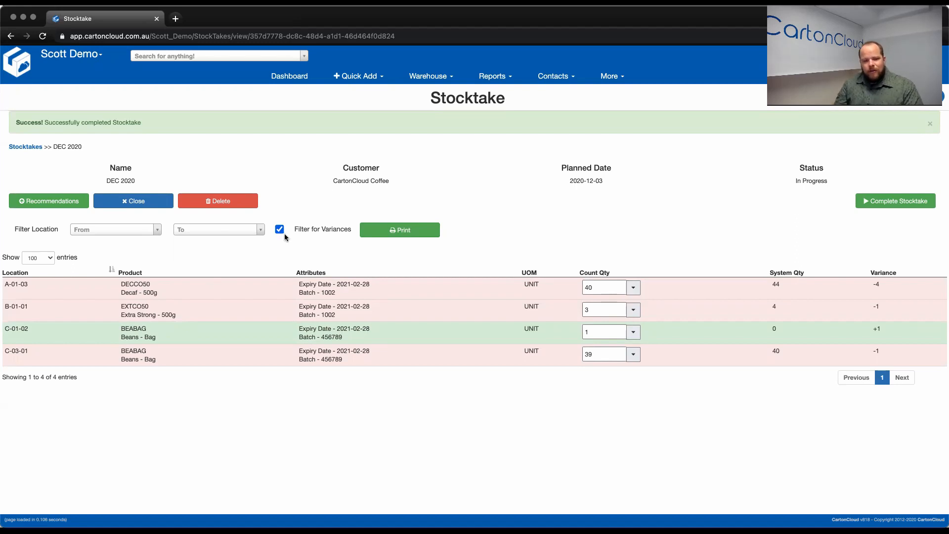
mouse_move(412, 252)
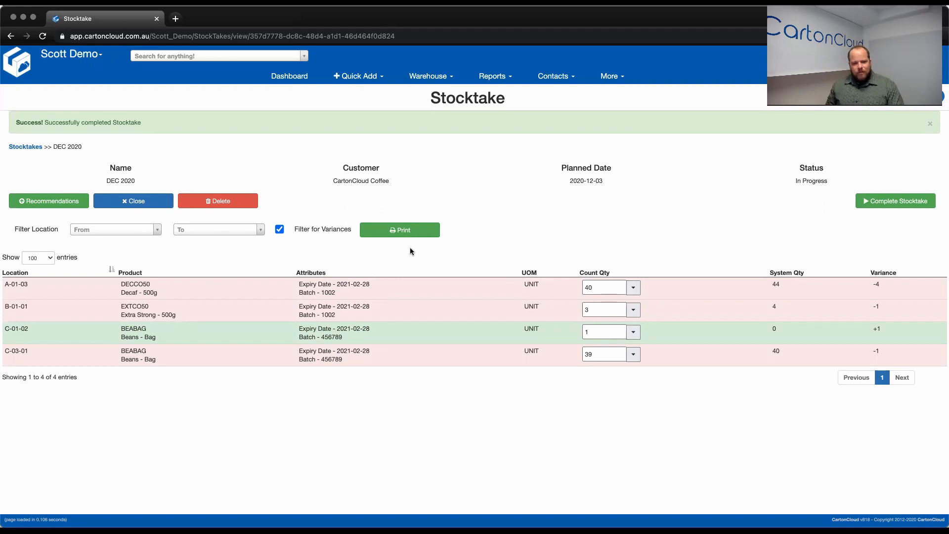
mouse_move(442, 319)
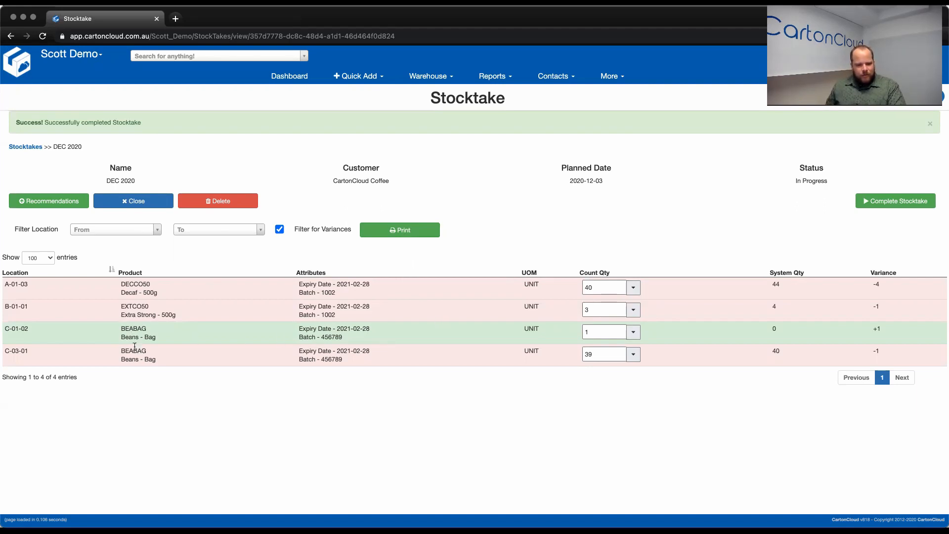
mouse_move(348, 338)
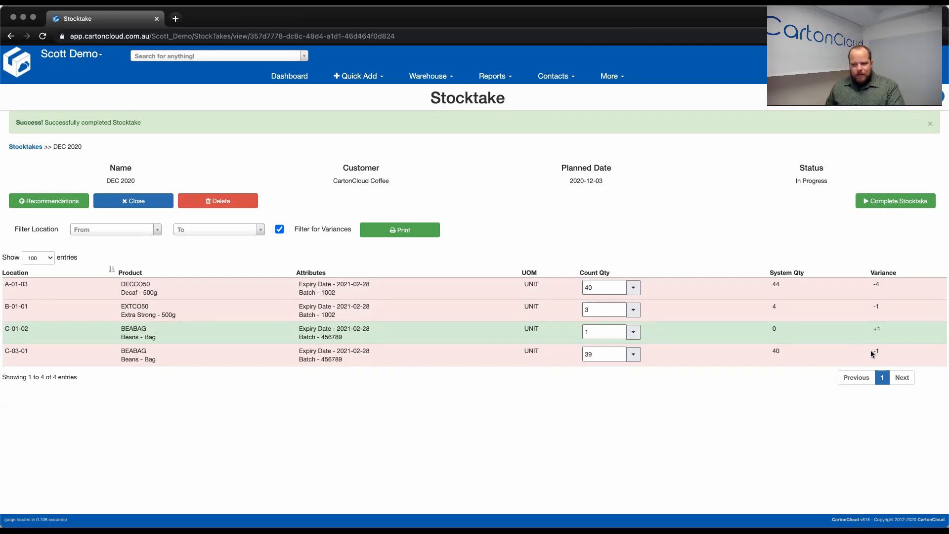
mouse_move(160, 329)
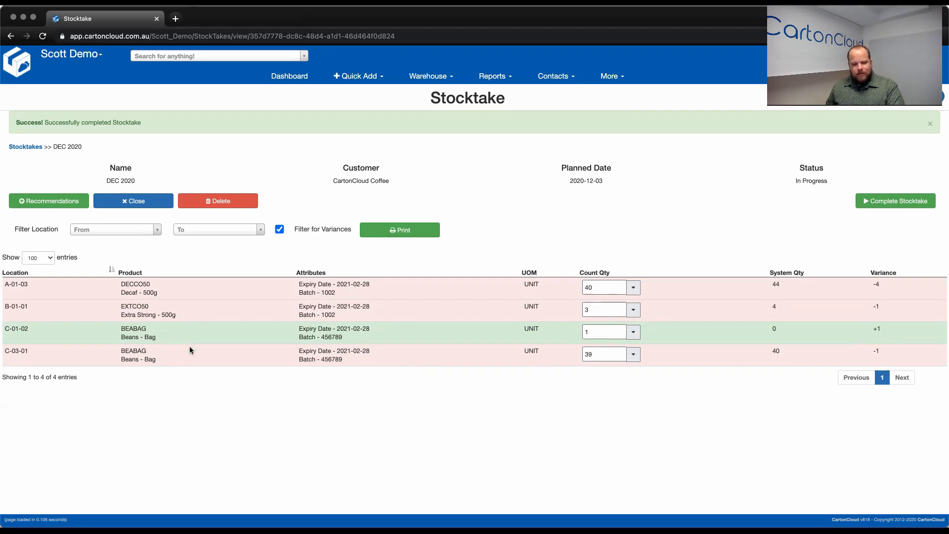
mouse_move(838, 346)
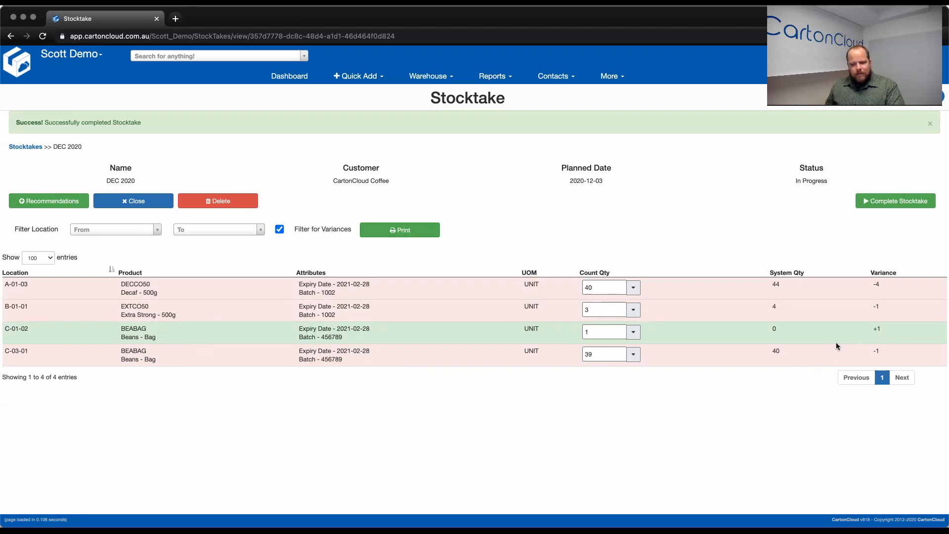
mouse_move(748, 238)
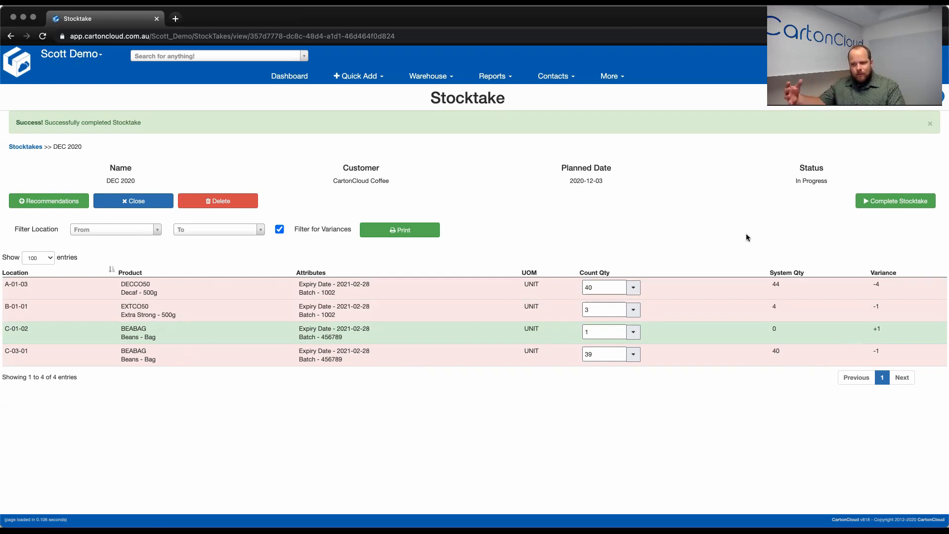
mouse_move(748, 229)
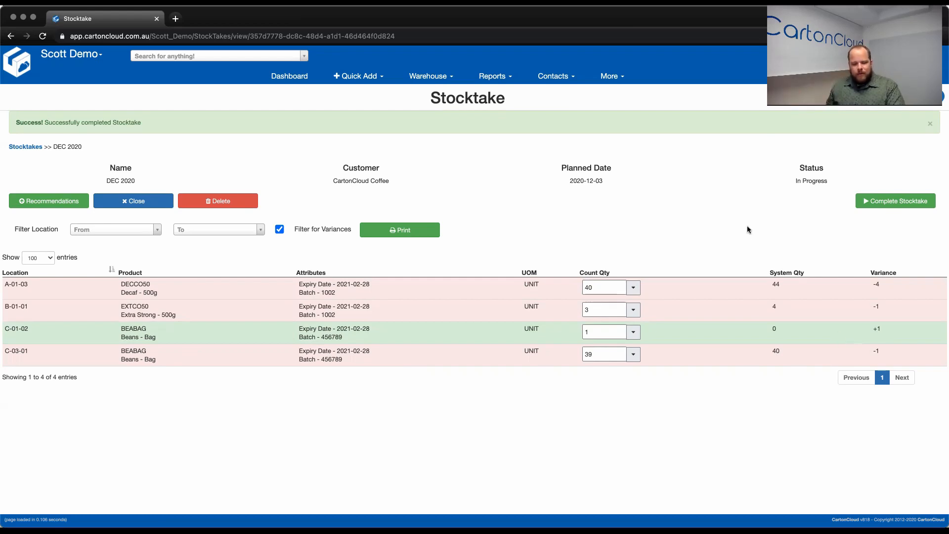
mouse_move(863, 350)
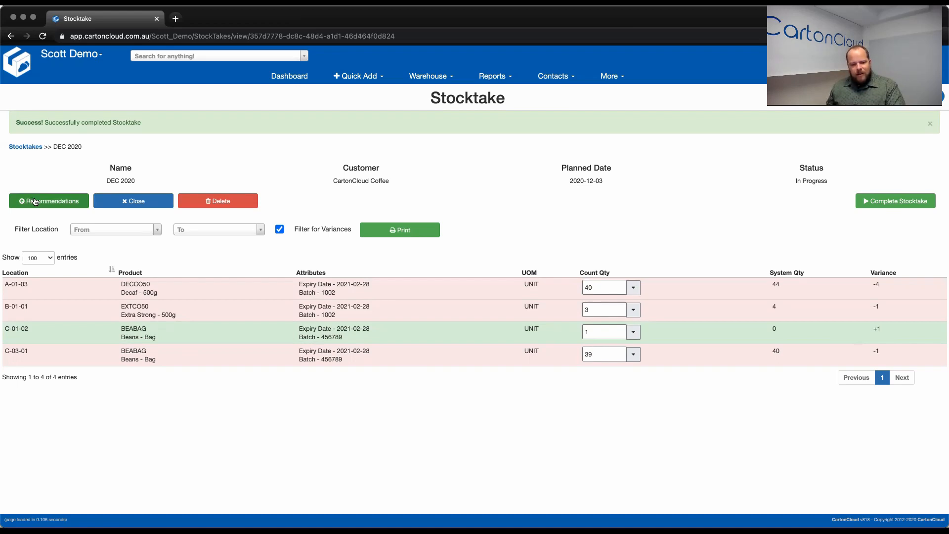
mouse_move(869, 360)
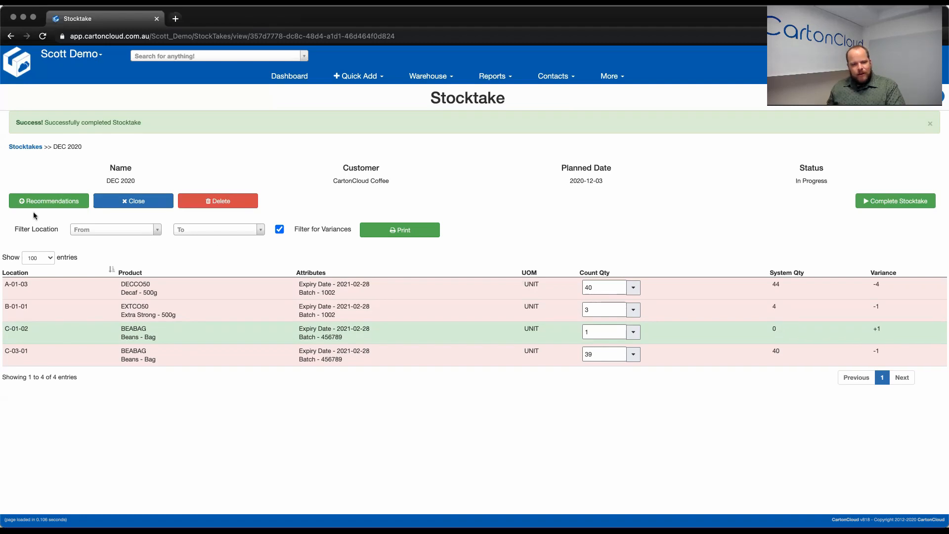
- Confirm the recommended move of one Beans - Bag from C-03-01 to C-01-02
left_click(48, 201)
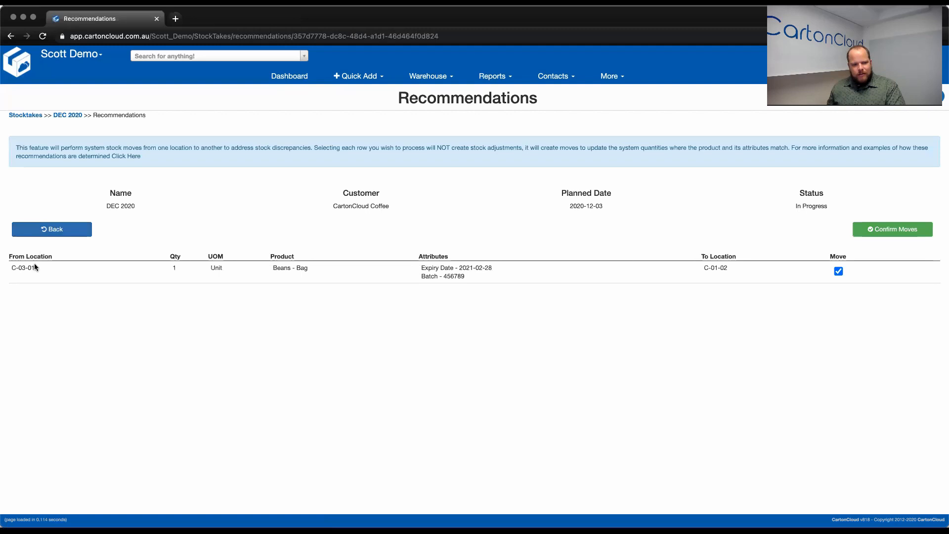
mouse_move(38, 271)
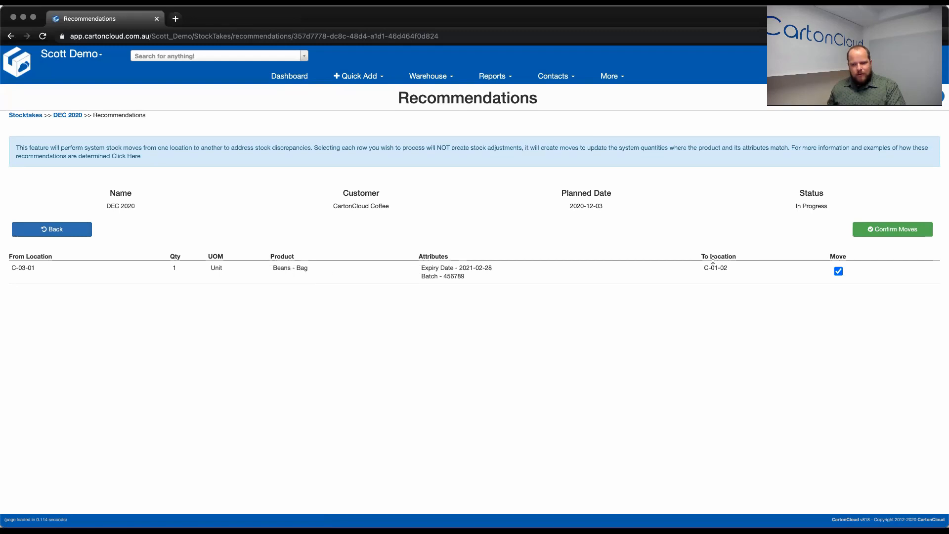
mouse_move(725, 266)
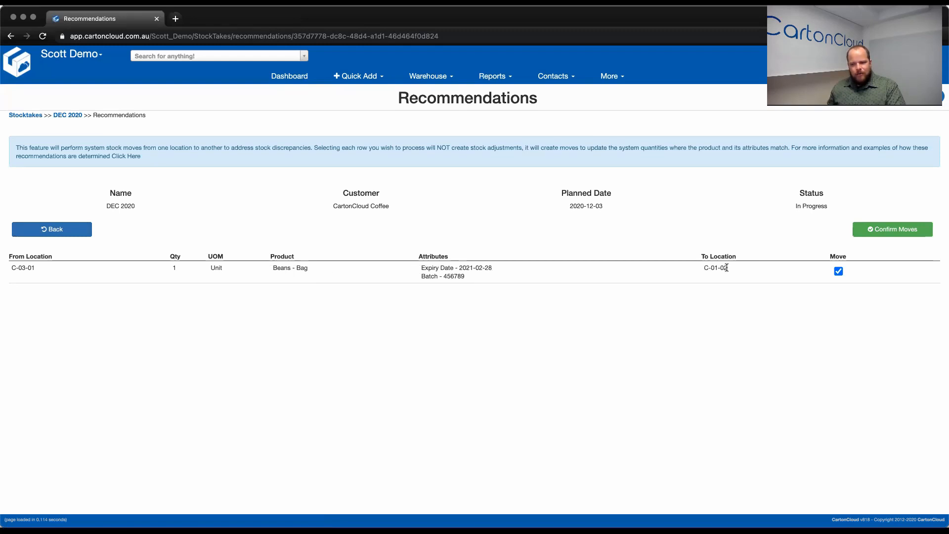
mouse_move(466, 267)
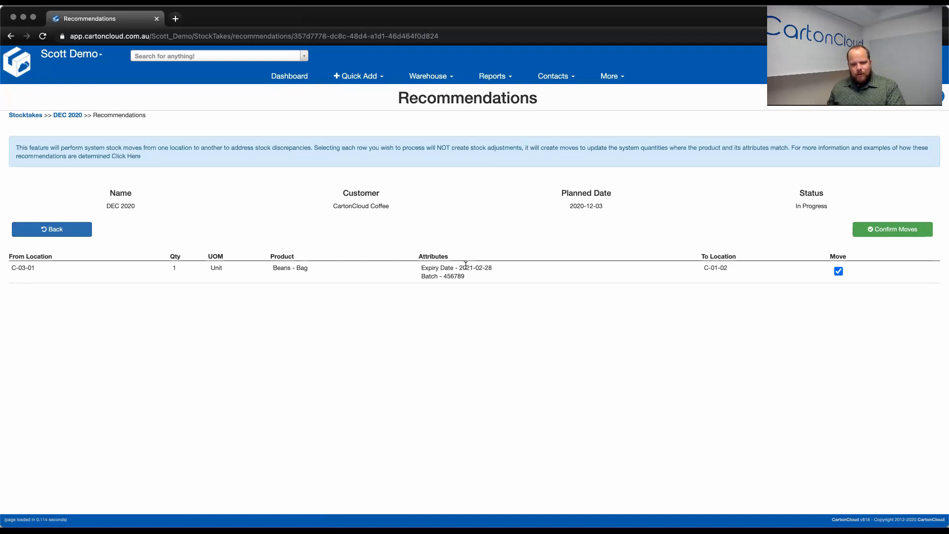
mouse_move(896, 231)
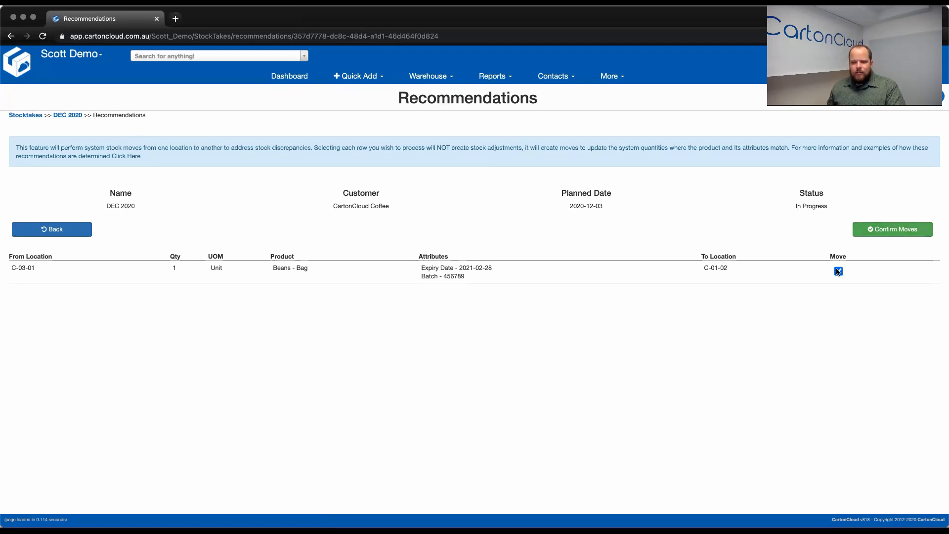
left_click(839, 271)
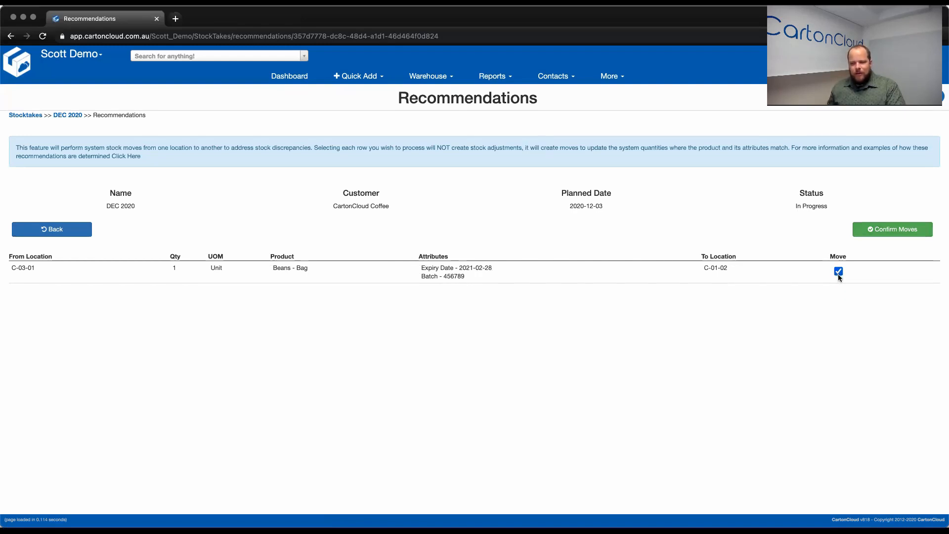
left_click(892, 229)
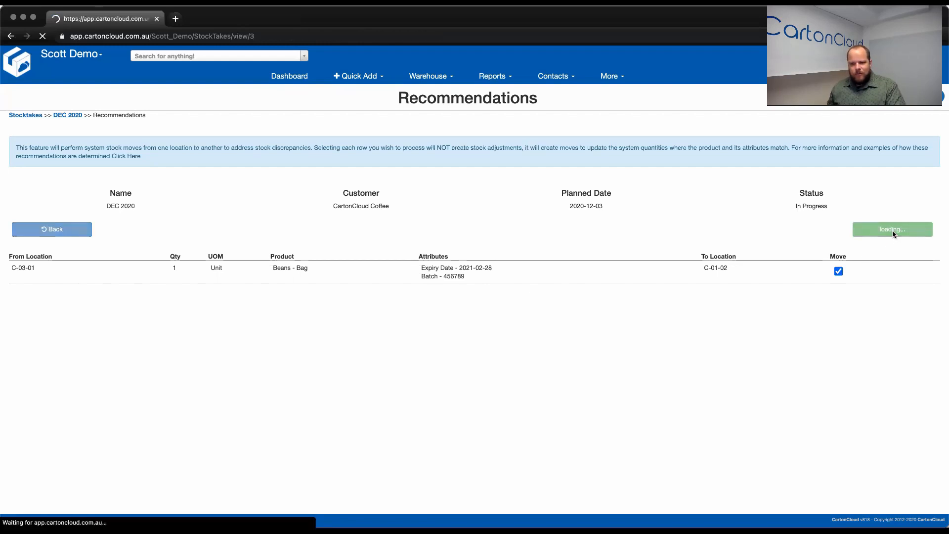
left_click(892, 230)
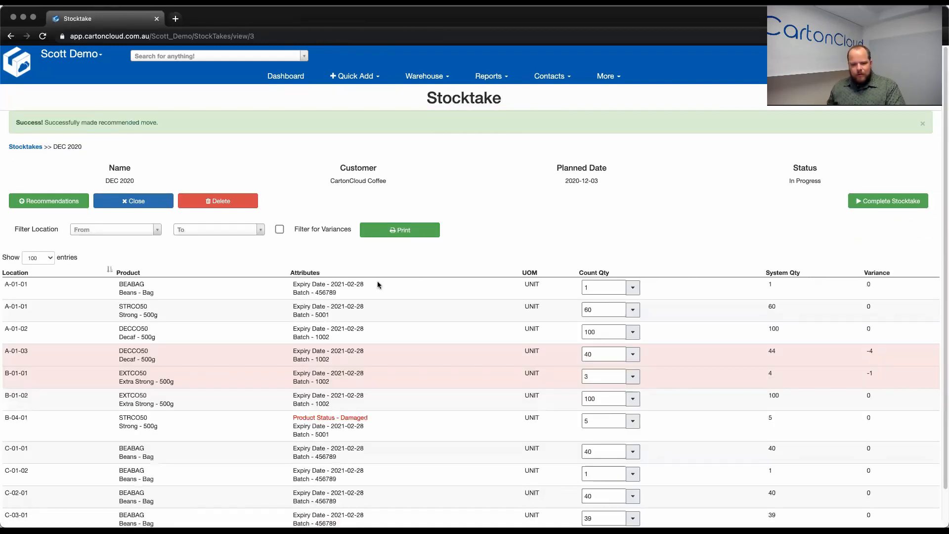
- Re-filter for variances, leaving only A-01-03 and B-01-01
left_click(279, 230)
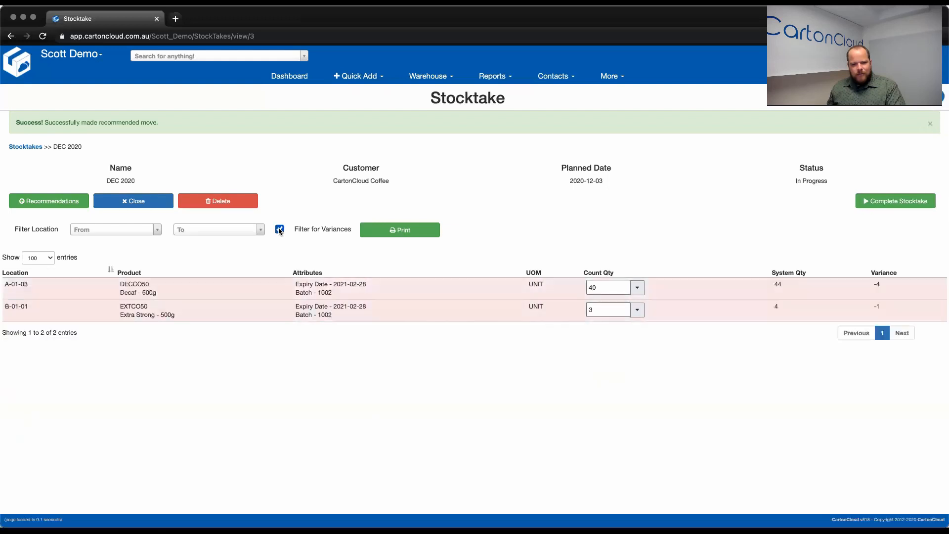
left_click(278, 229)
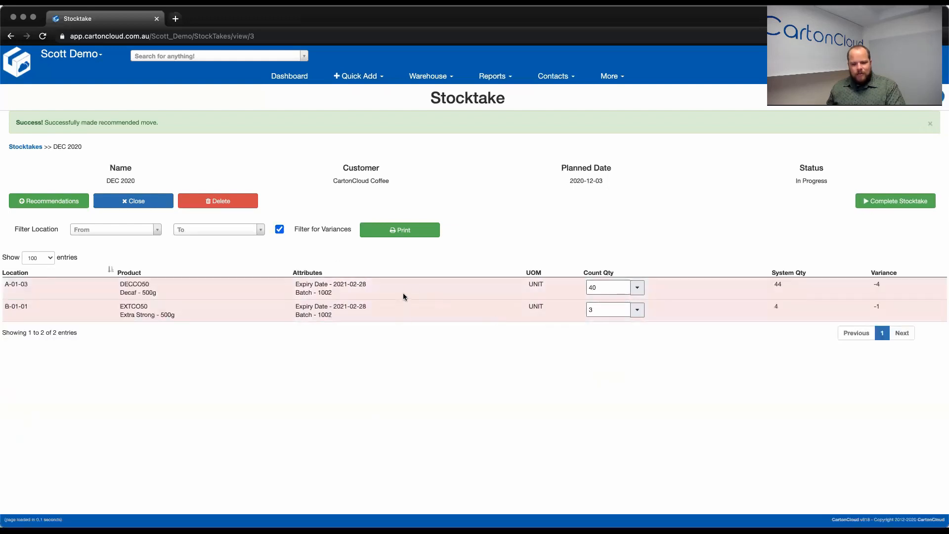
mouse_move(401, 314)
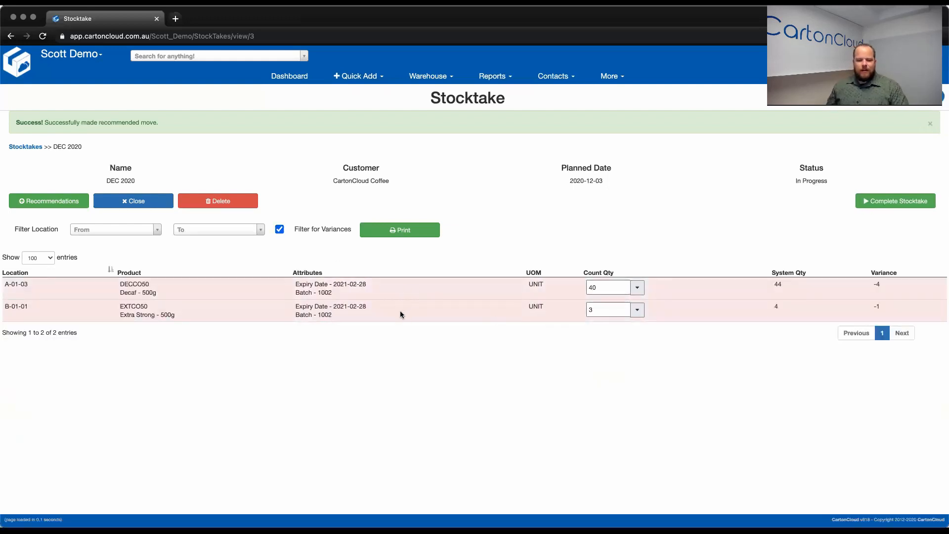
mouse_move(360, 293)
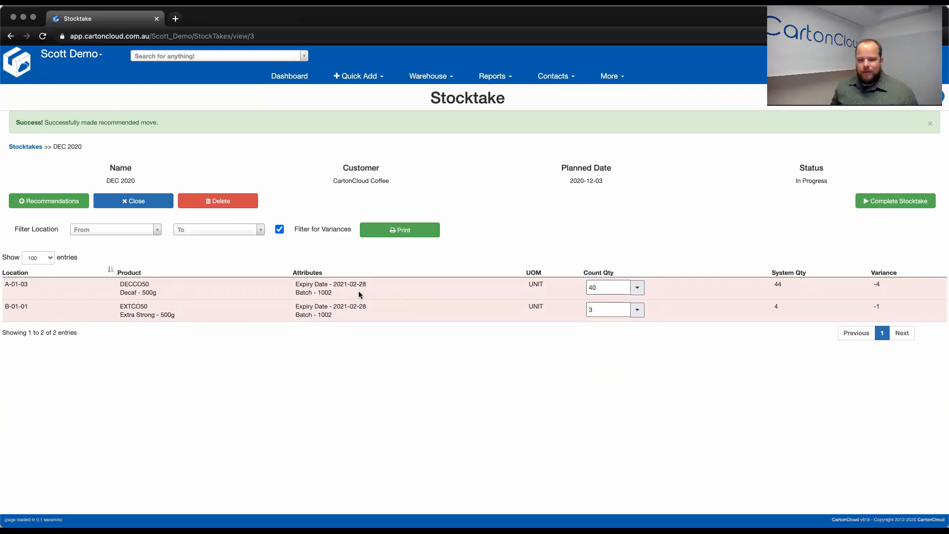
mouse_move(381, 299)
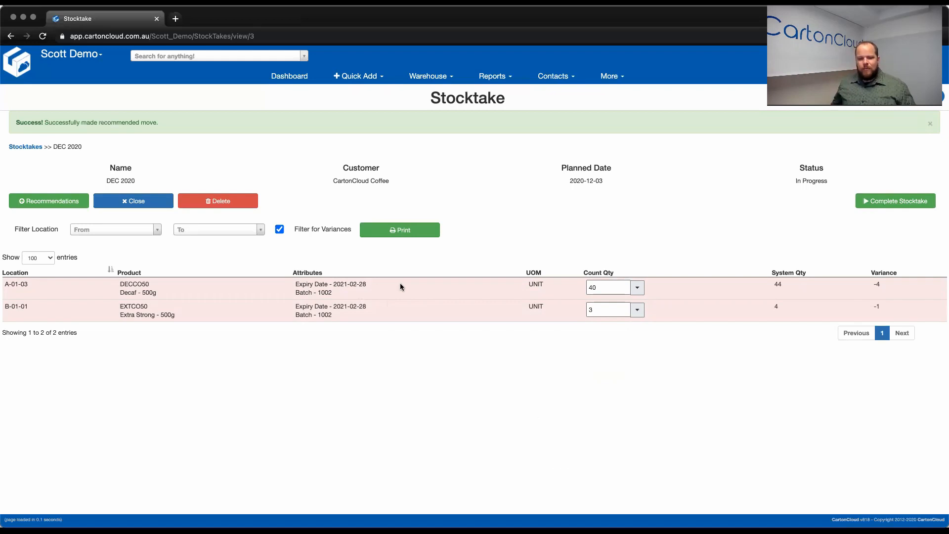
mouse_move(430, 286)
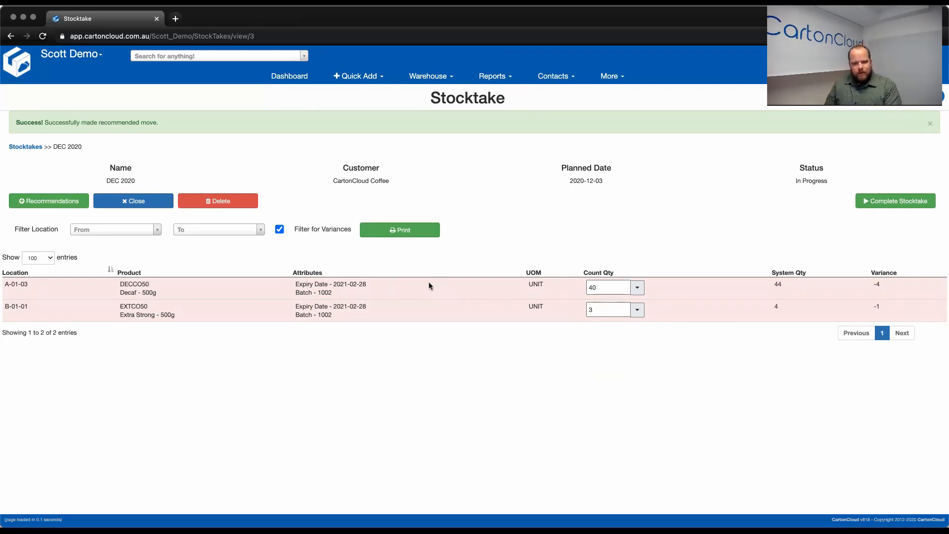
mouse_move(365, 324)
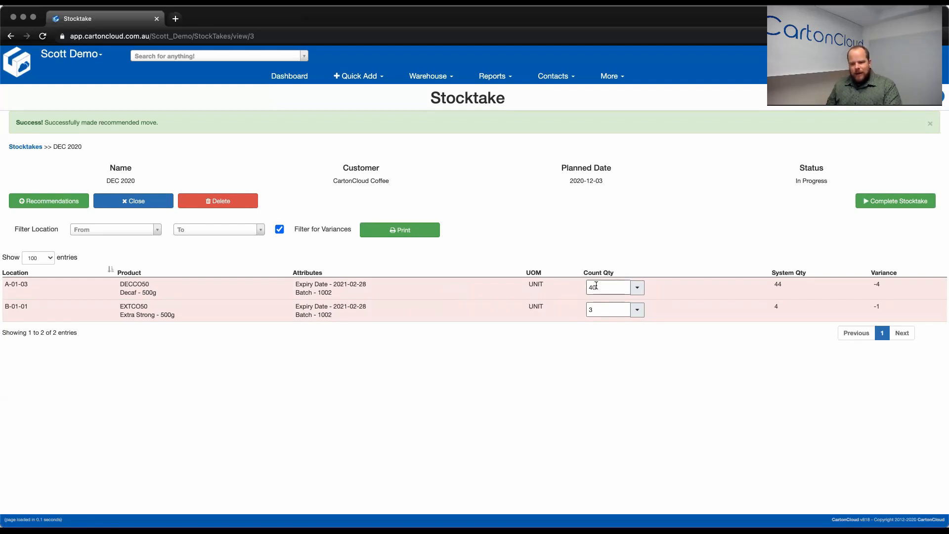
- Set the A-01-03 DECCO50 count to 41, reducing its variance to -3
type("41")
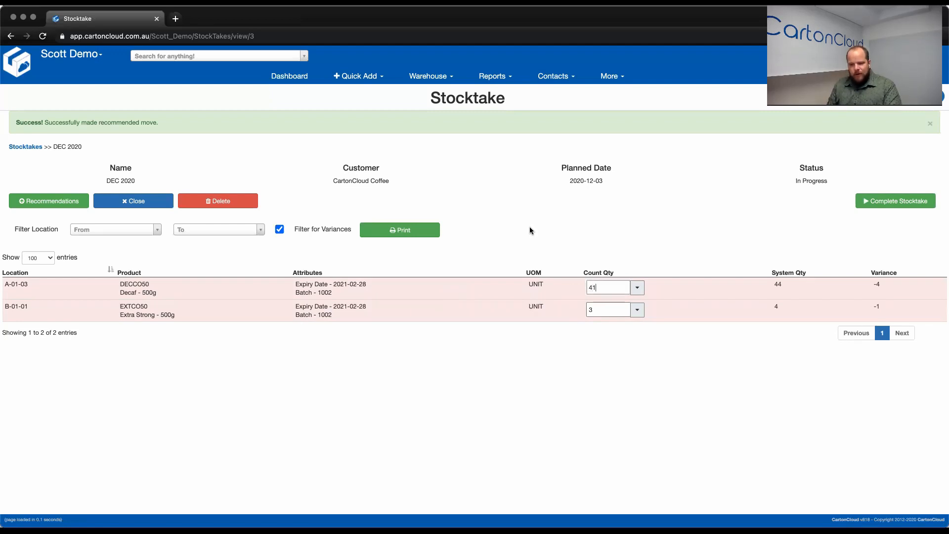
left_click(609, 287)
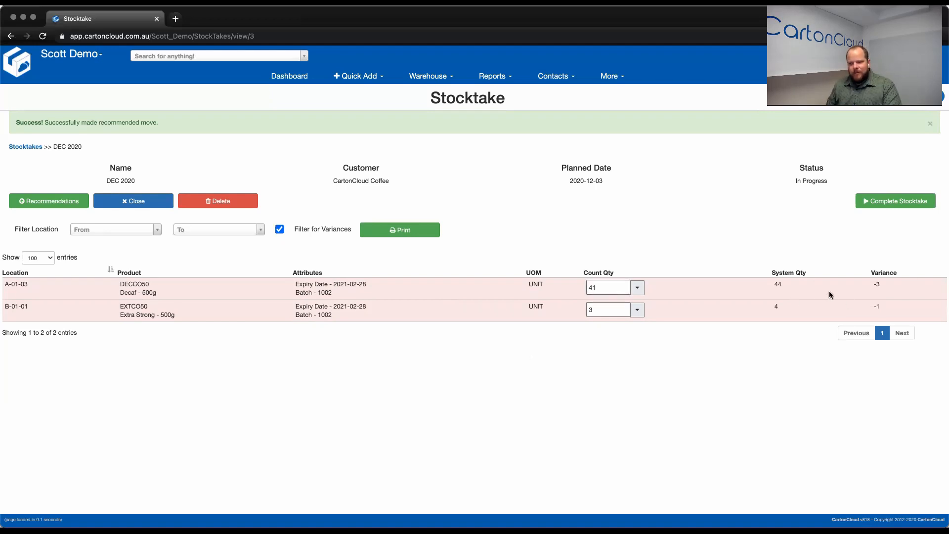
mouse_move(878, 306)
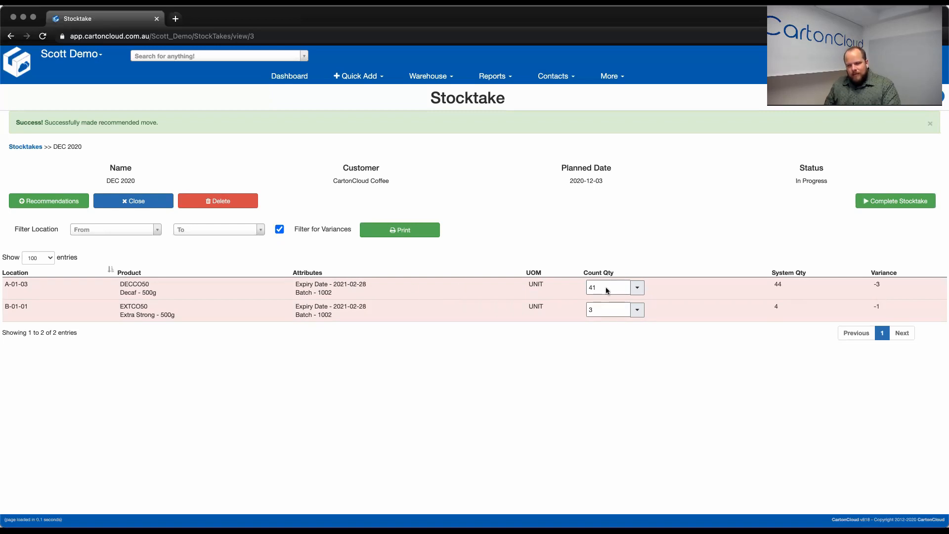
mouse_move(896, 203)
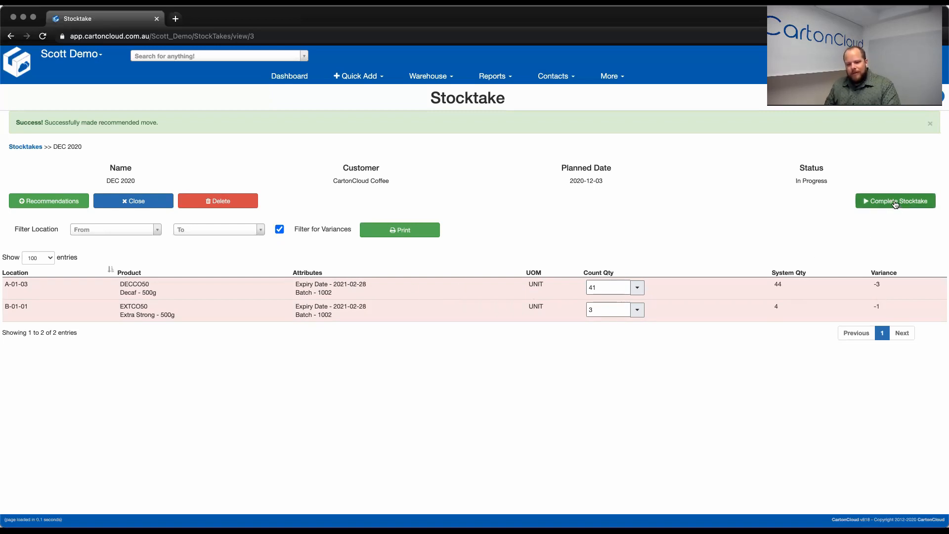
mouse_move(880, 304)
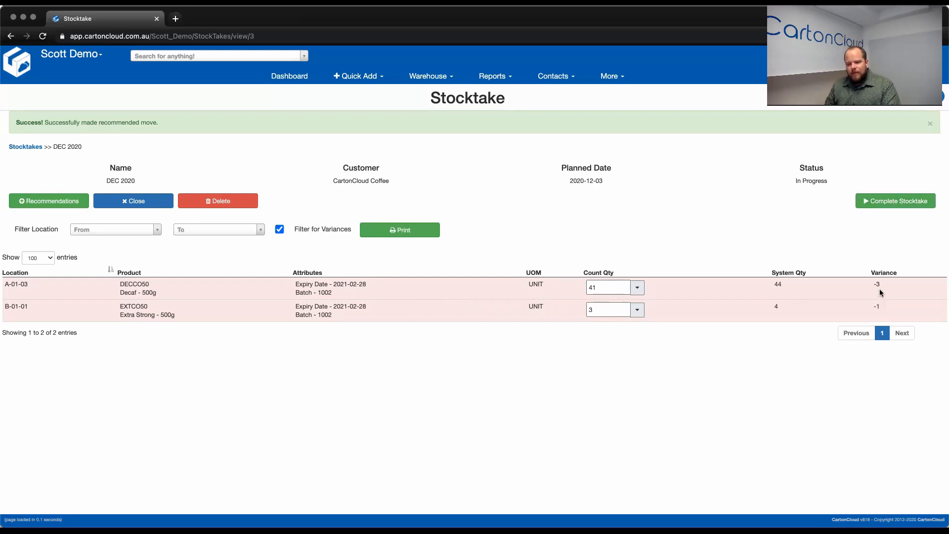
mouse_move(792, 241)
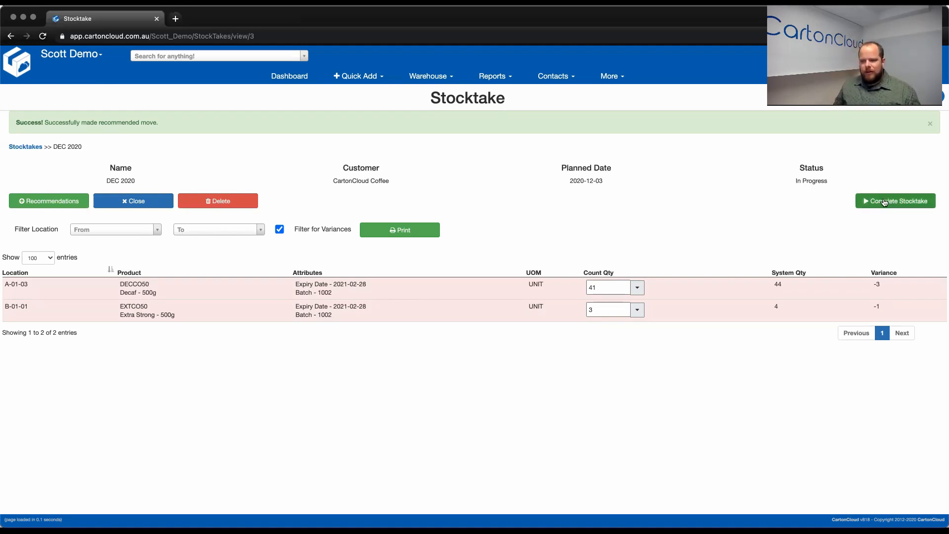
- Complete the DEC 2020 stocktake and confirm, generating the adjustment sale order
left_click(895, 201)
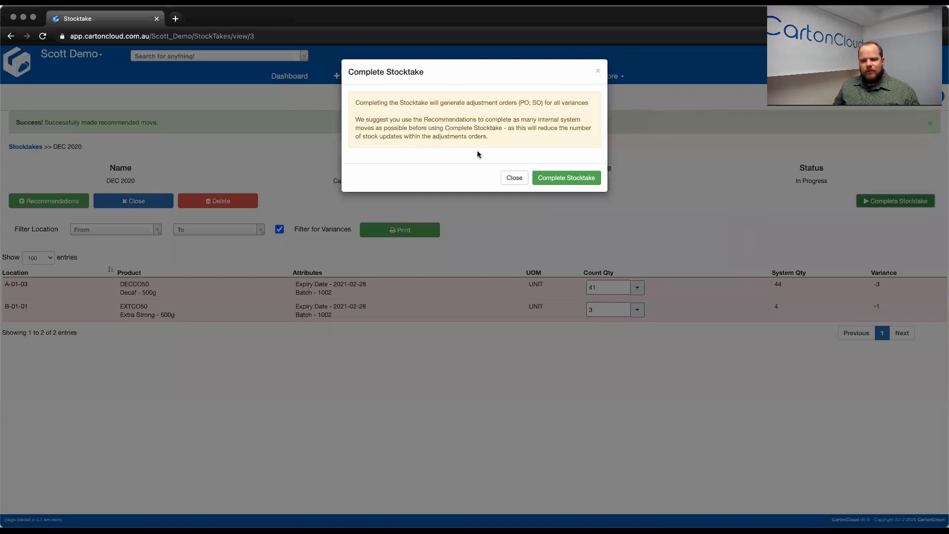
left_click(566, 178)
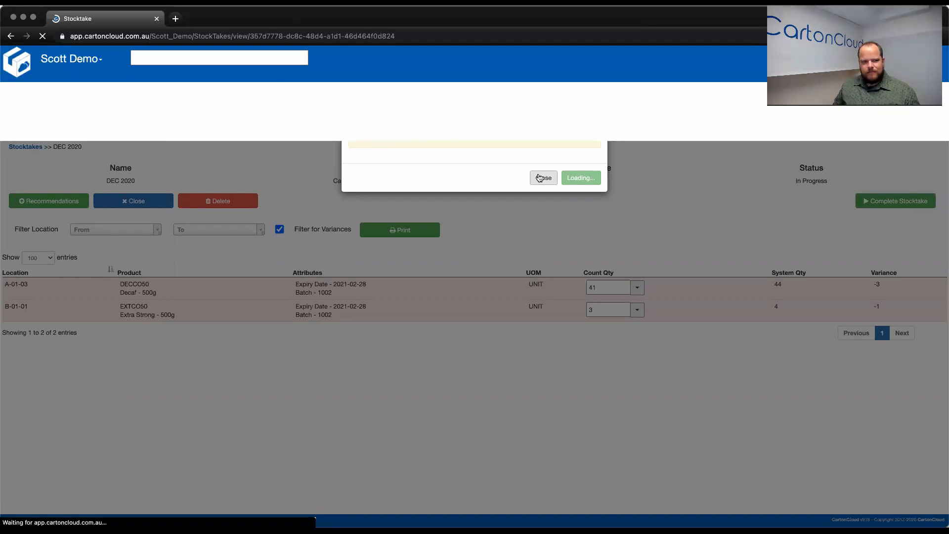
left_click(544, 178)
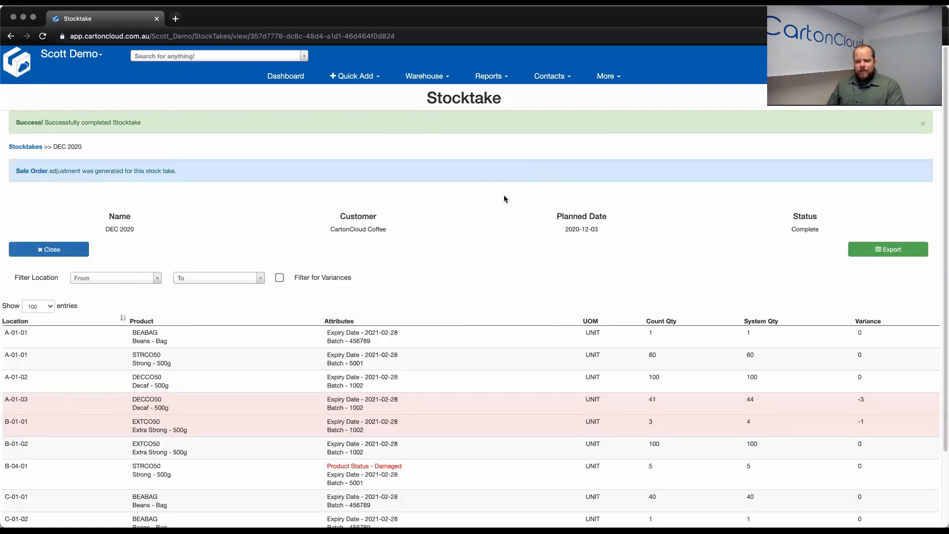
mouse_move(491, 155)
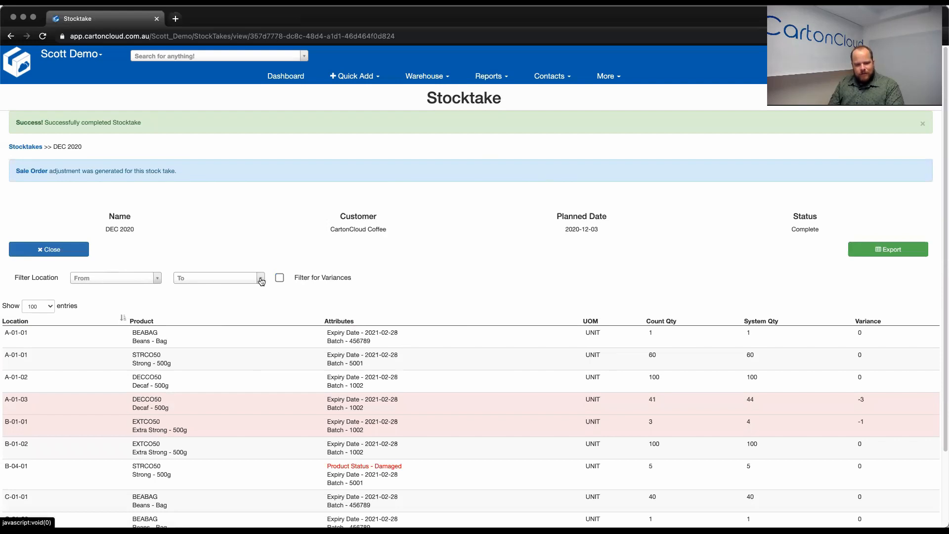
- Briefly check the variance-only lines, then export the completed stocktake as an .xls report
left_click(279, 277)
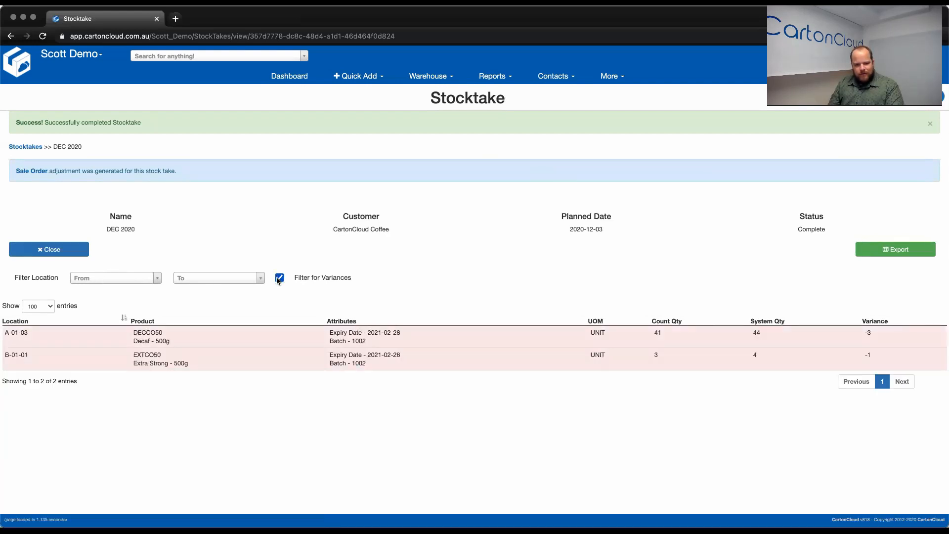
left_click(278, 277)
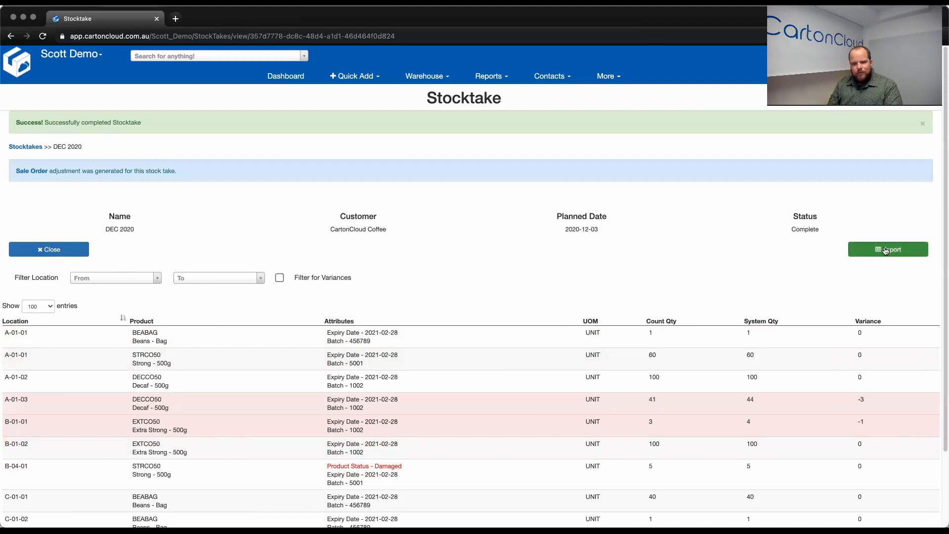
left_click(888, 249)
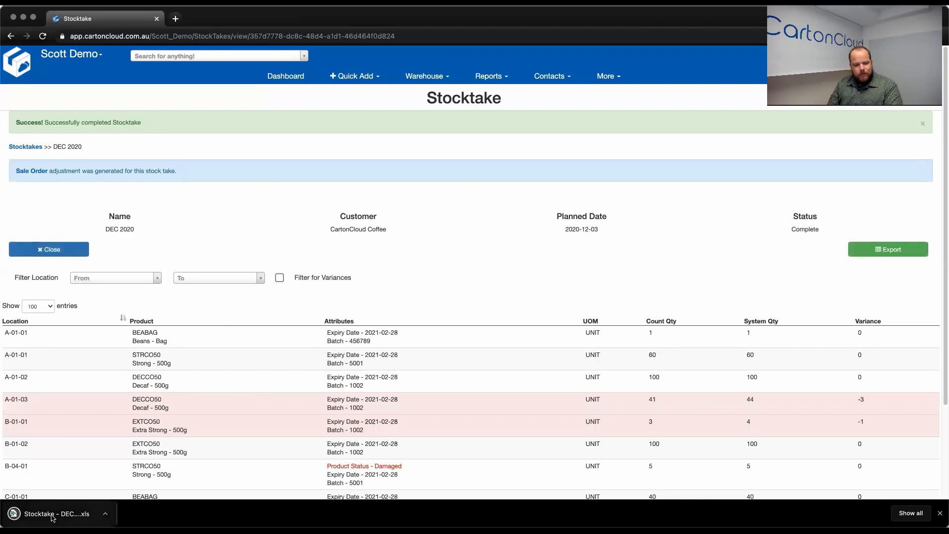
- Open the downloaded DEC 2020 stocktake spreadsheet and review its Planned and Start Date labels
left_click(55, 514)
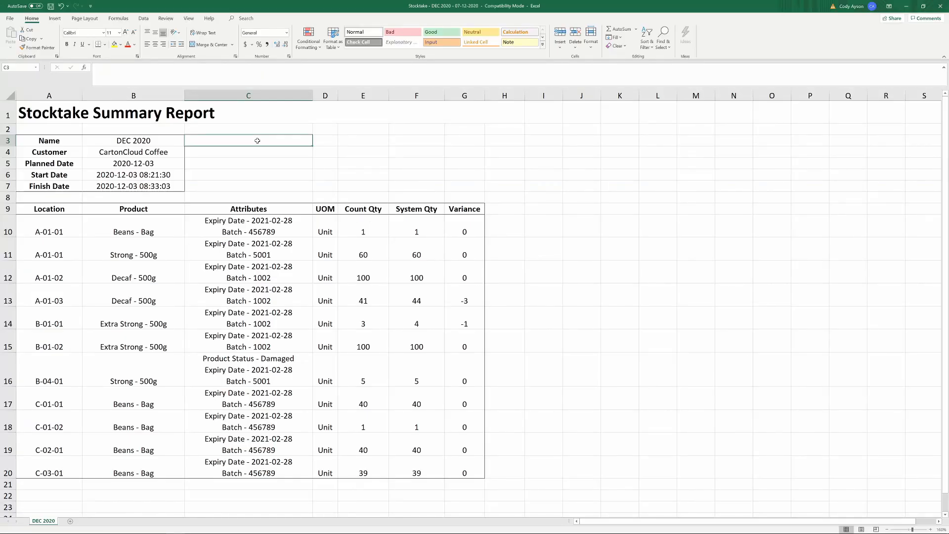
mouse_move(289, 174)
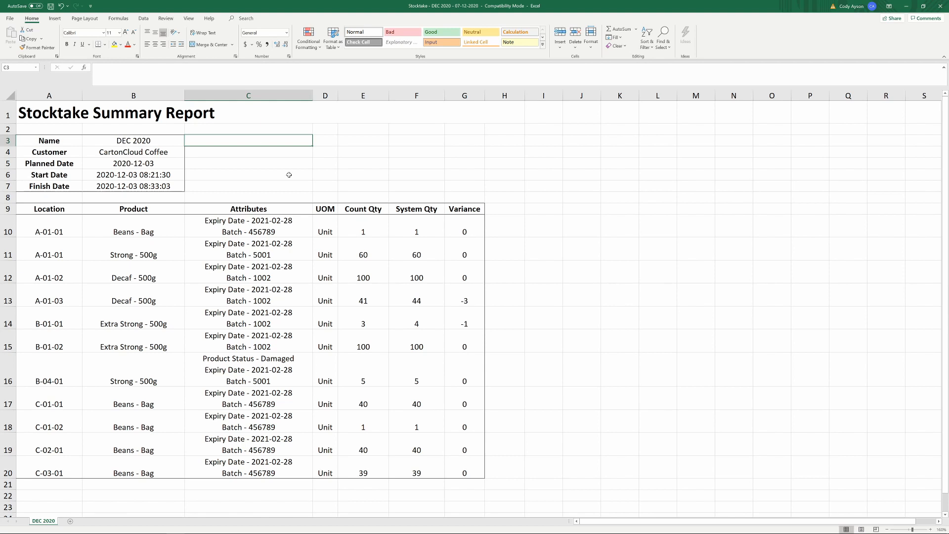
mouse_move(177, 410)
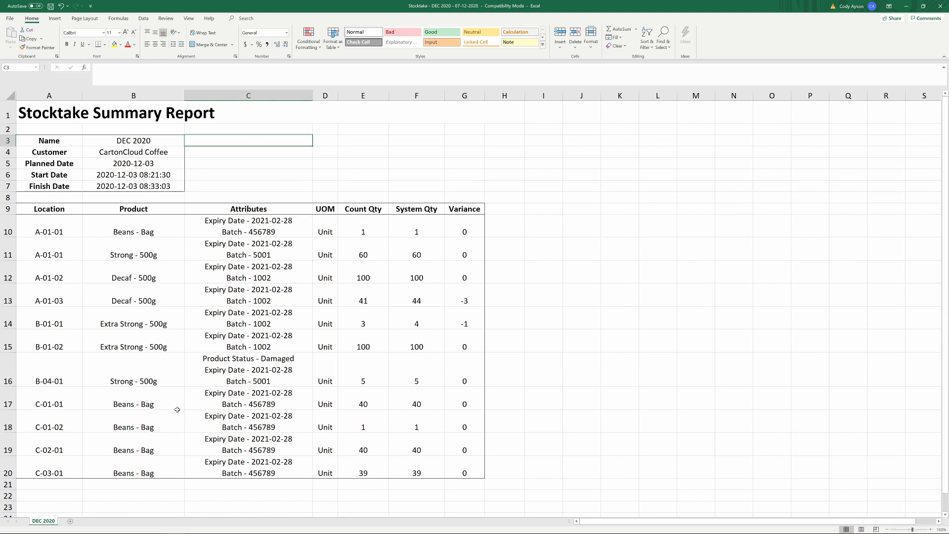
mouse_move(252, 143)
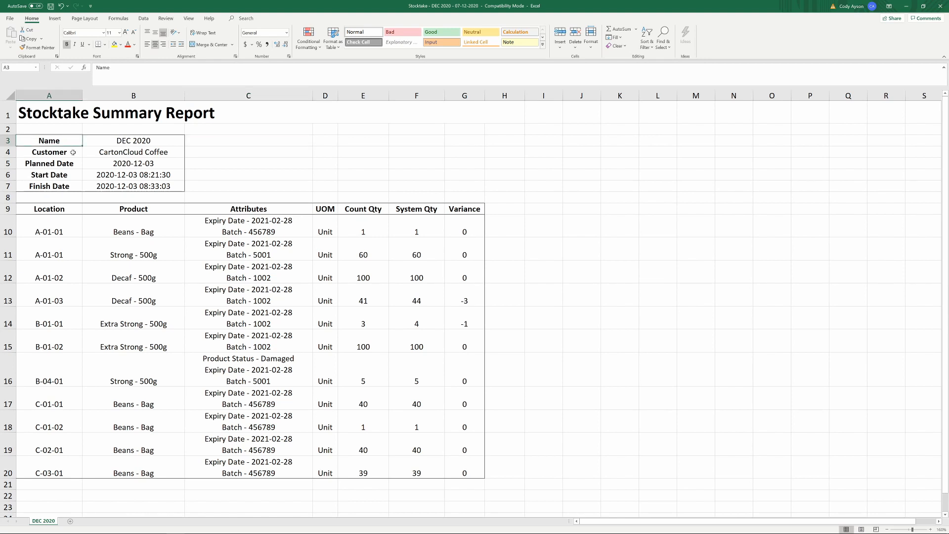
left_click(48, 163)
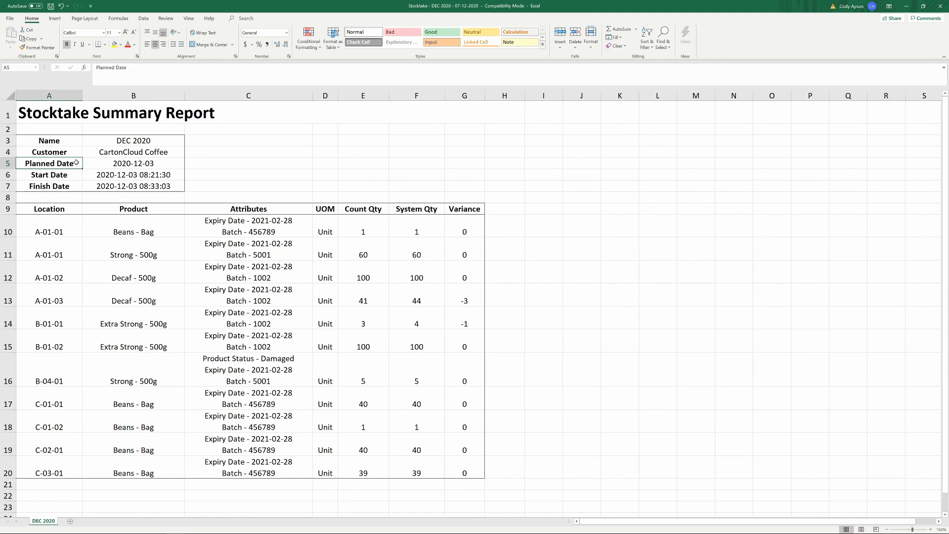
left_click(49, 174)
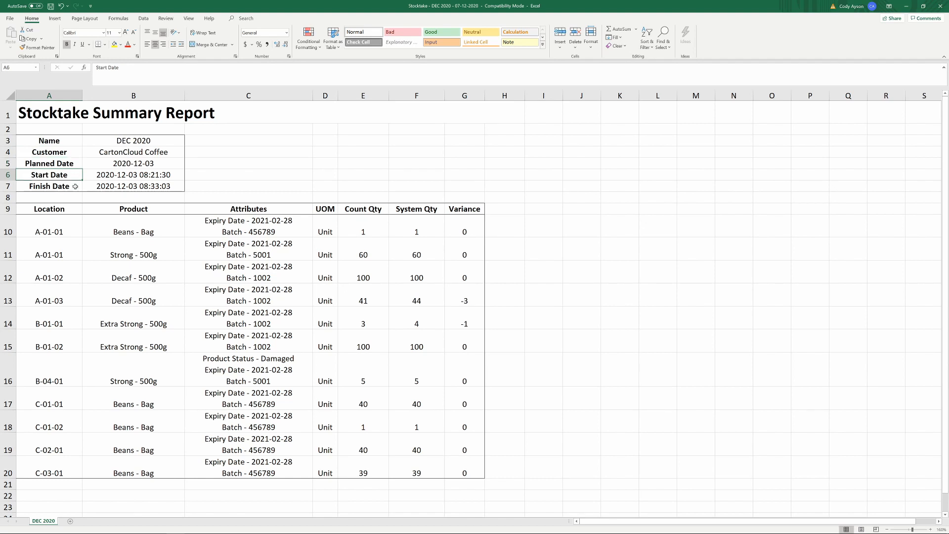
- Add Data filters to the stocktake table A9:G20 and check the Product column filter options
left_click_drag(49, 209, 249, 277)
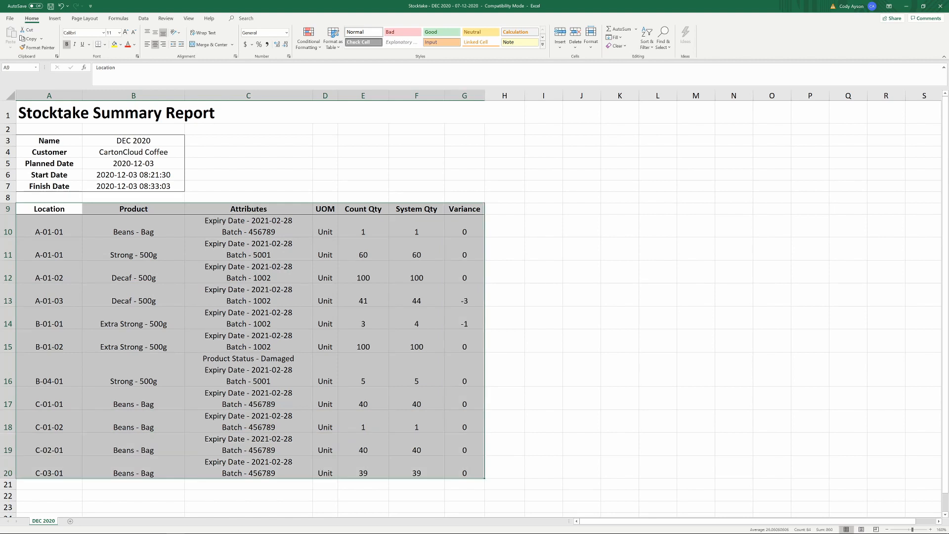
left_click(144, 18)
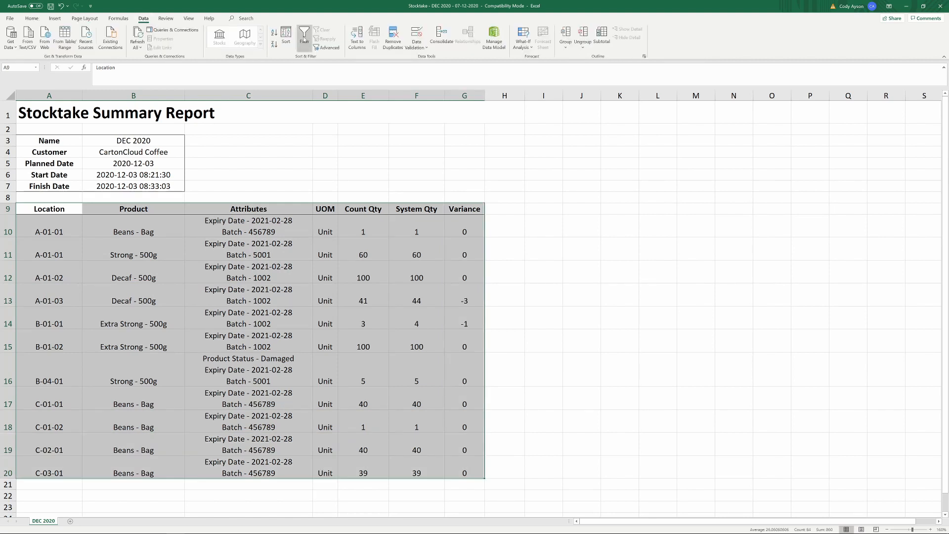
left_click(306, 36)
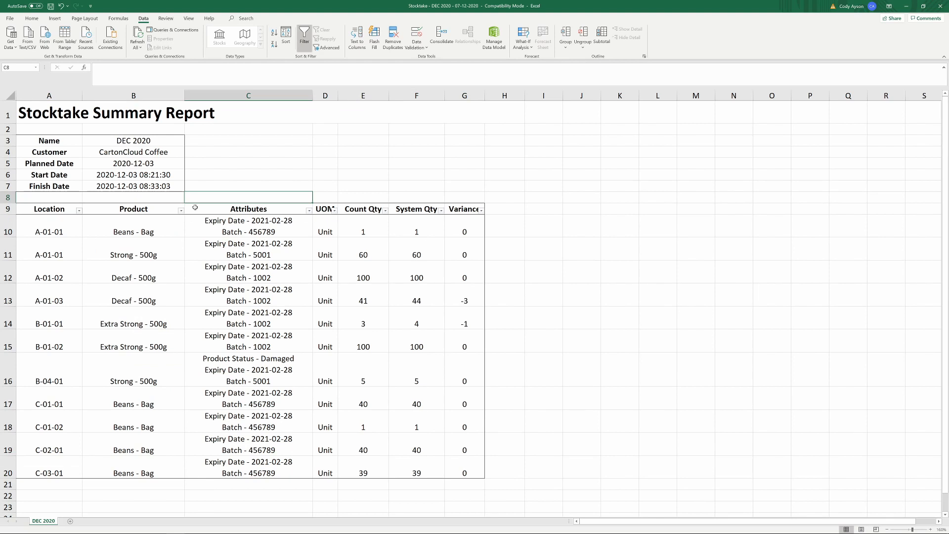
left_click(180, 210)
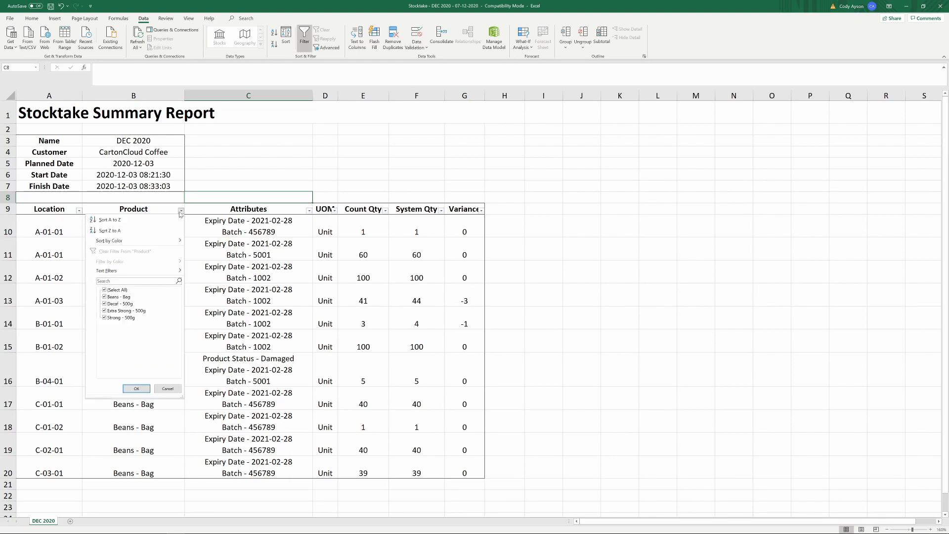
left_click(136, 388)
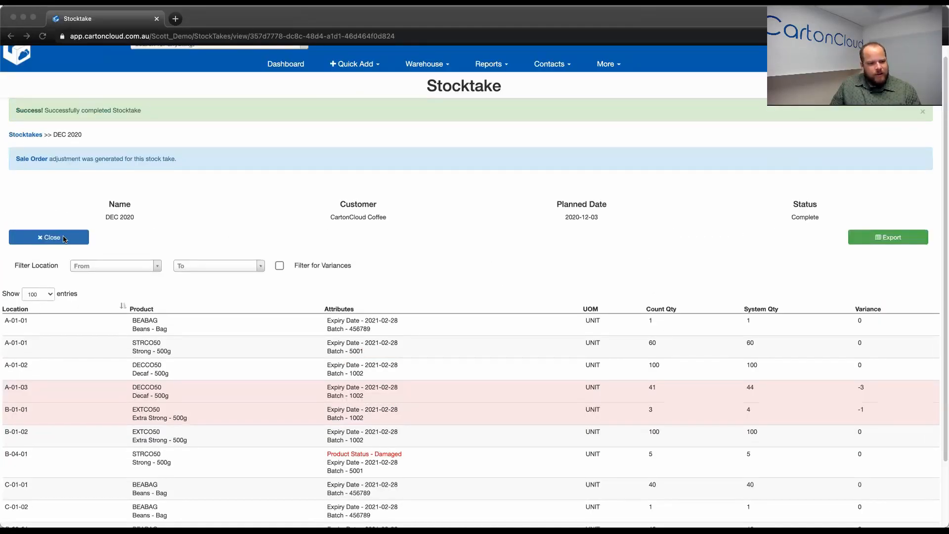
- Close the DEC 2020 stocktake and return to the Stocktakes list's Complete tab
left_click(48, 238)
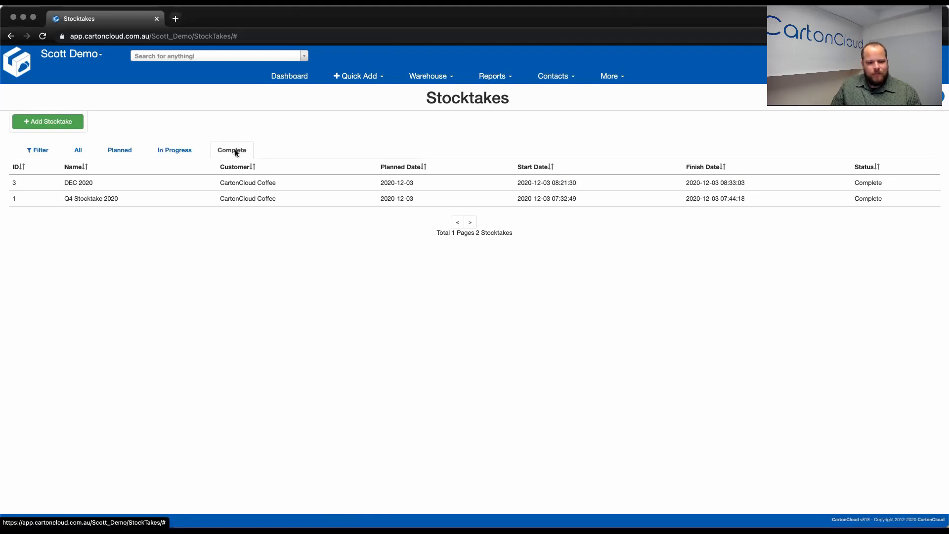
mouse_move(138, 153)
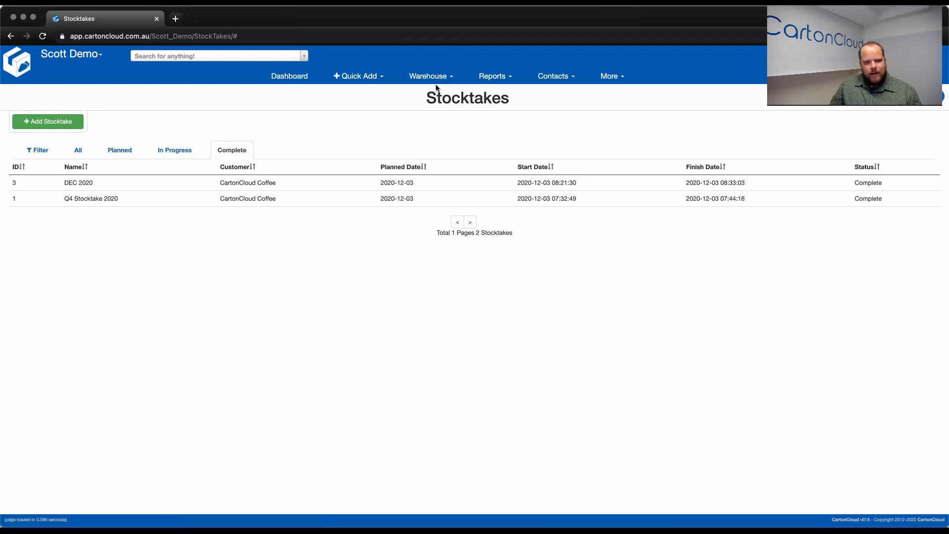
left_click(428, 75)
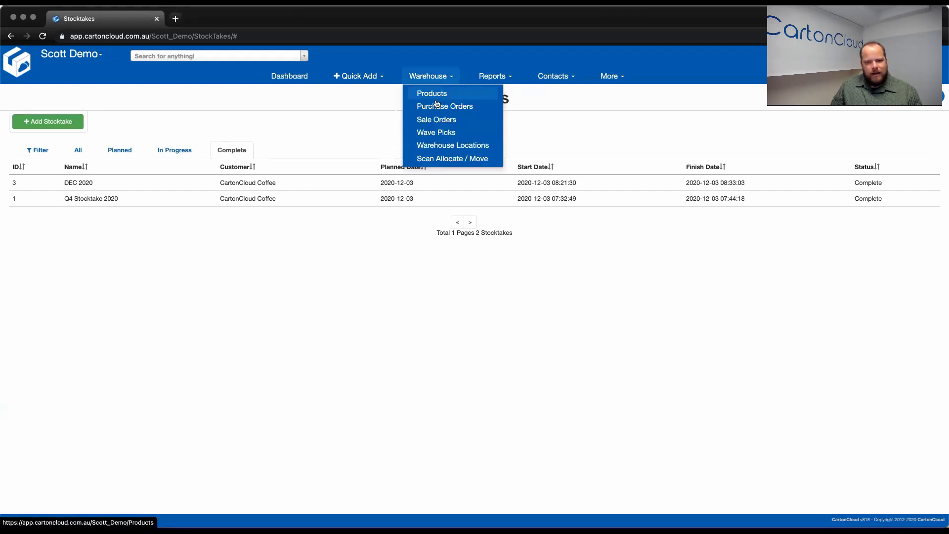
- Open the Stocktake - DEC 2020 sale order and view its products: Decaf 3, Extra Strong 1
left_click(431, 93)
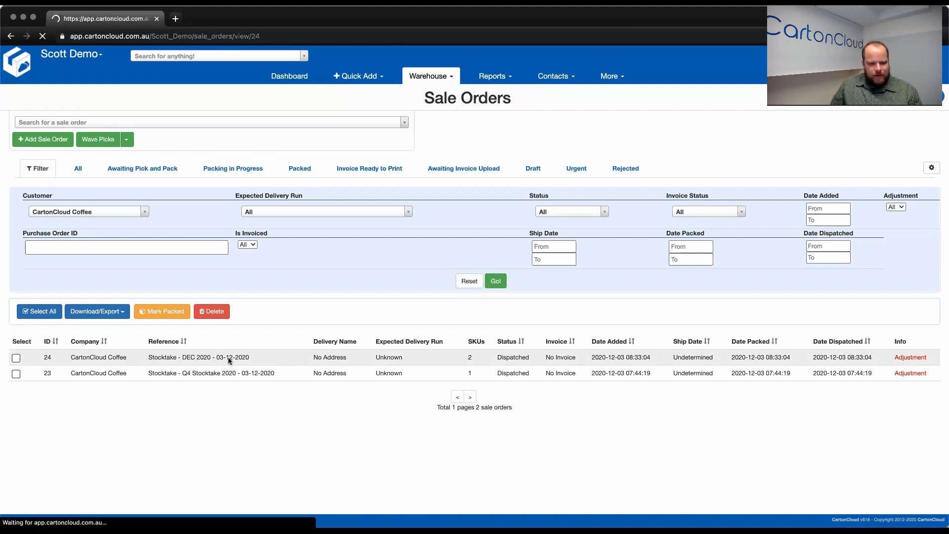
left_click(199, 357)
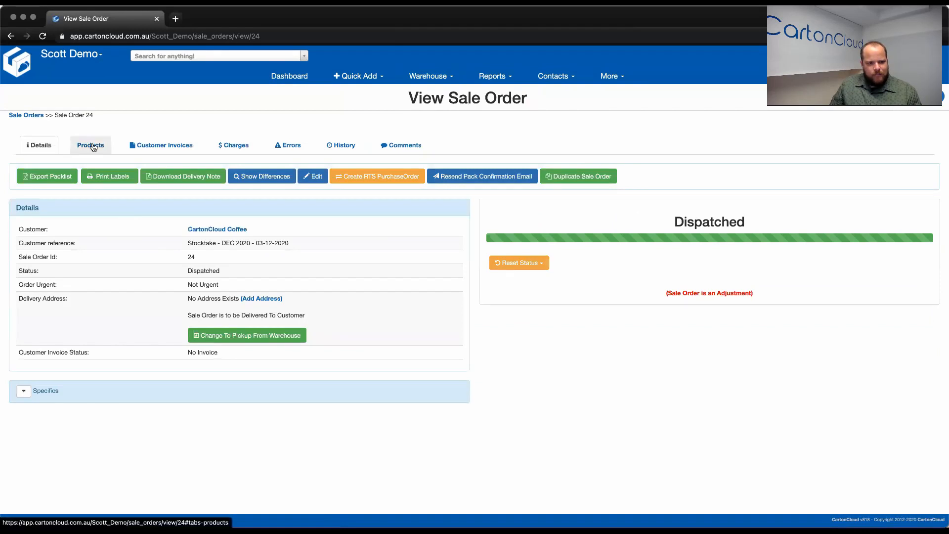
left_click(91, 144)
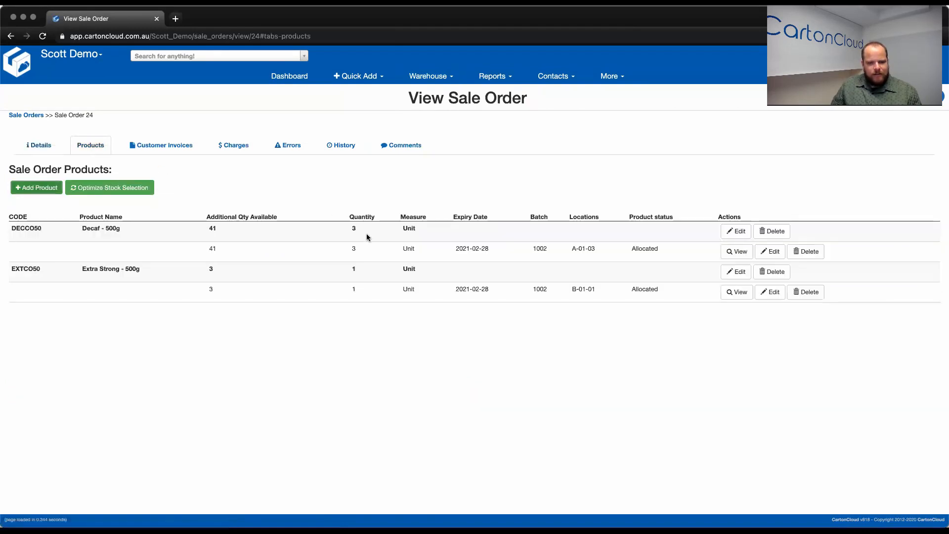
mouse_move(350, 280)
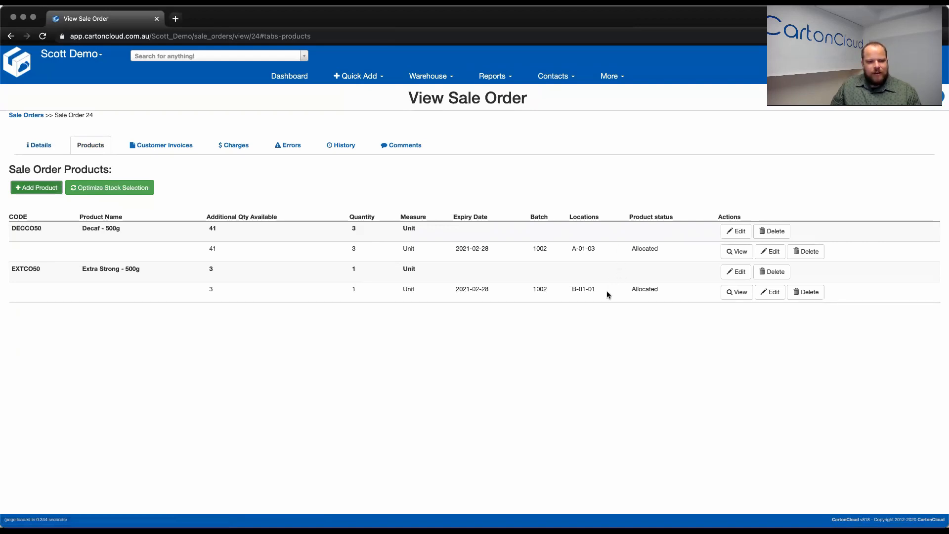
mouse_move(596, 291)
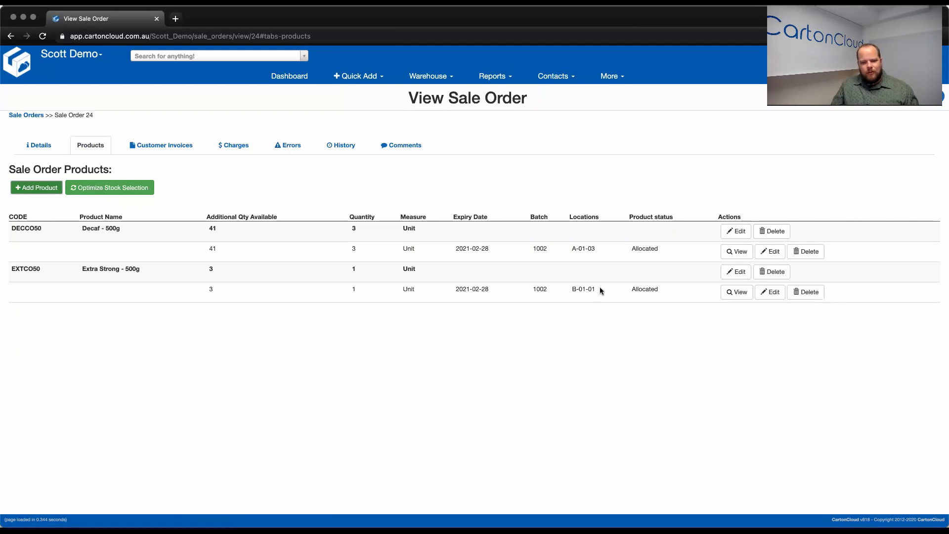
mouse_move(605, 284)
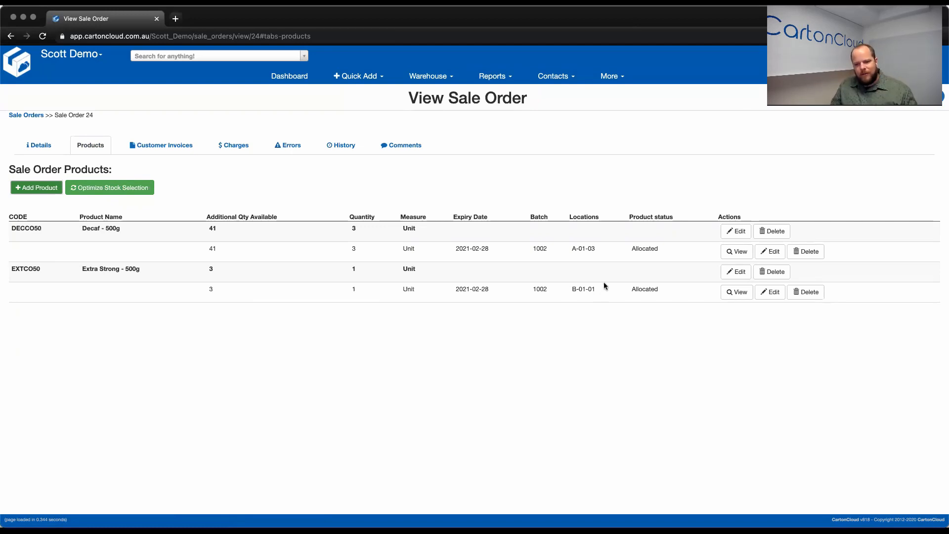